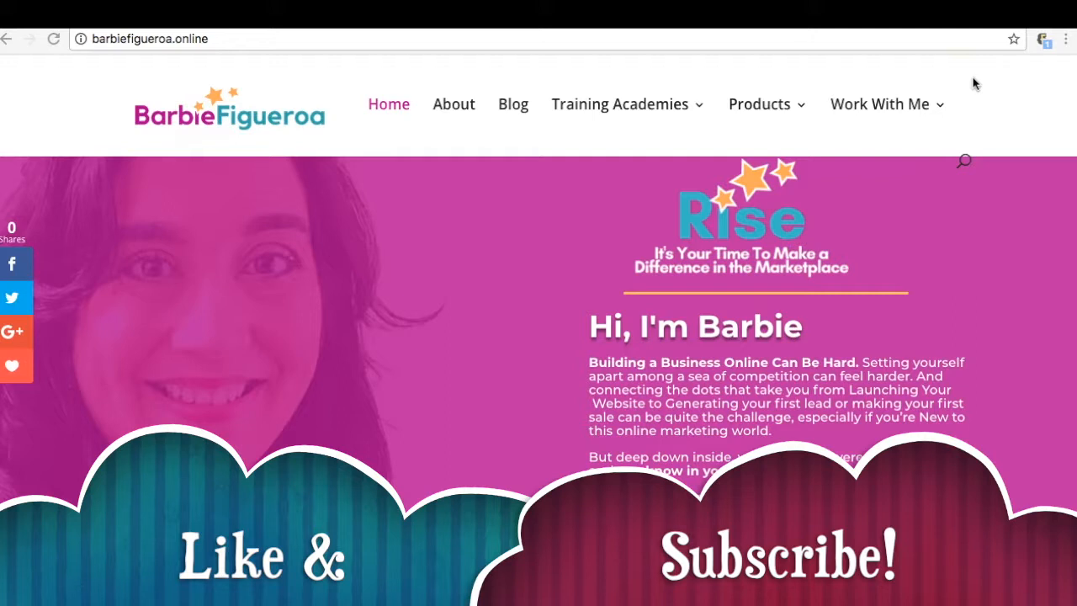
Create a blank A4 (21 × 29.7 cm) document from Canva's Documents designs
scroll(down, 3)
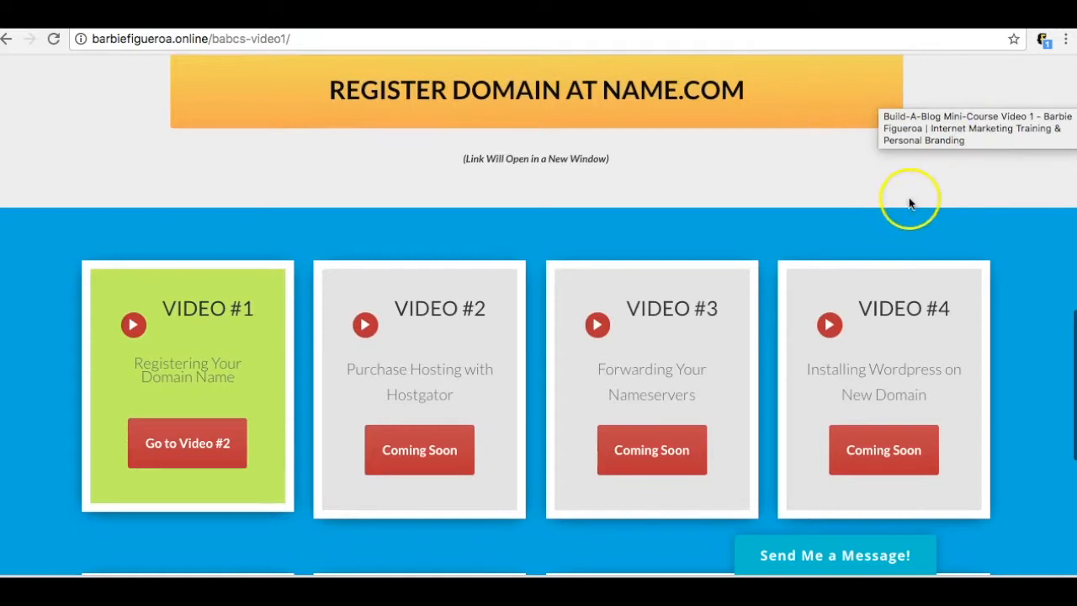
mouse_move(75, 155)
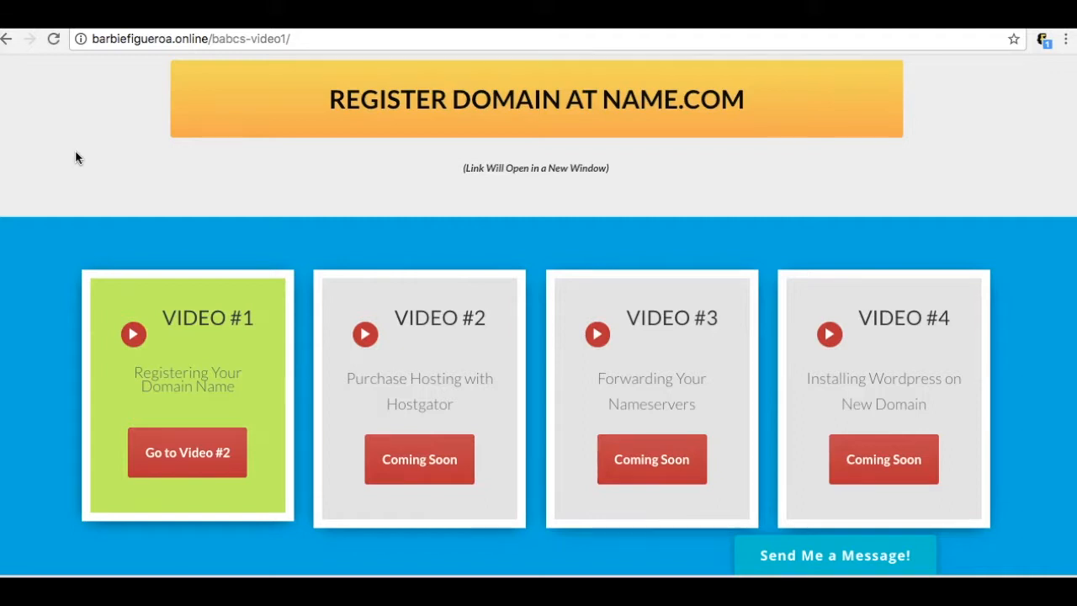
scroll(down, 3)
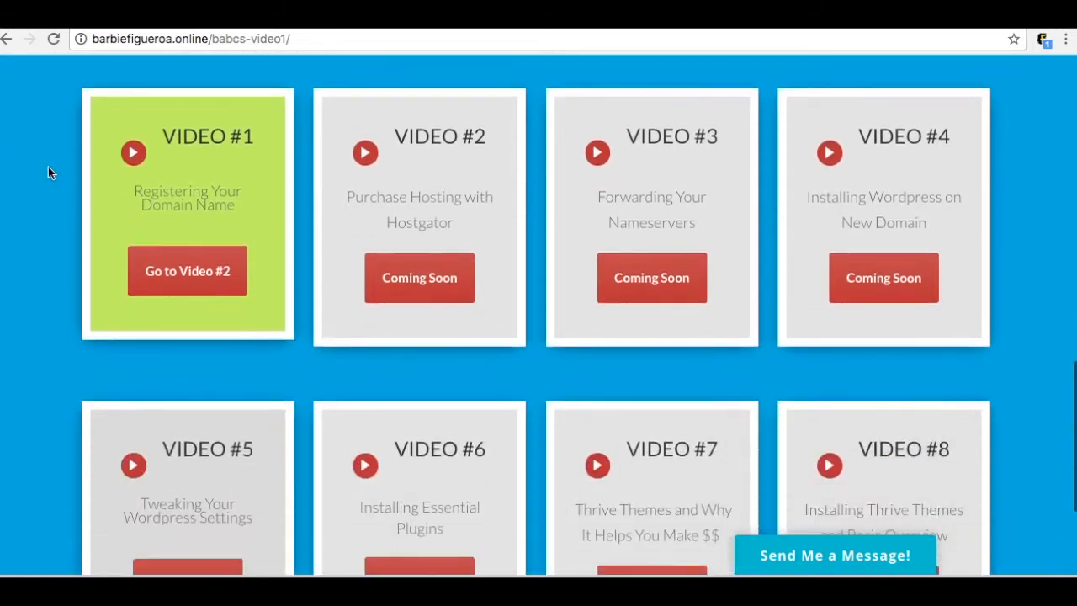
scroll(down, 3)
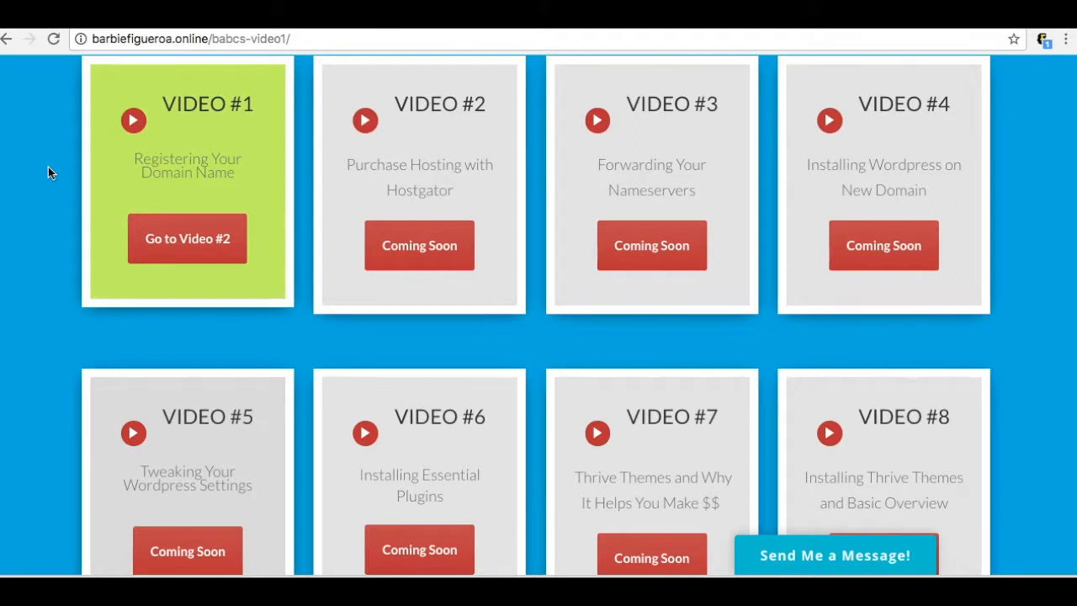
scroll(down, 3)
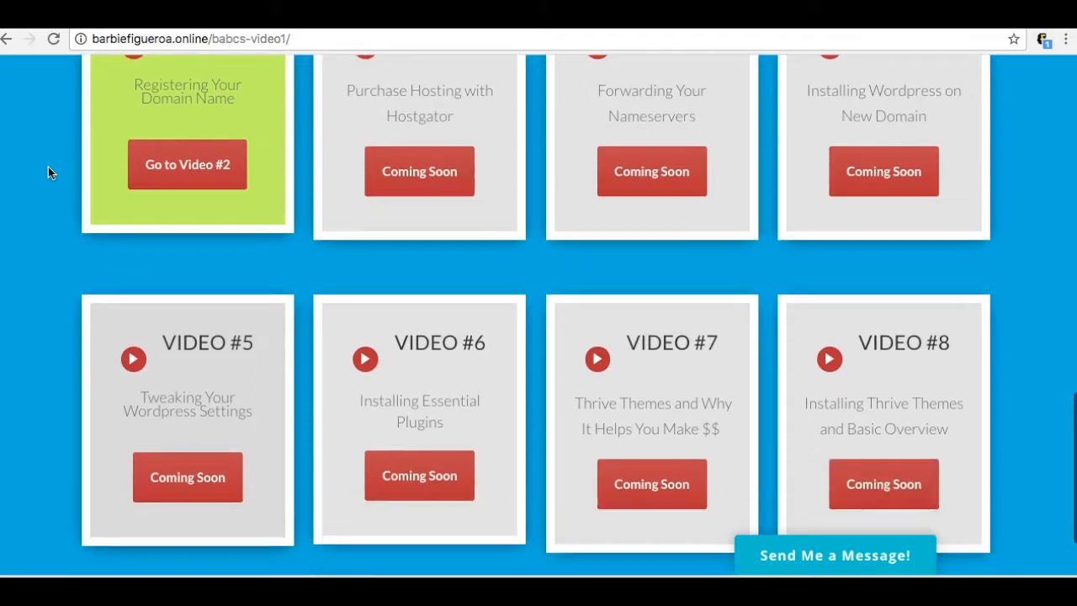
scroll(down, 3)
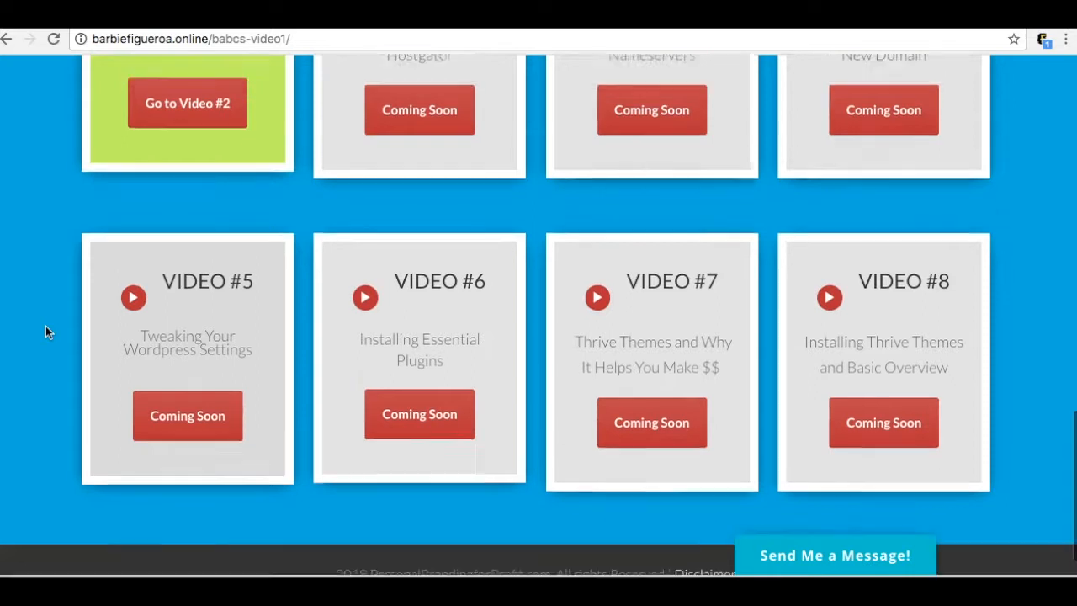
scroll(up, 3)
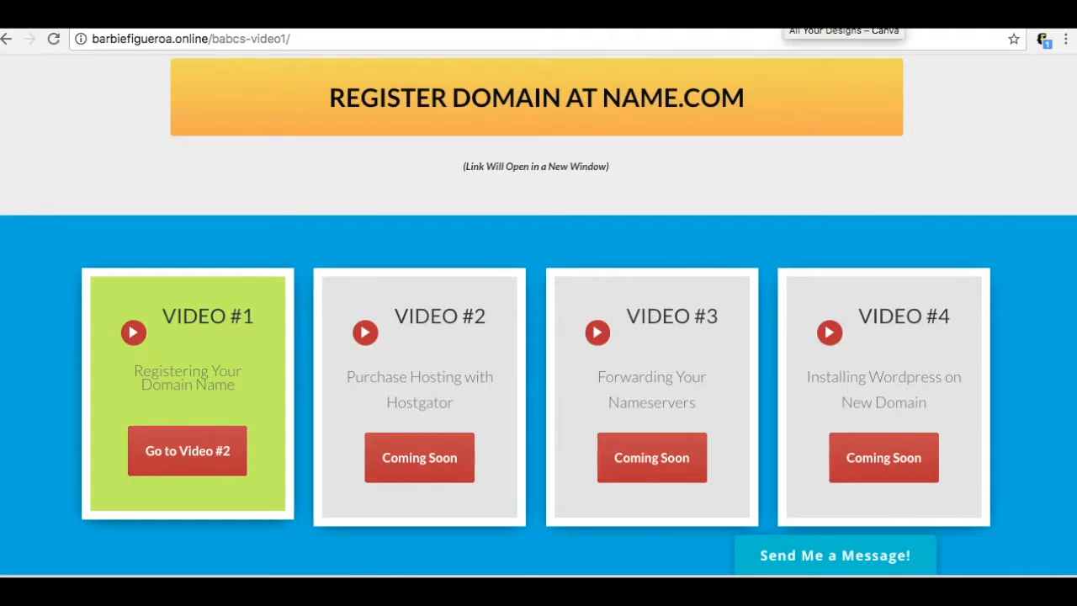
click(843, 31)
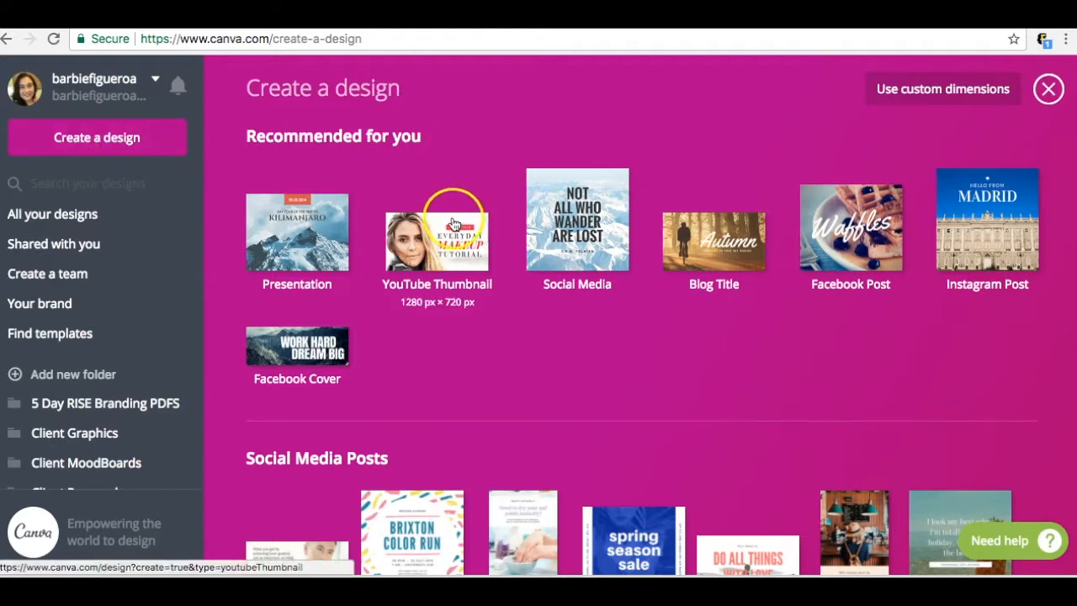
scroll(down, 3)
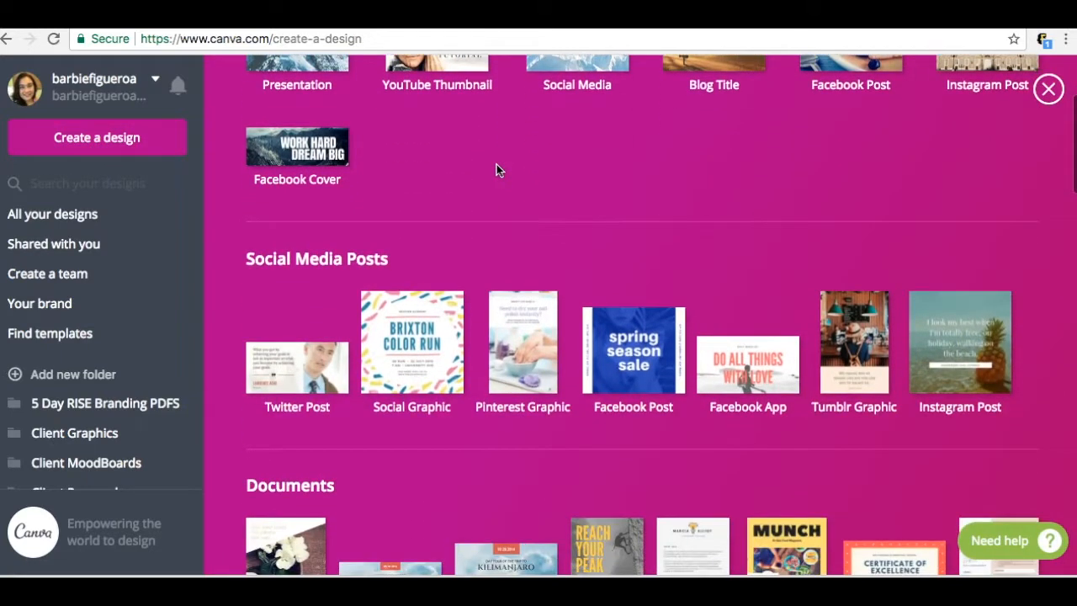
scroll(down, 3)
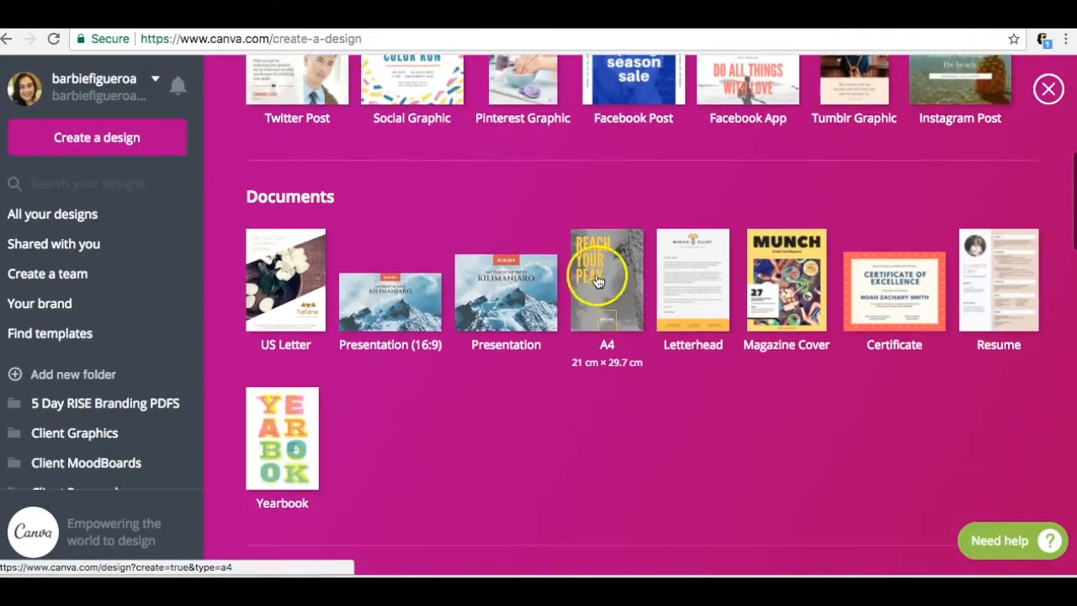
scroll(down, 3)
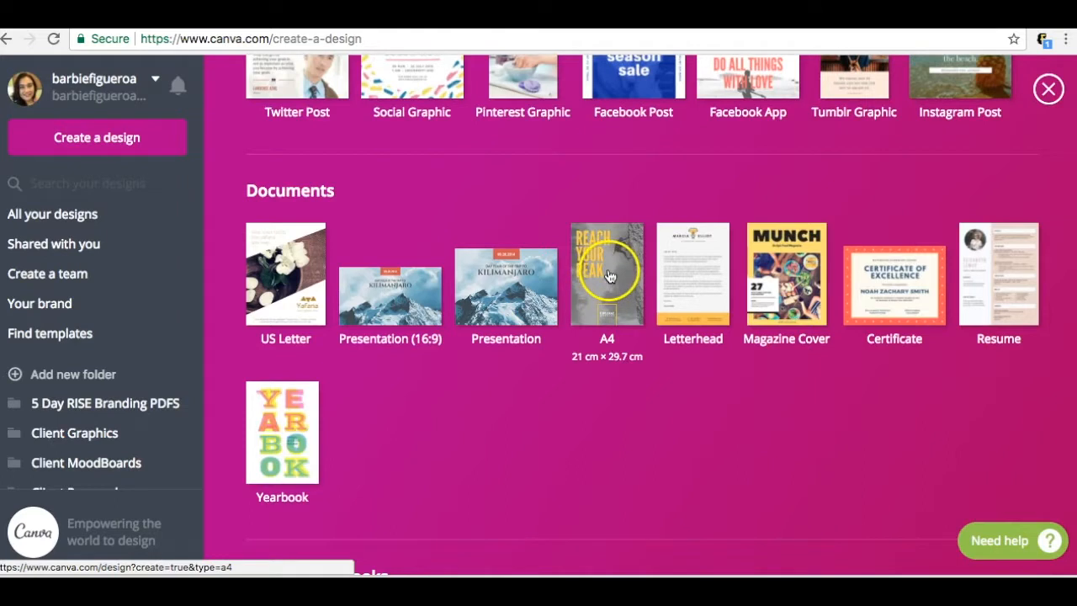
click(607, 273)
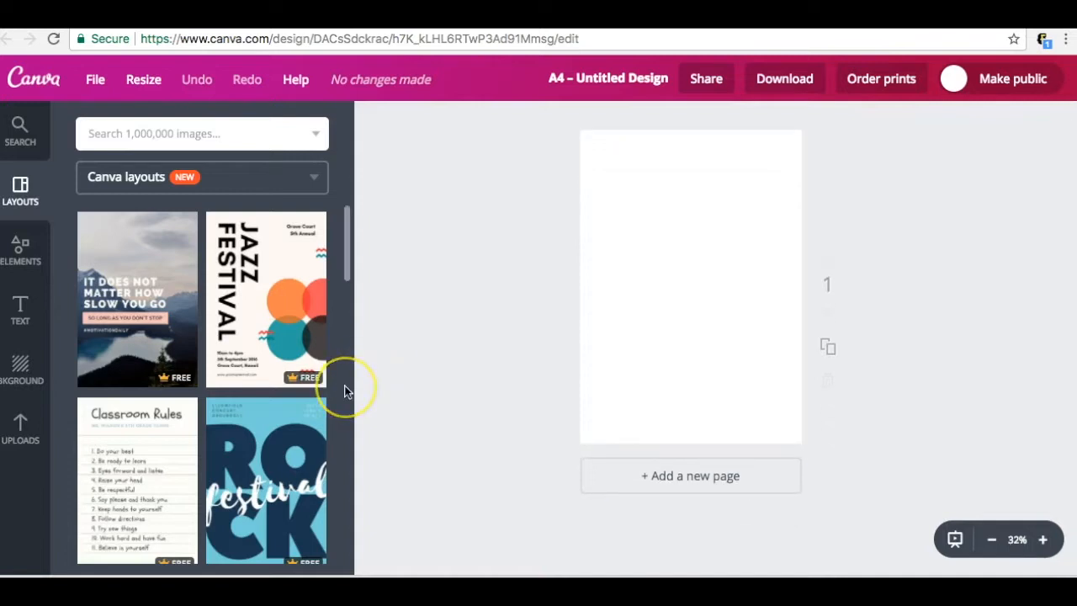
mouse_move(344, 394)
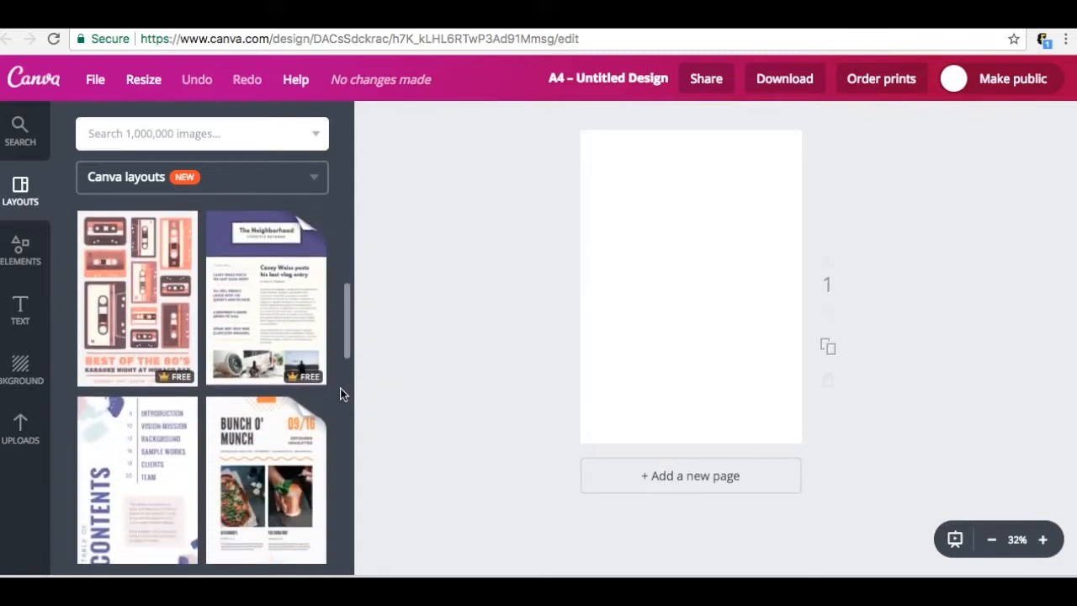
scroll(down, 3)
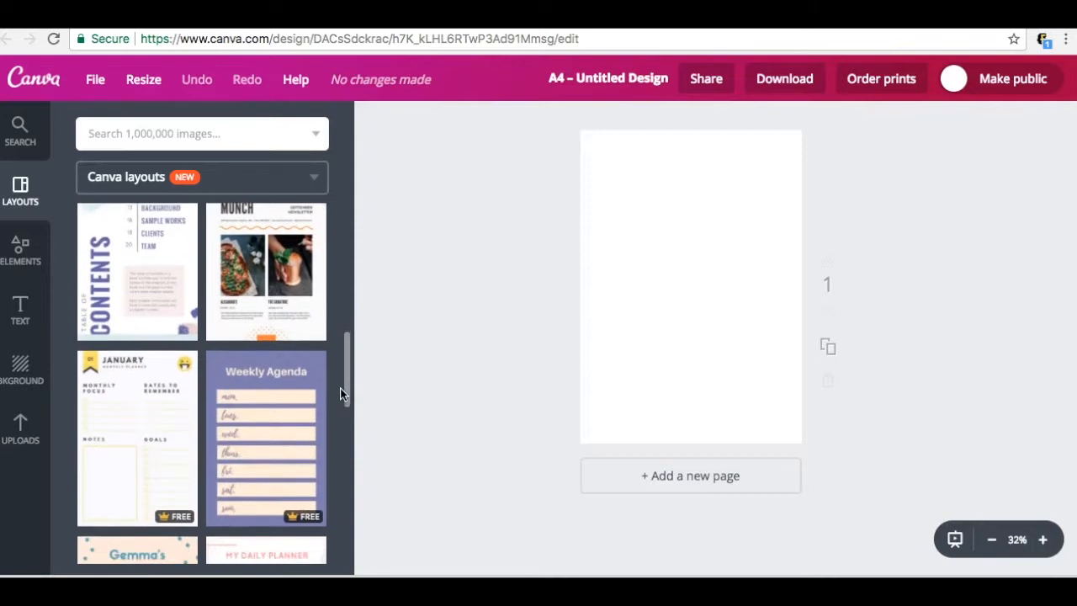
scroll(down, 3)
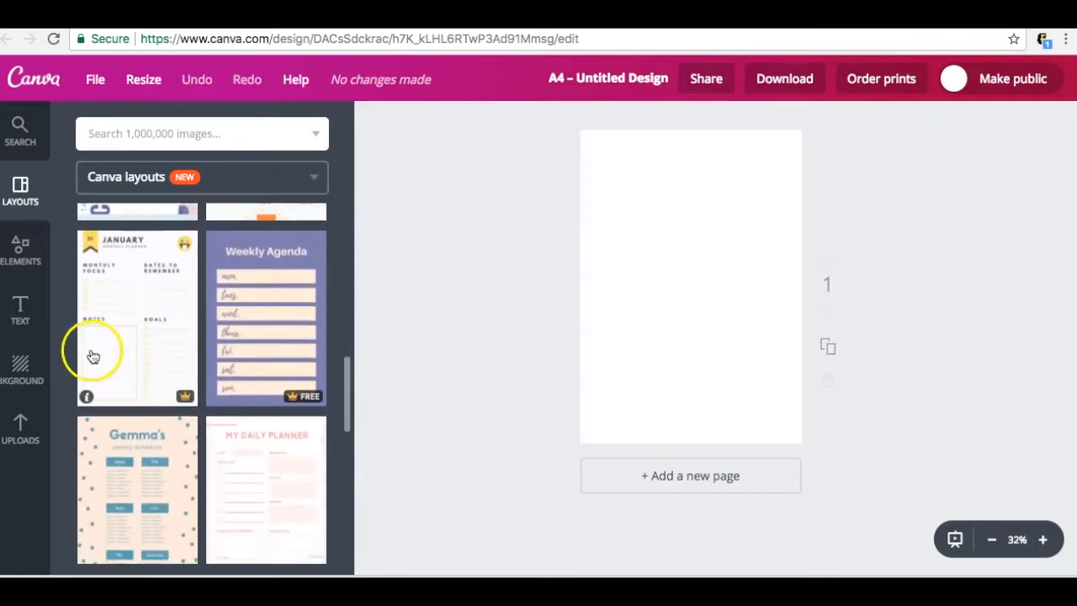
scroll(down, 3)
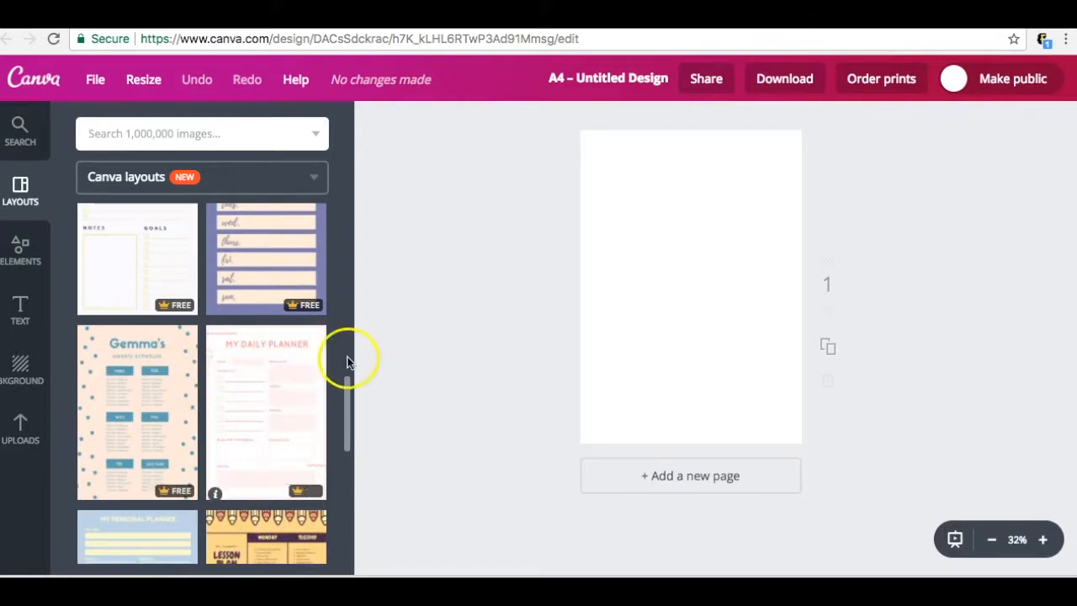
scroll(down, 3)
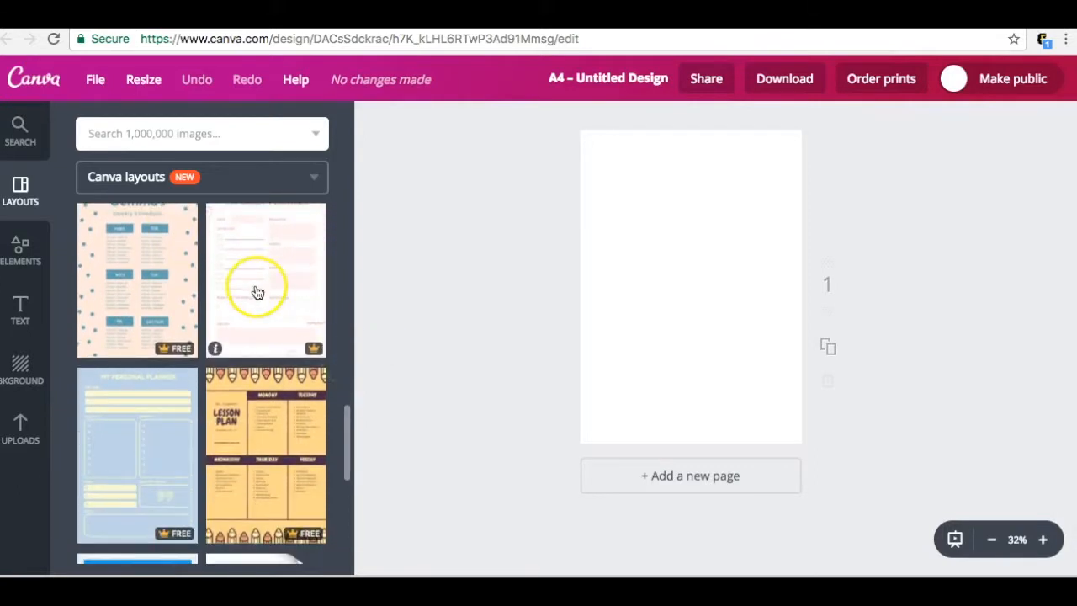
scroll(down, 3)
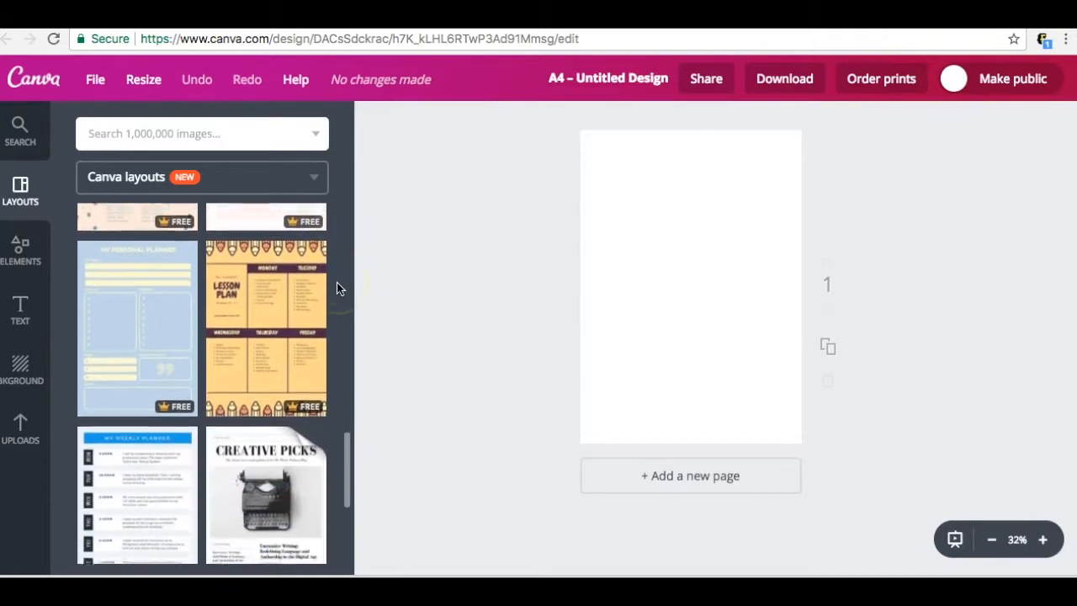
scroll(down, 3)
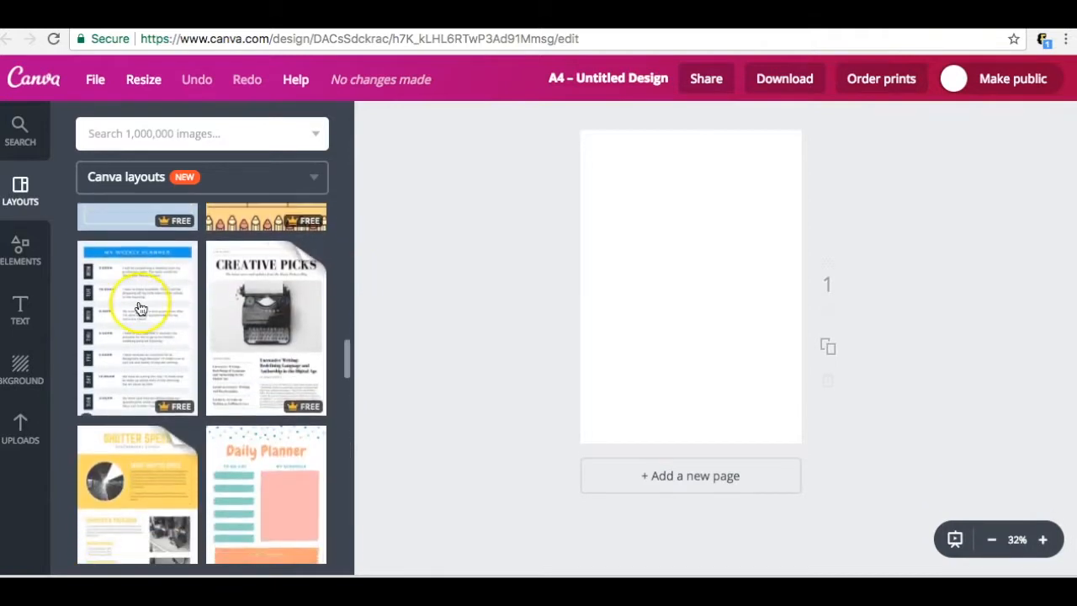
scroll(down, 3)
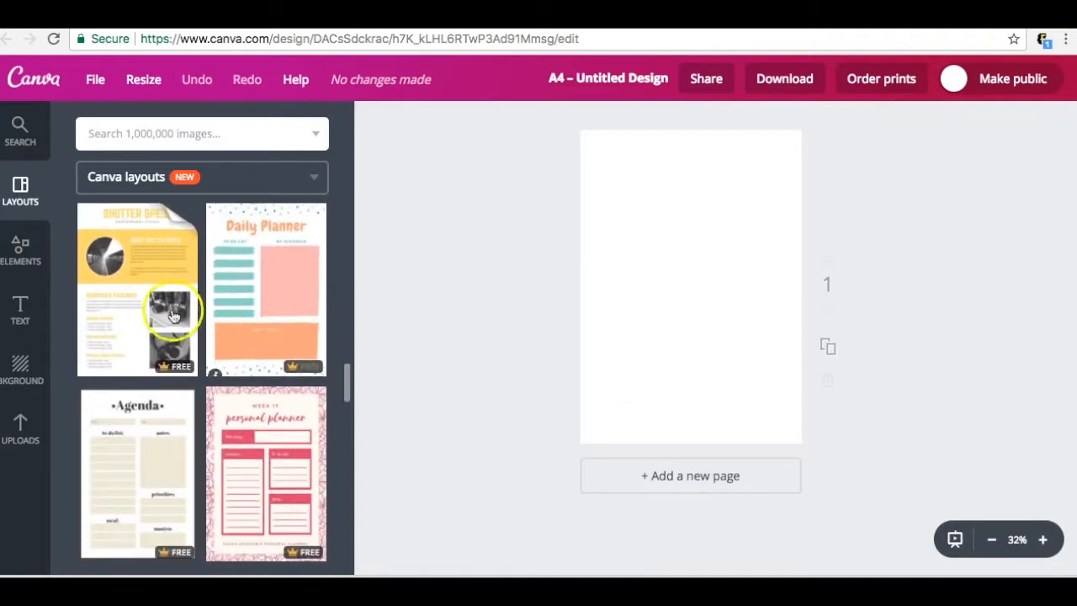
scroll(down, 3)
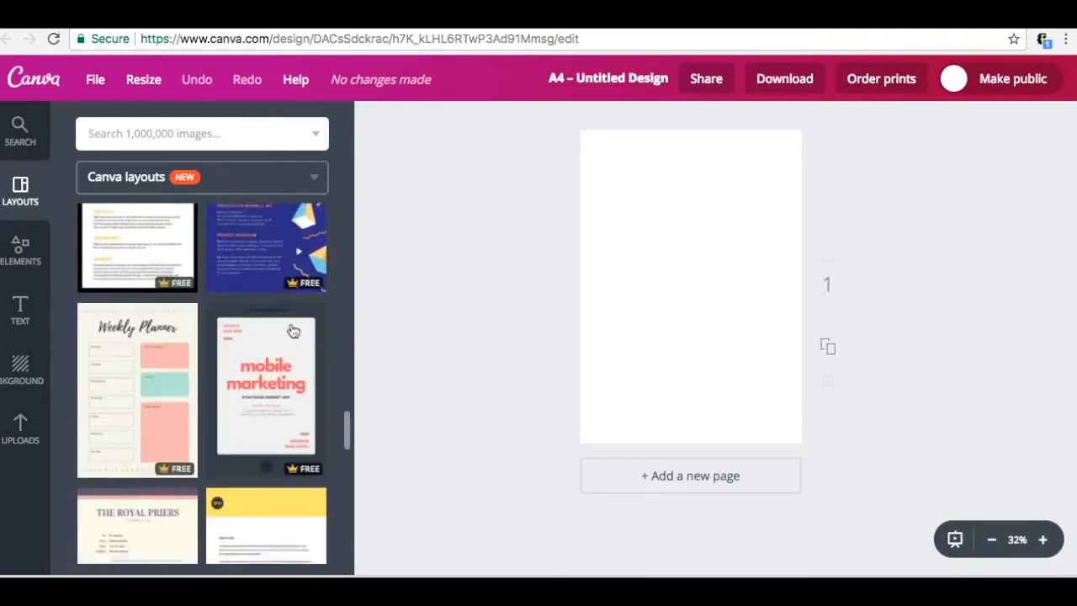
scroll(down, 3)
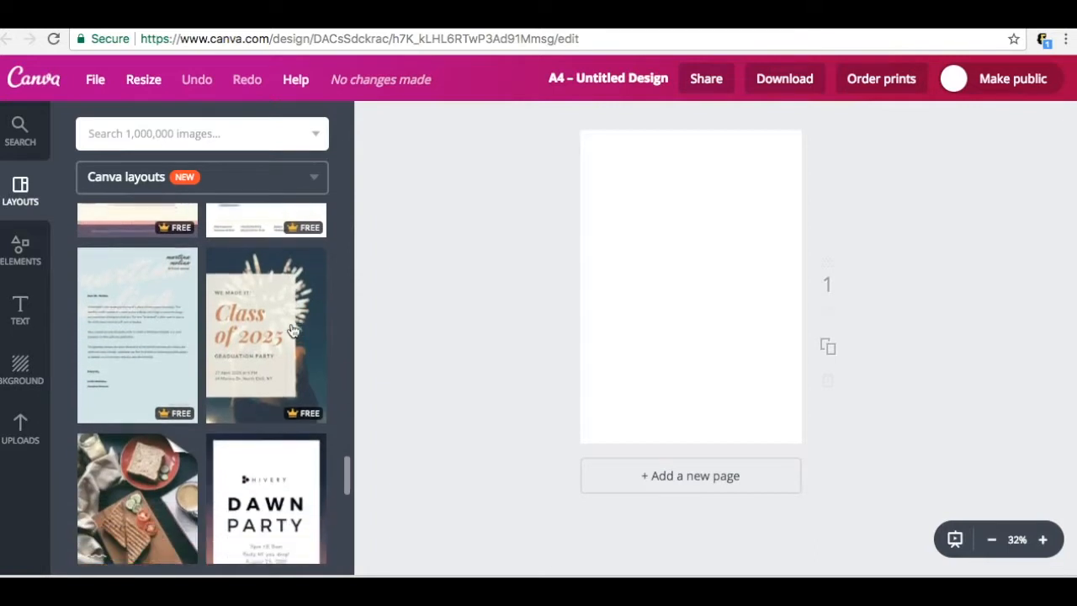
scroll(down, 3)
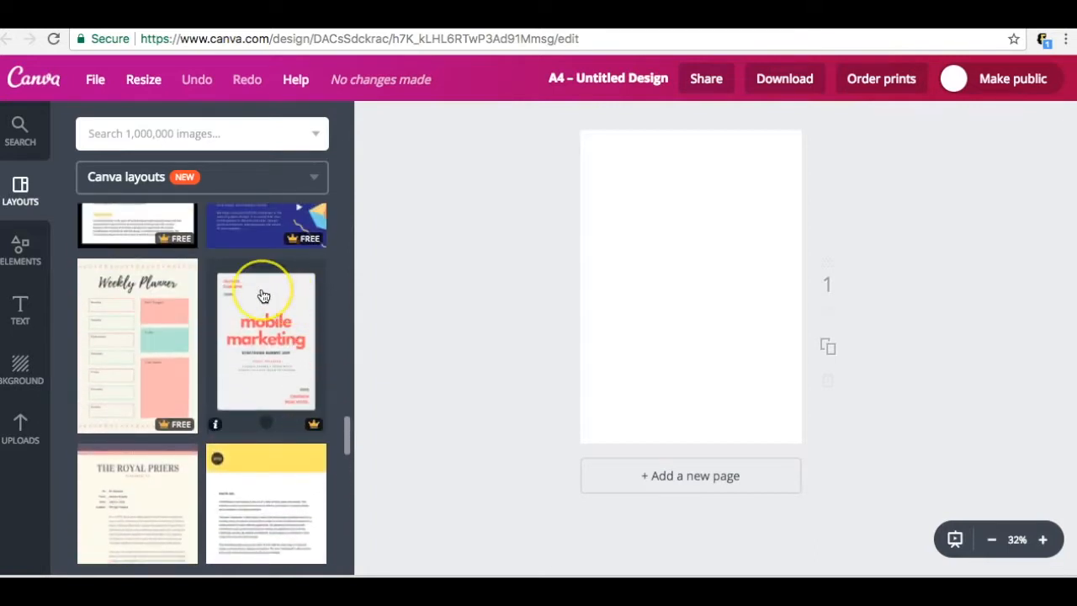
scroll(down, 3)
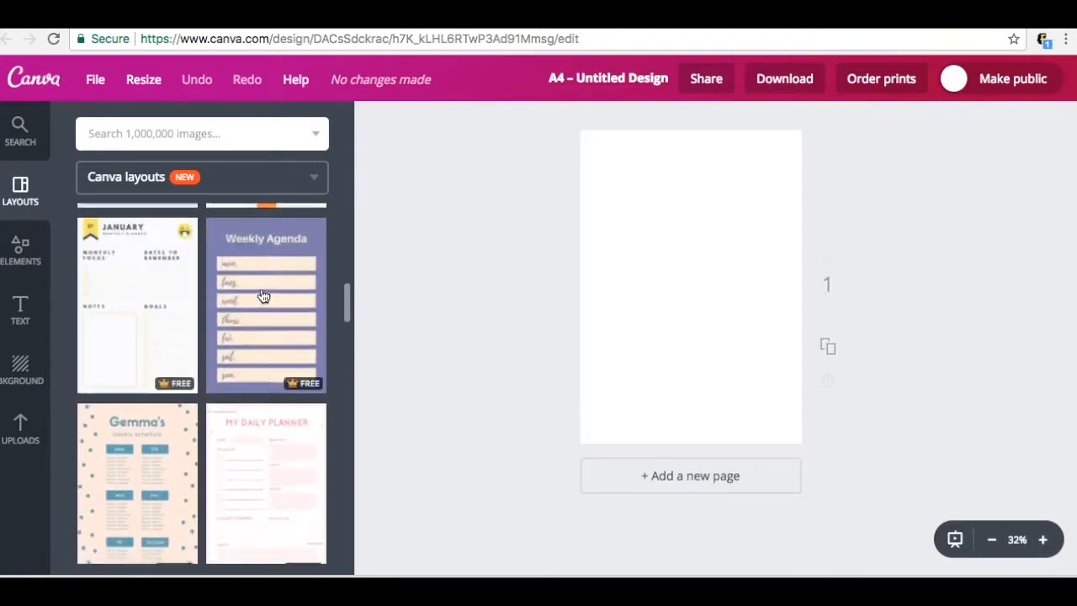
scroll(down, 3)
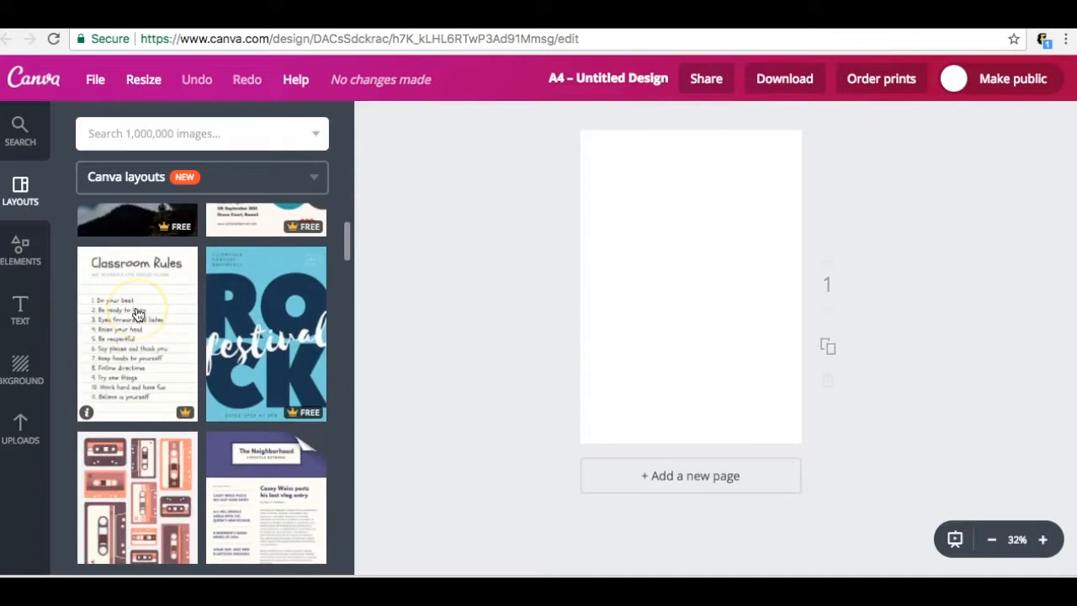
Apply the Classroom Rules layout to the page and select its title for editing
click(137, 335)
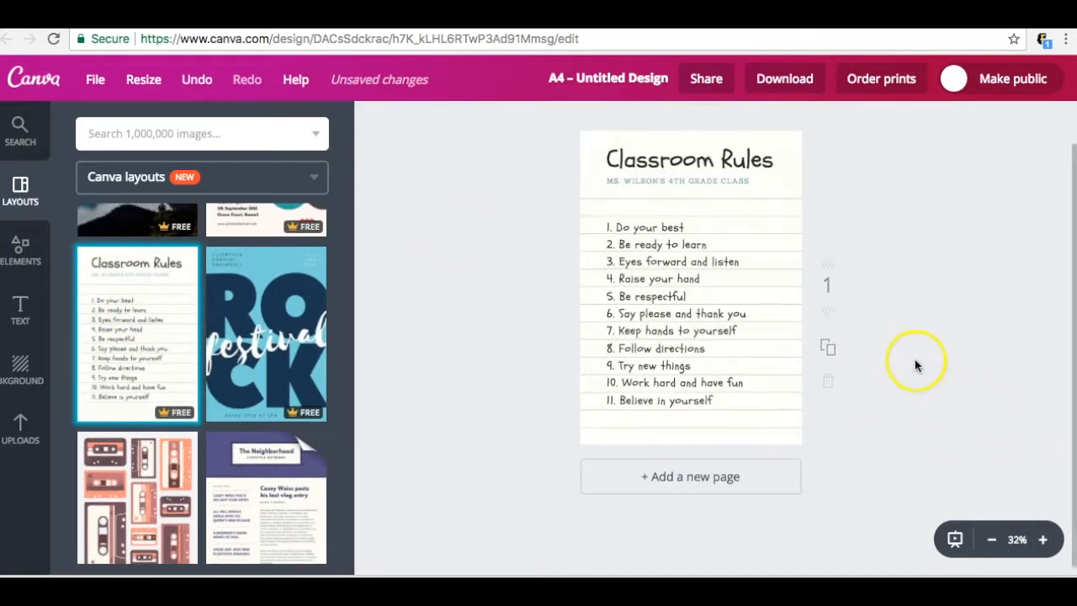
click(1045, 540)
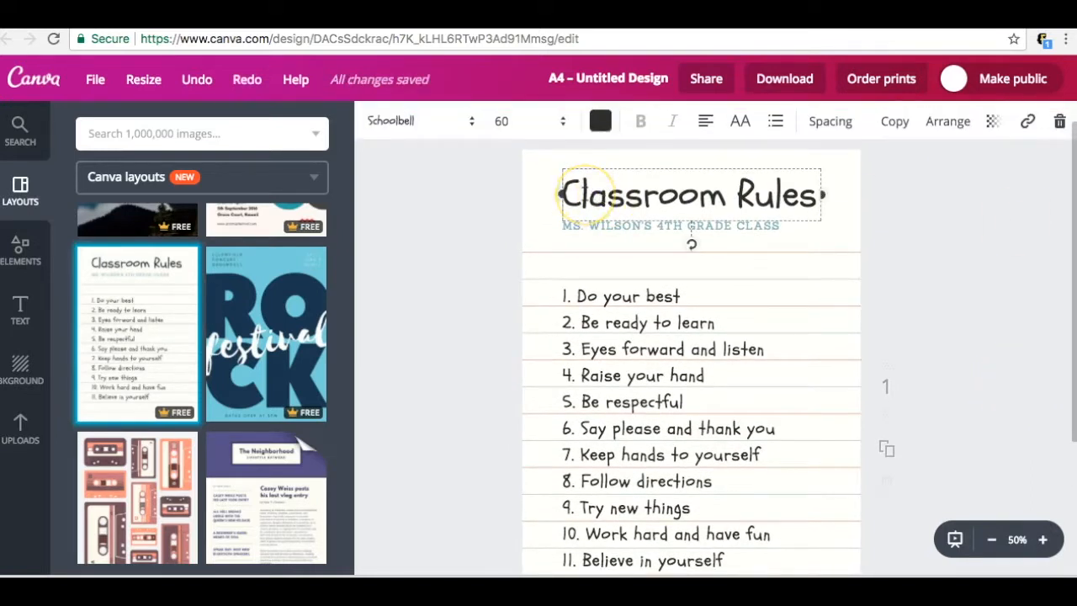
Change the heading font to Glacial Indifference
click(414, 121)
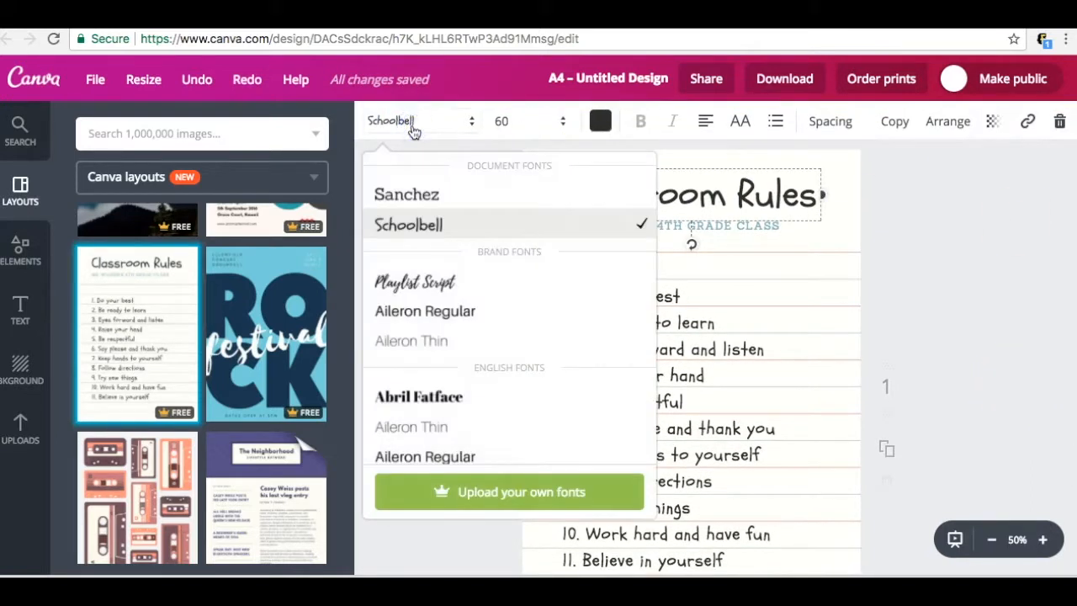
mouse_move(406, 396)
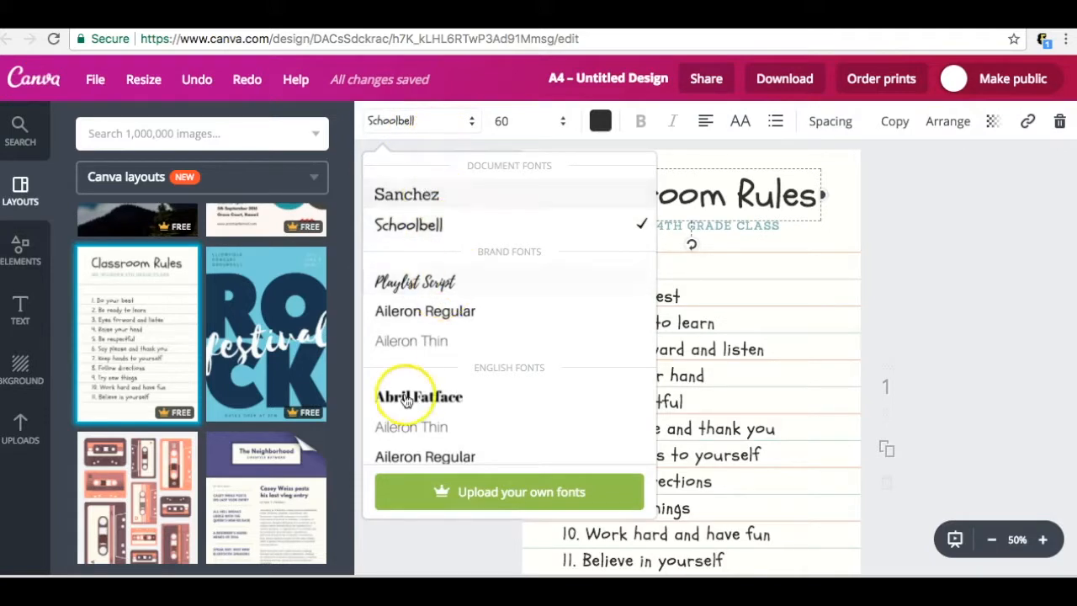
scroll(down, 3)
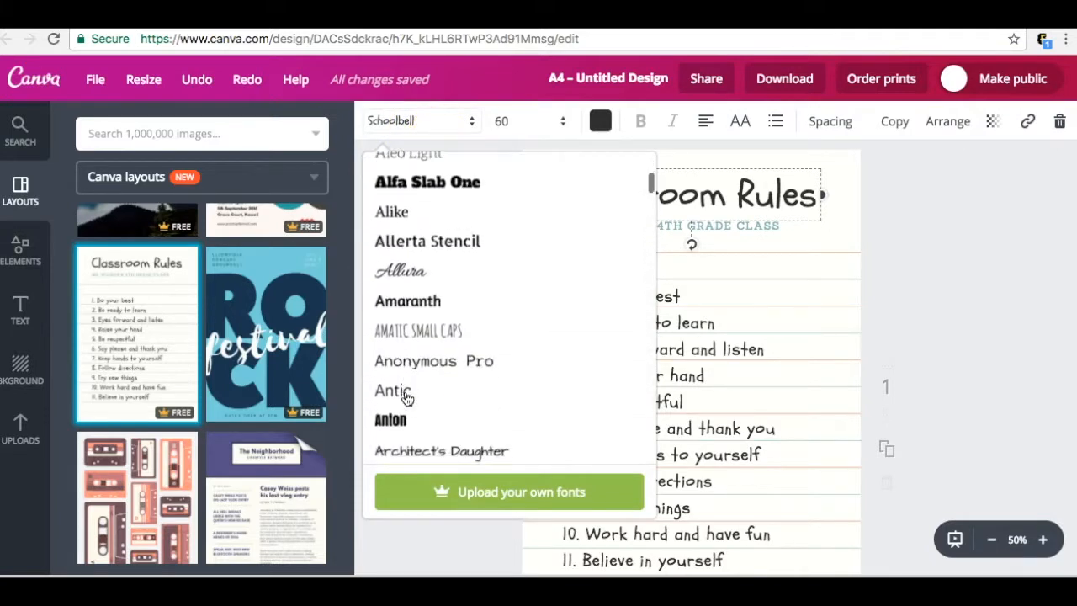
scroll(down, 3)
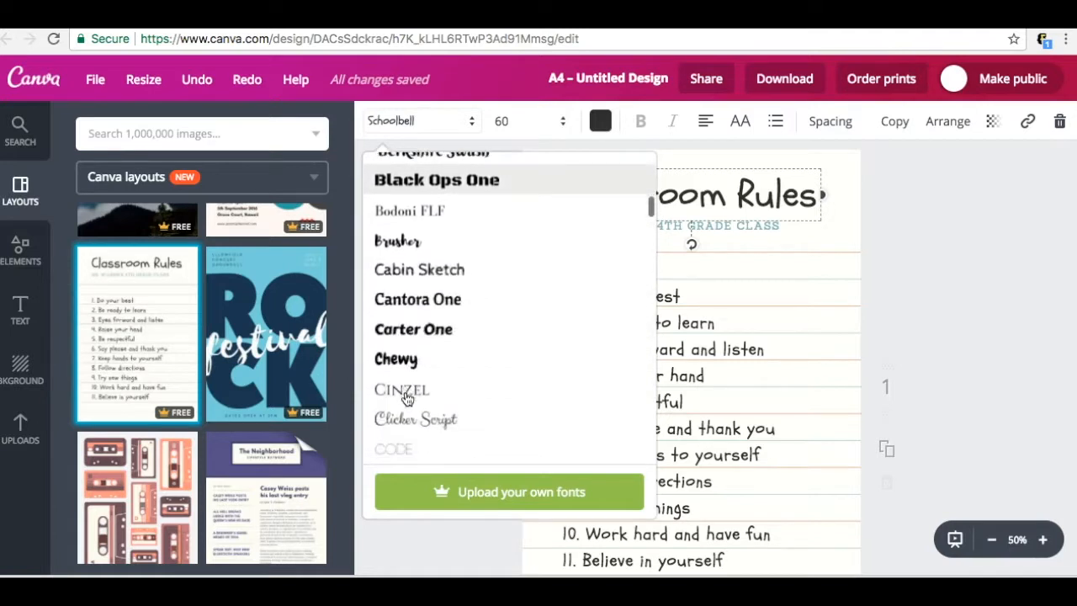
scroll(down, 3)
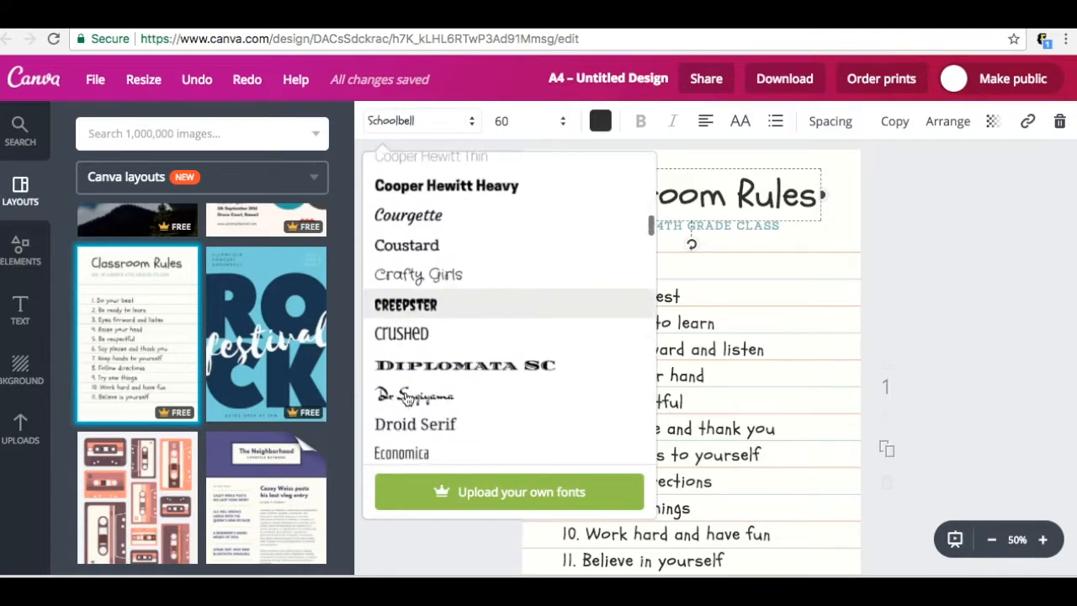
scroll(down, 3)
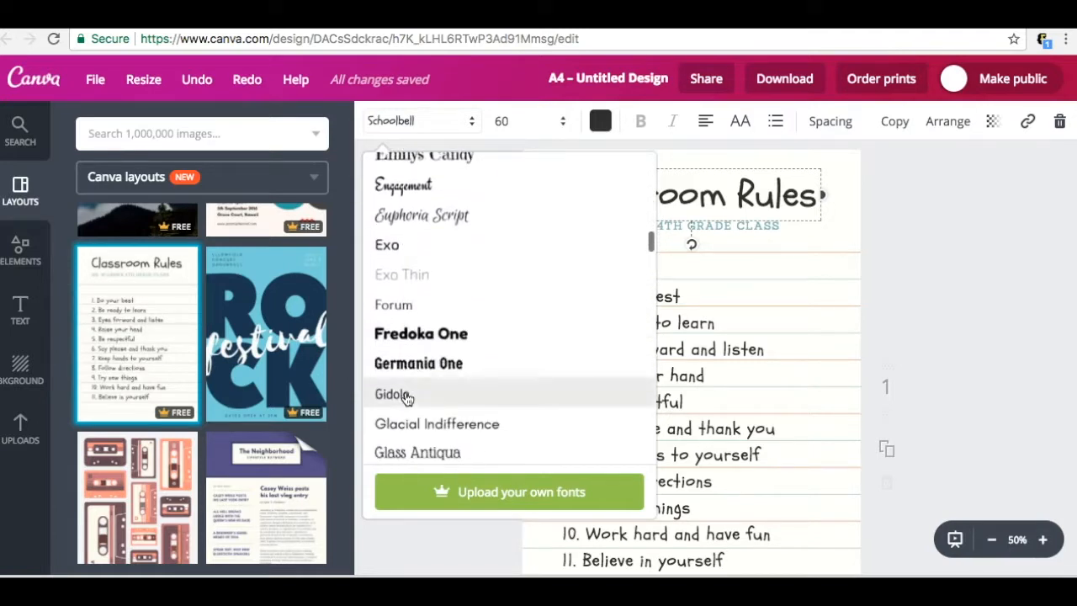
click(436, 424)
text(L)
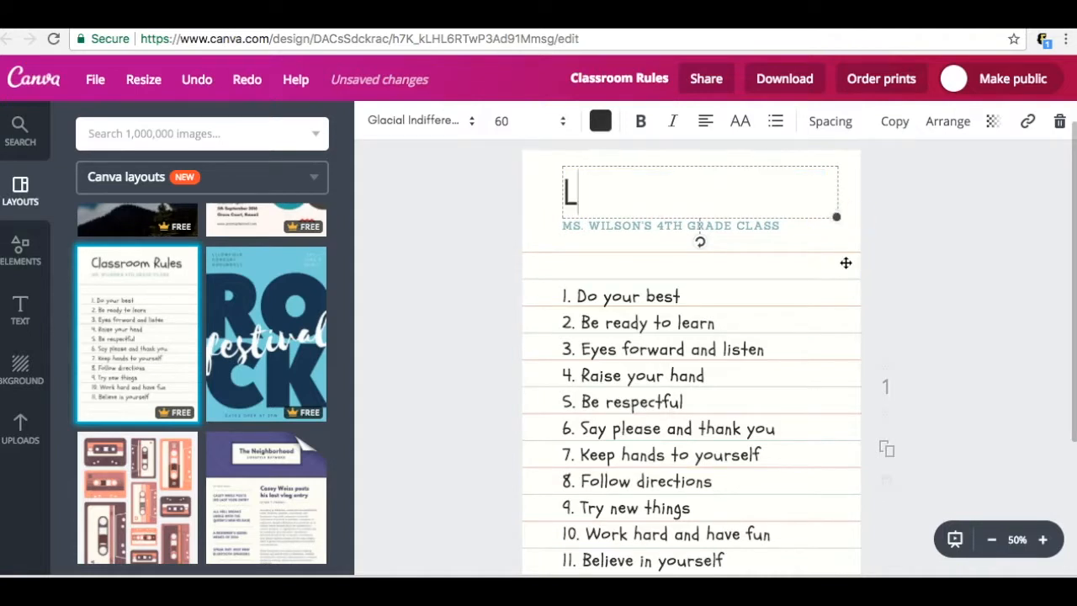
Retitle the heading 'Lead Converting Authority Website Checklist', centre it and recolour it teal
text(ead Converting Authority Website Checklist)
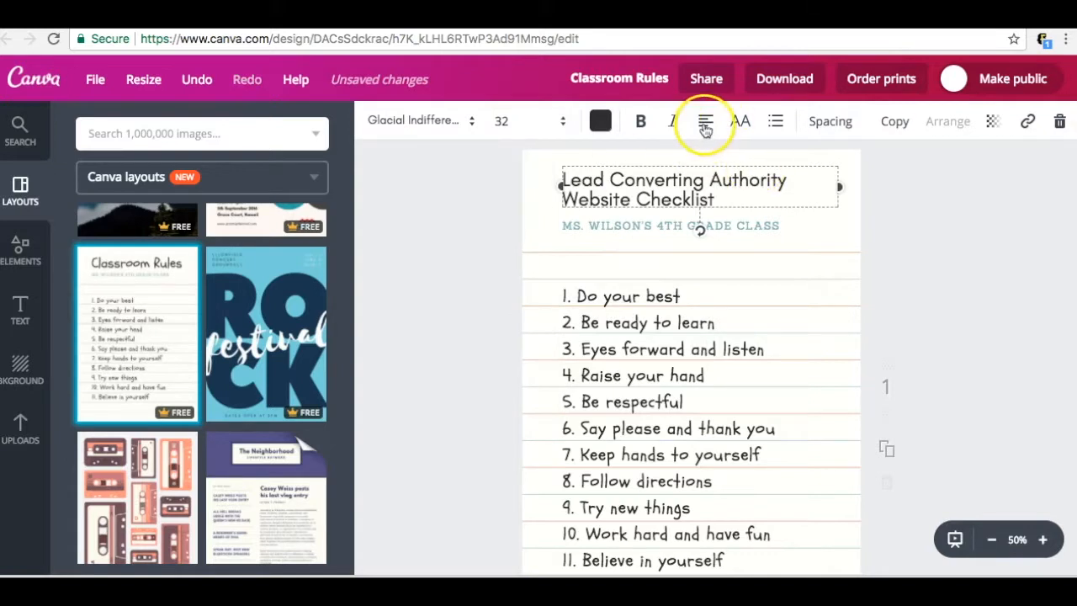
click(705, 120)
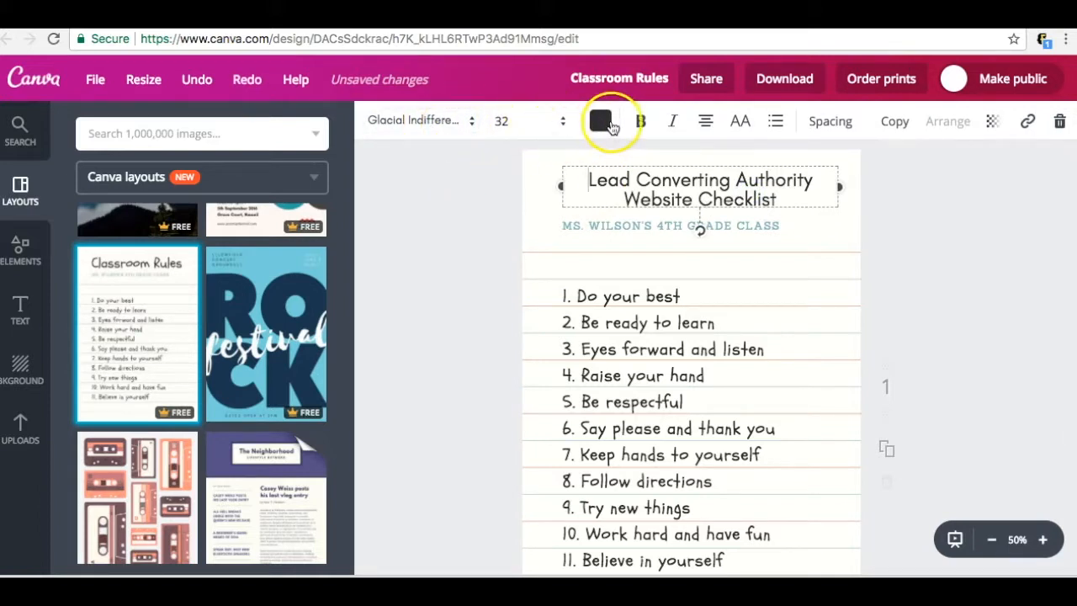
click(600, 120)
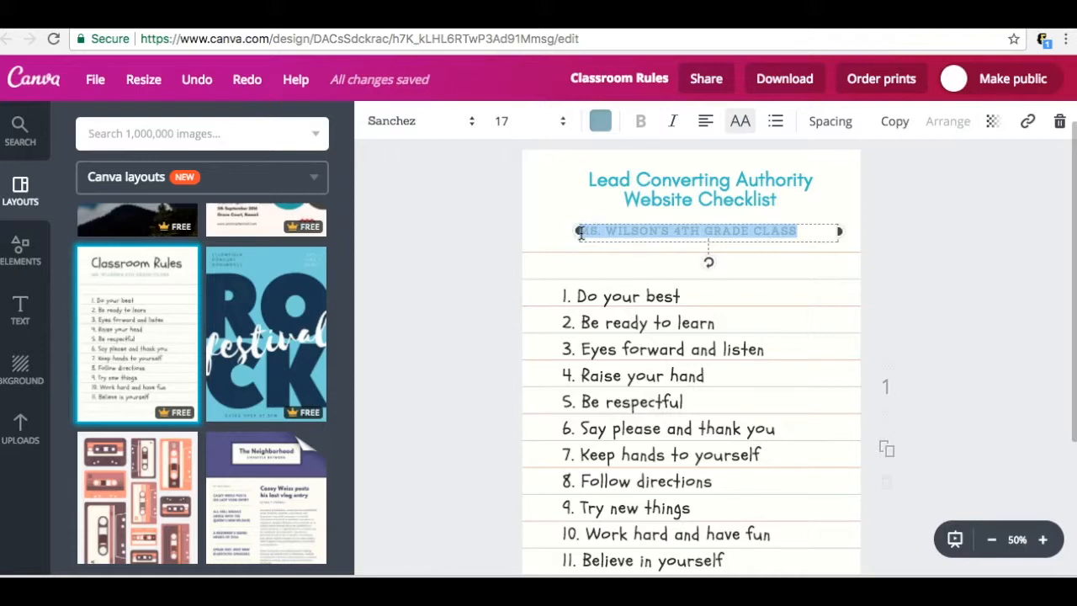
Retype the subtitle as '8 Steps to Building the Foundation for Your Authority WordPress Website!', widened and centred
text(STEPS)
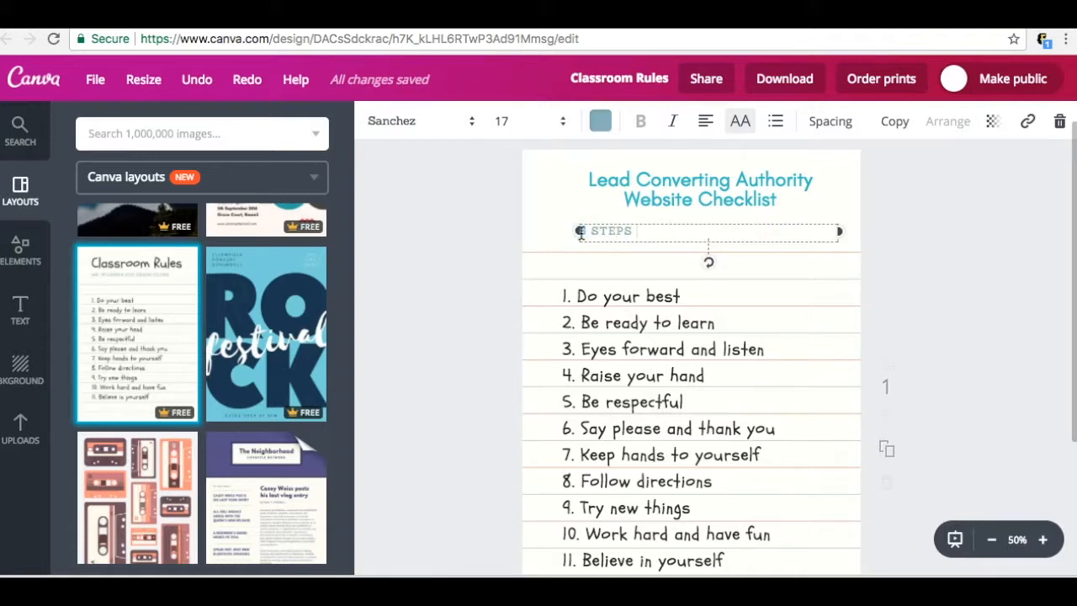
text(TO A)
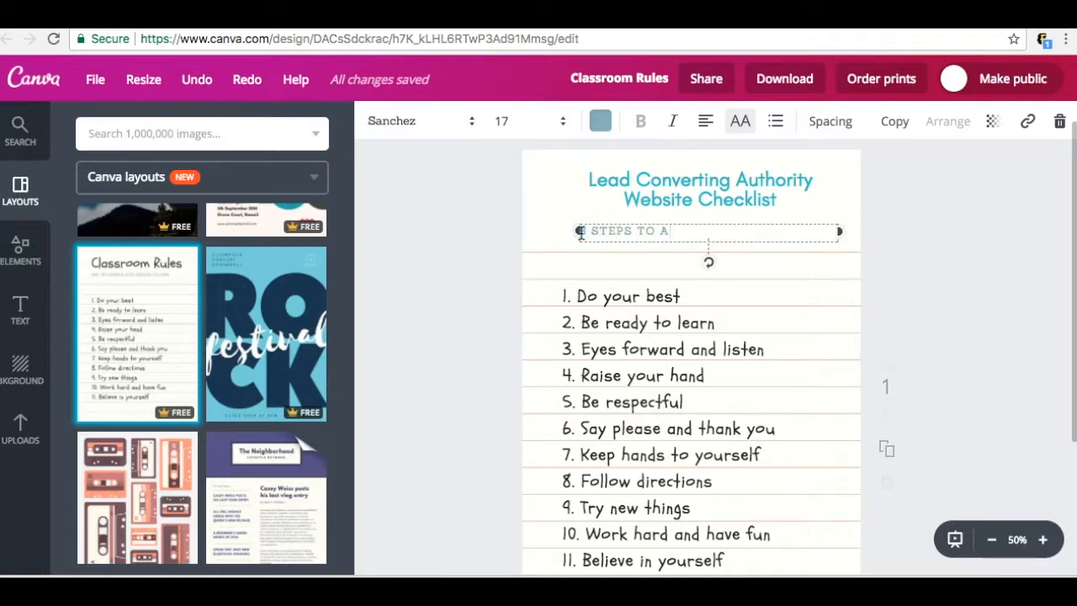
key(Backspace)
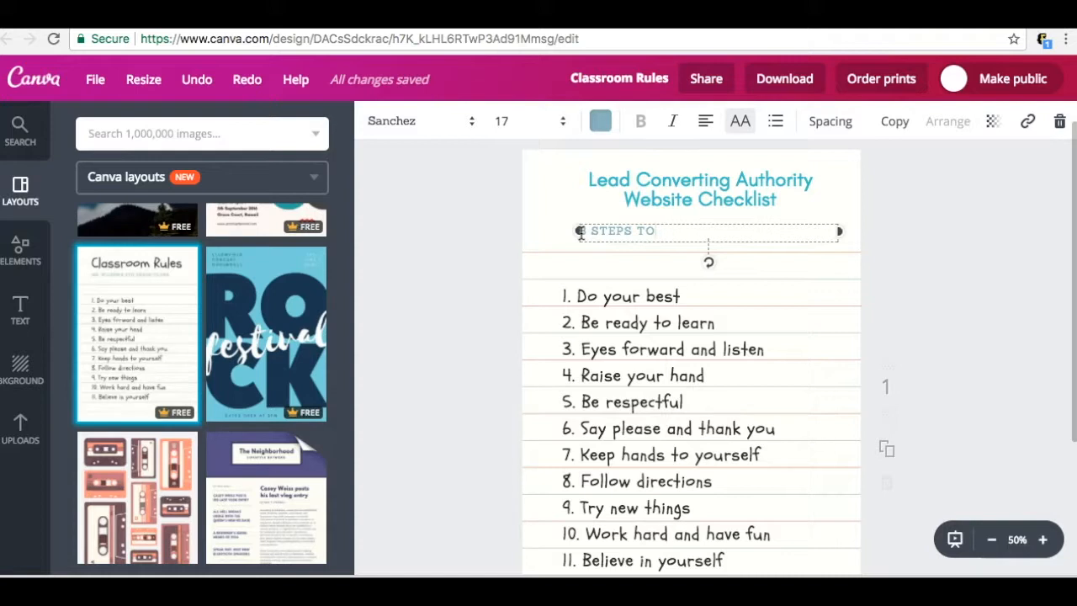
text(BUILDING THE FOUNDATION)
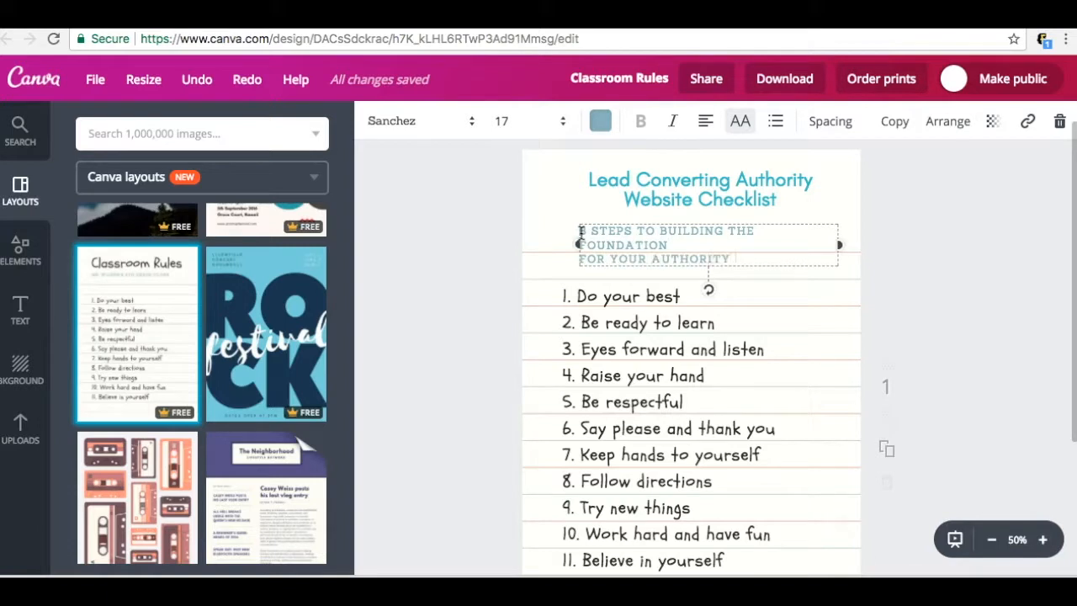
text(WEBSITE!)
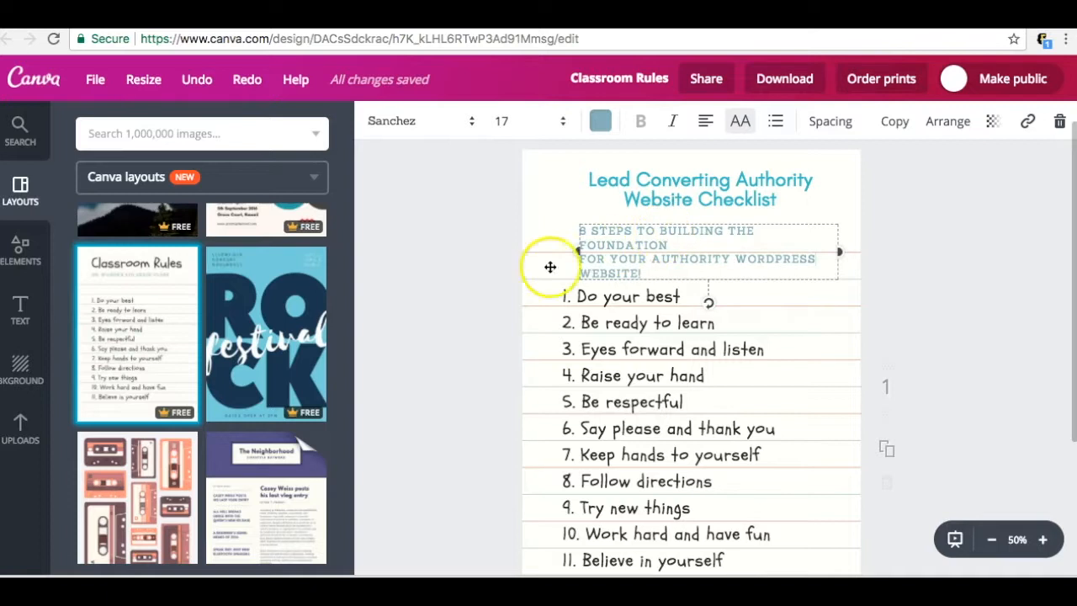
drag(550, 251, 555, 248)
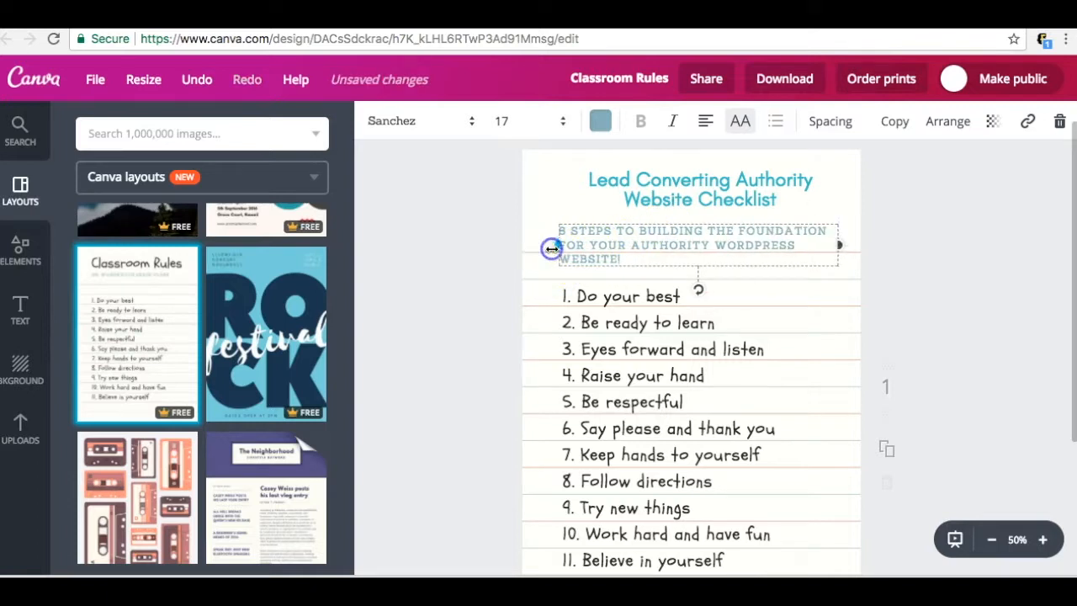
click(705, 120)
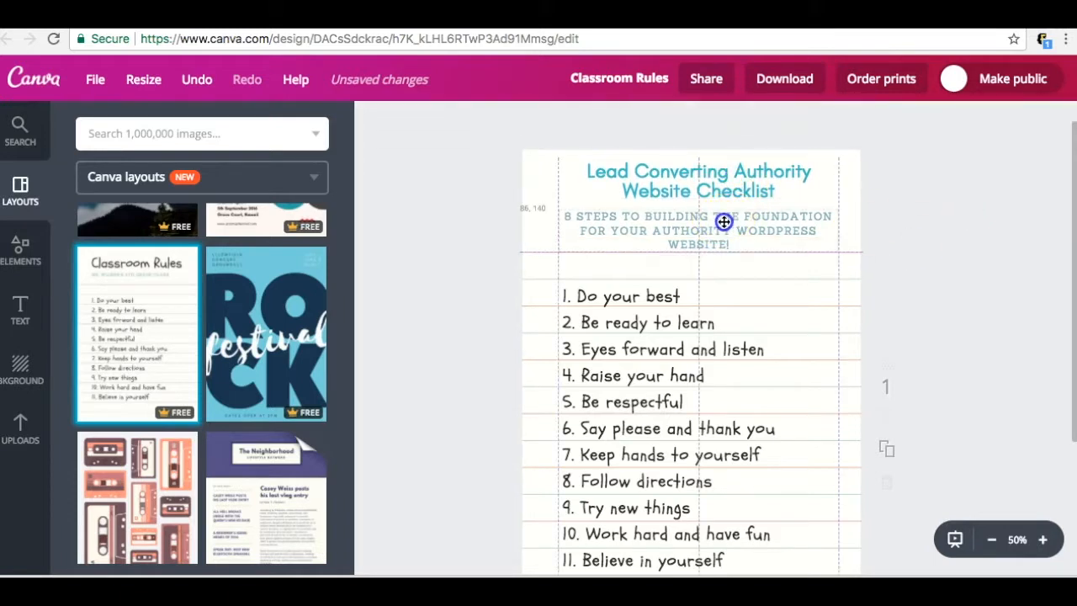
Set the subtitle to size 14 and black, dismissing a stray context menu
click(502, 120)
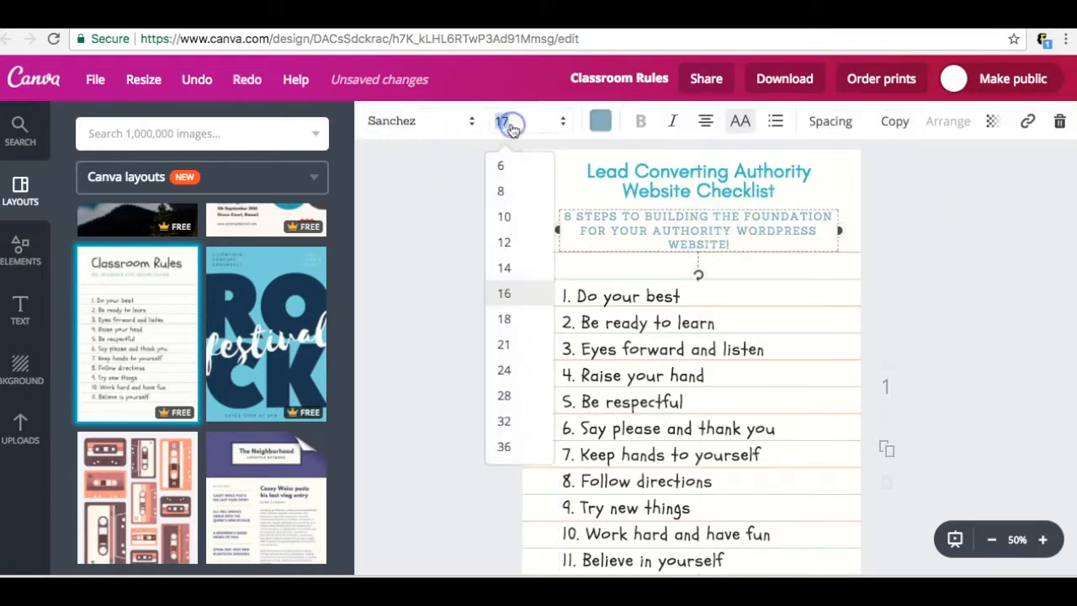
right_click(511, 270)
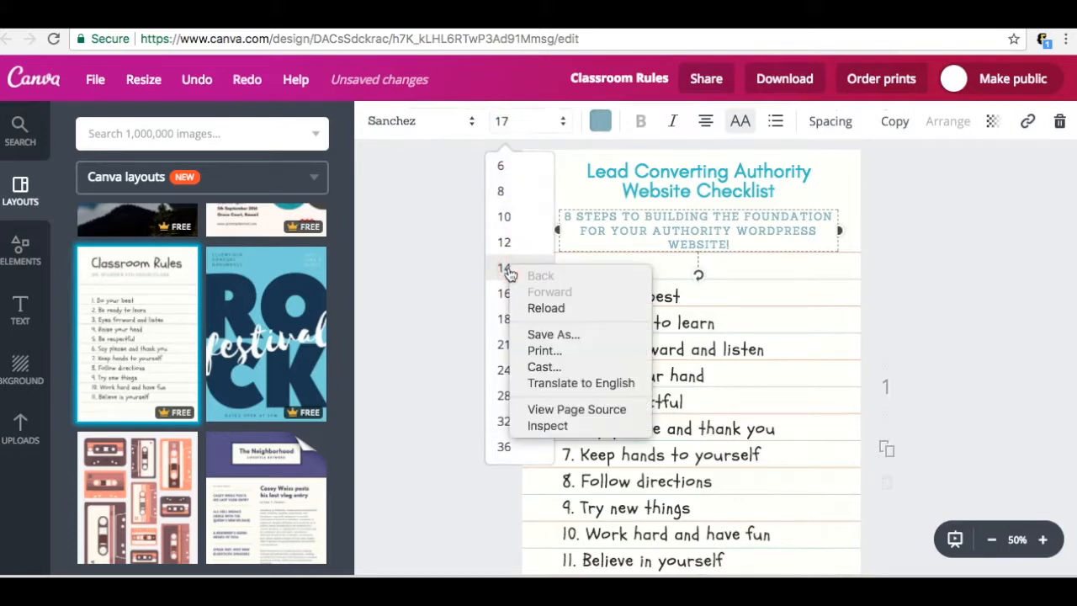
click(504, 268)
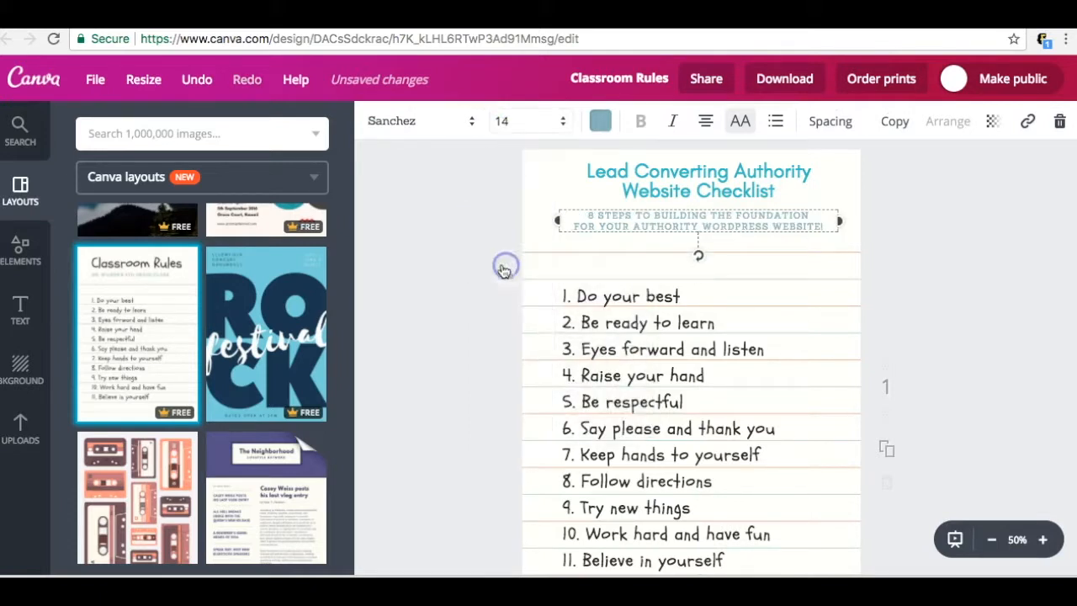
right_click(504, 268)
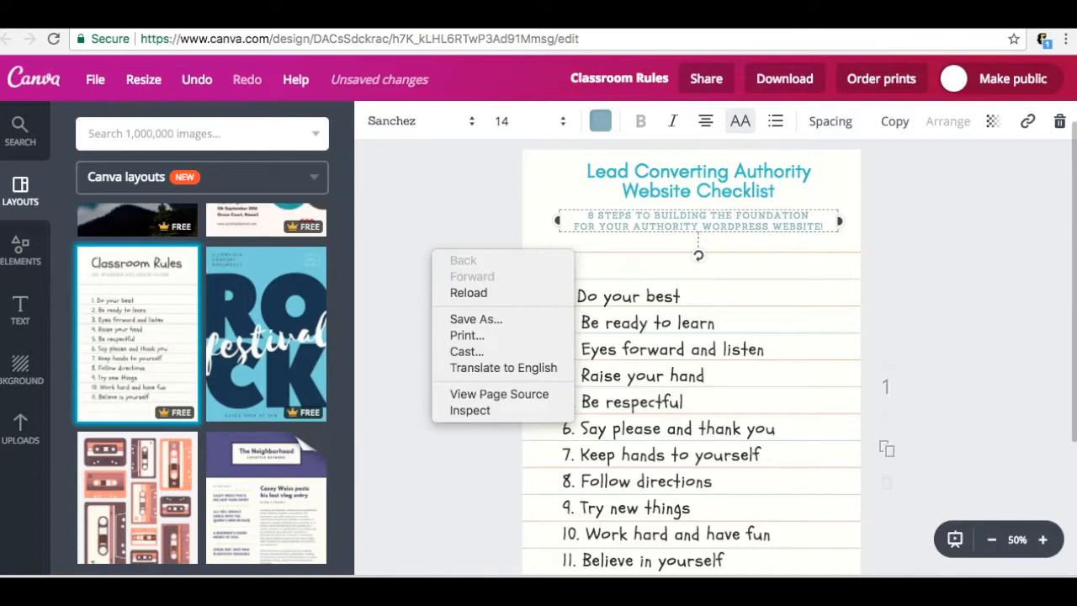
click(600, 120)
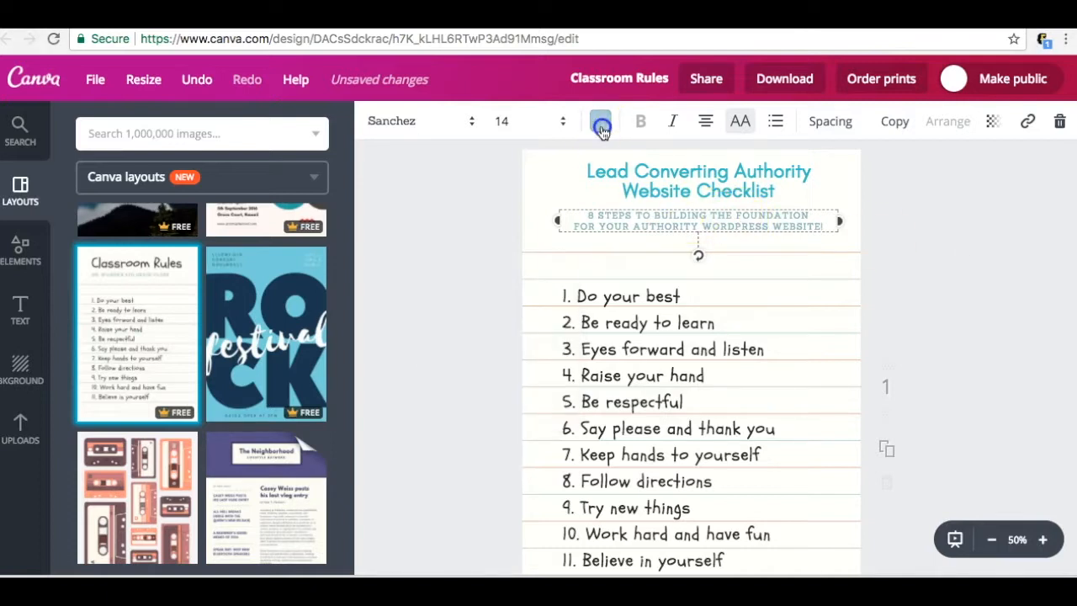
click(599, 120)
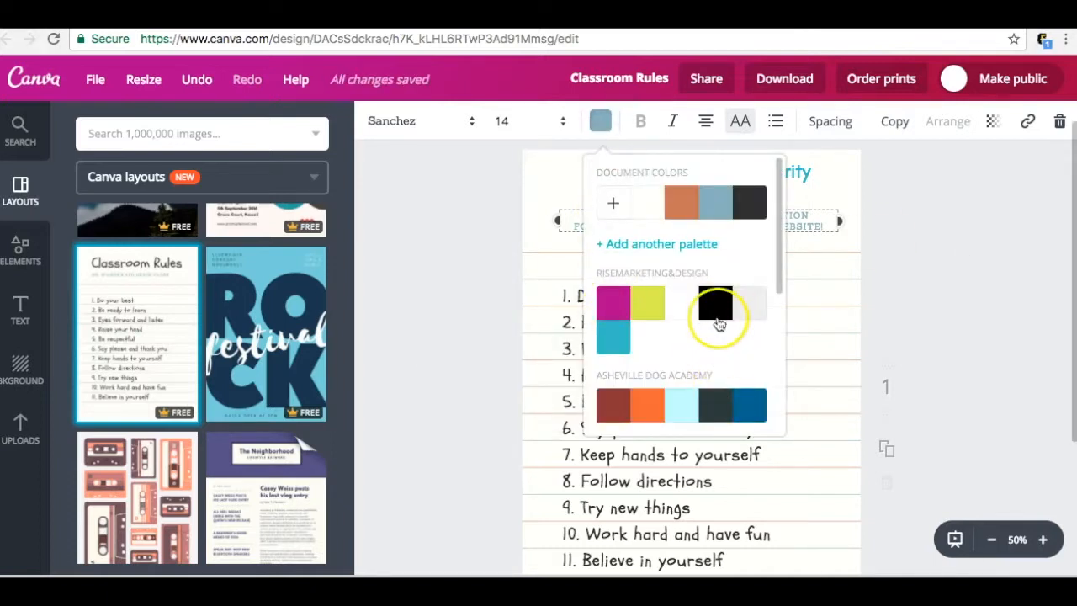
click(715, 303)
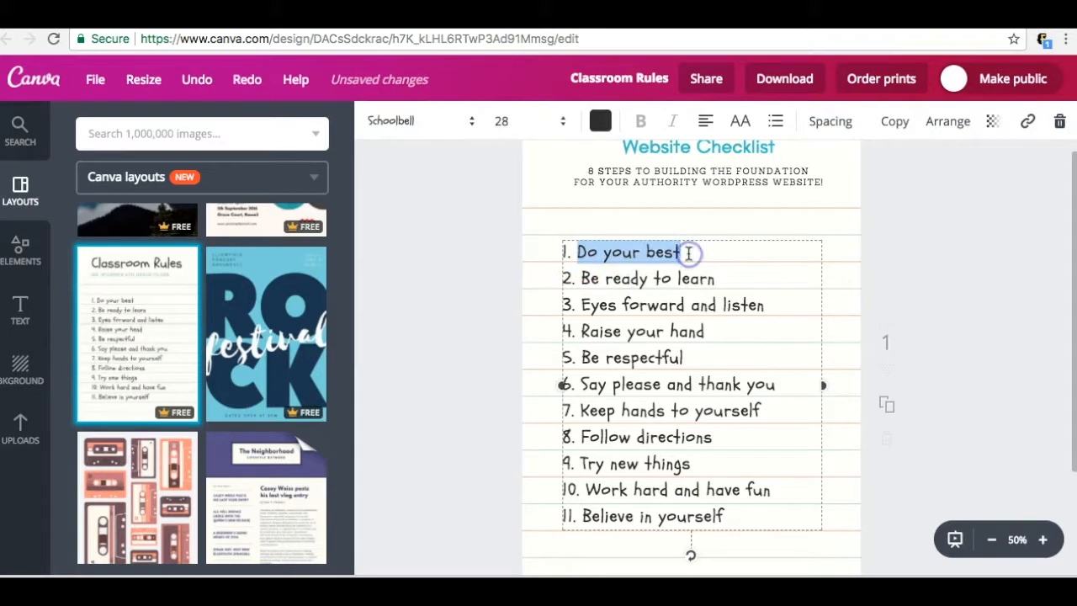
Enter items Registering Your Domain Name, Purchase Hosting, Forwarding Your Nameservers, Installing Wordpress on New Domain
text(Registering Your Domain Name)
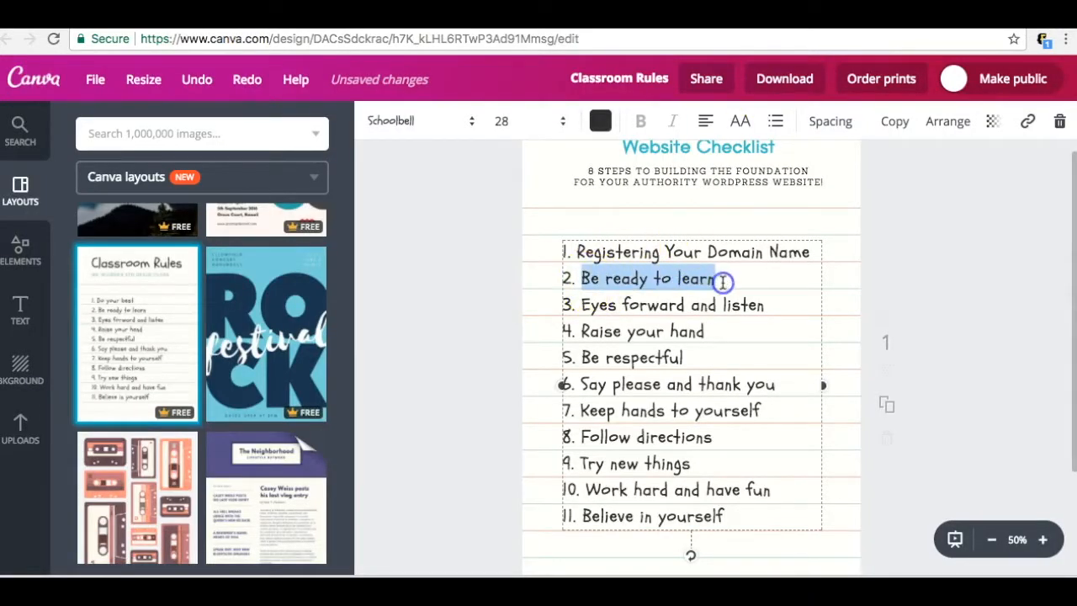
text(Purchase Hosting with Hostgator)
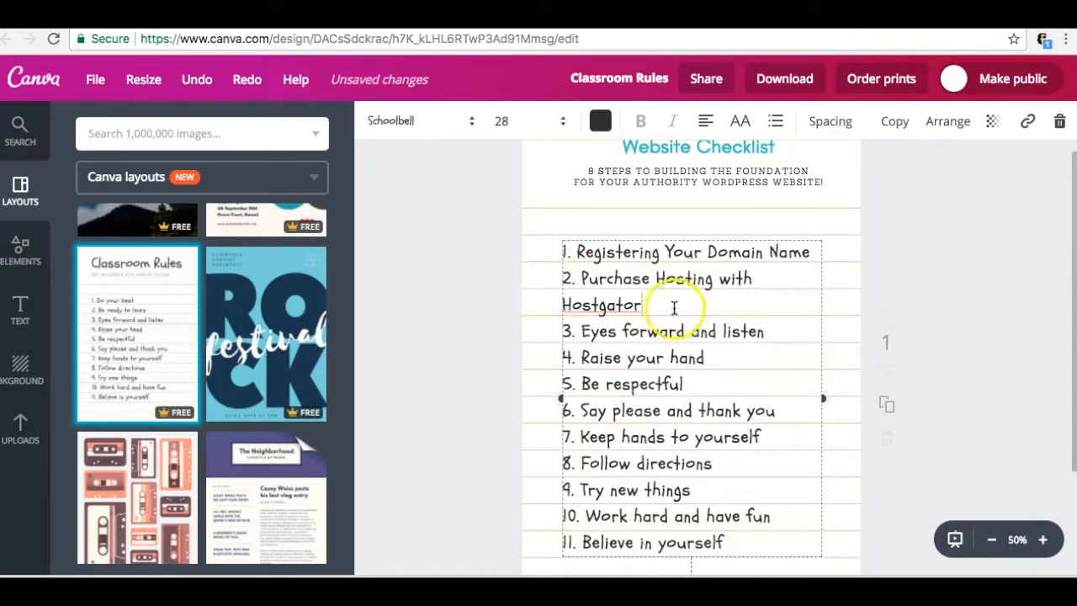
double_click(600, 306)
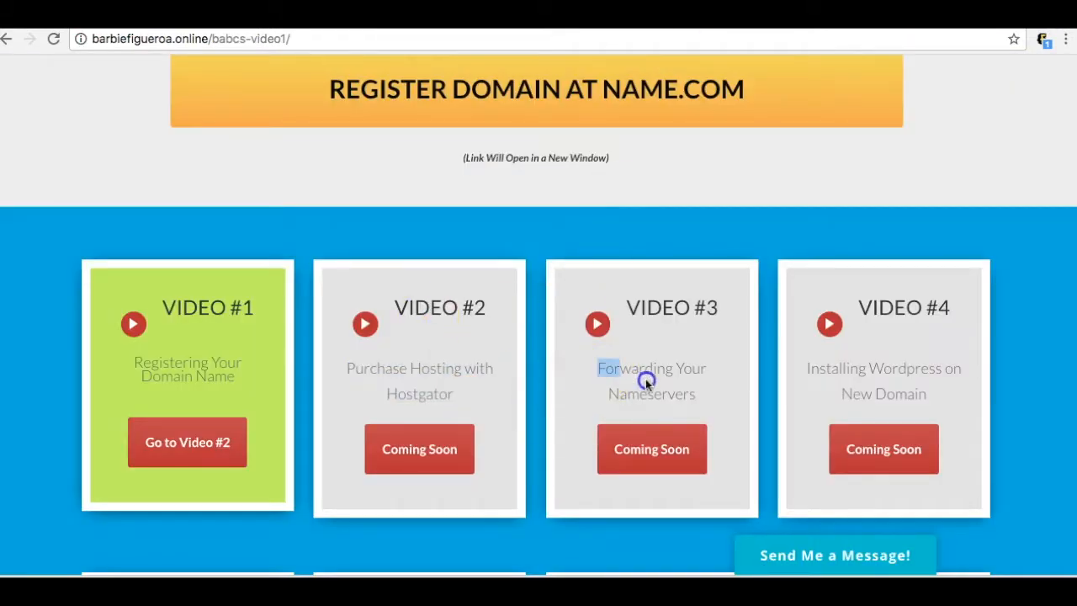
drag(597, 368, 694, 393)
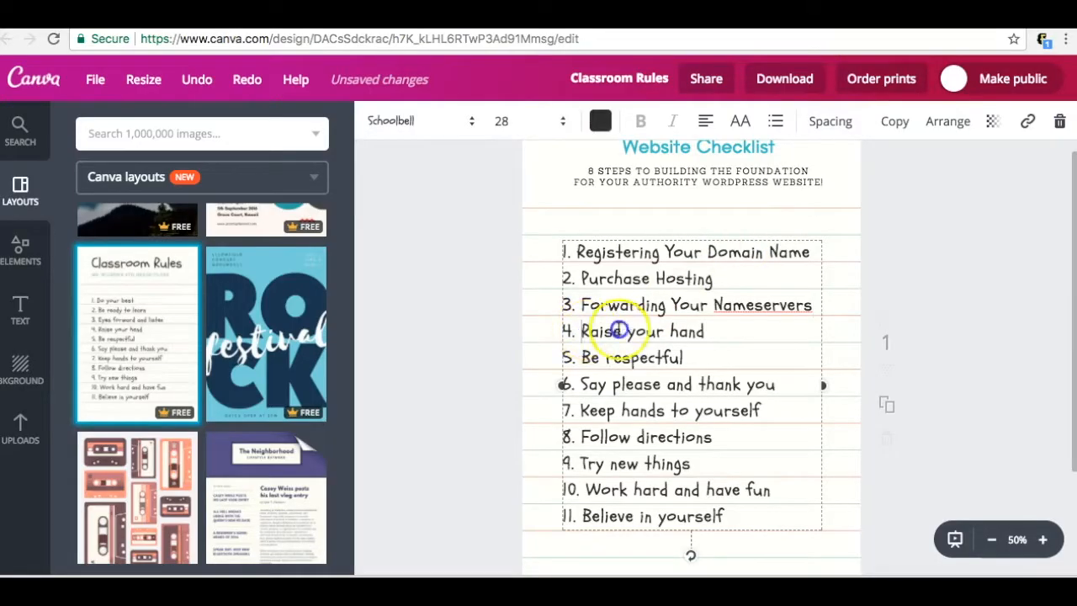
text(Installing Wordpress on New Domain)
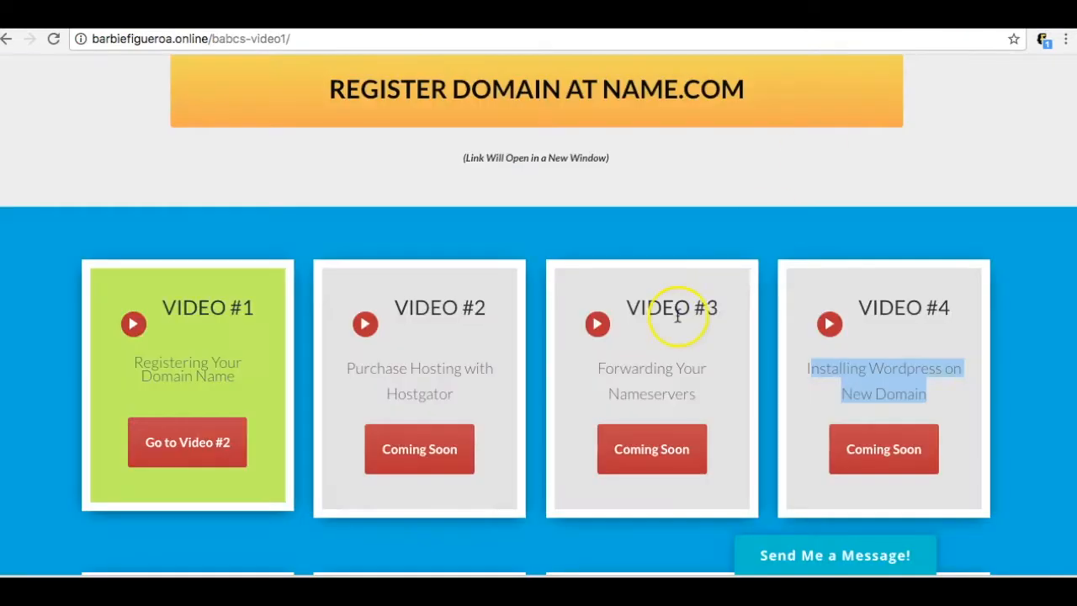
Copy course video titles into steps: Tweaking Your Wordpress Settings, Installing Essential Plugins, Thrive Themes and Why It Helps You Make $$
scroll(down, 3)
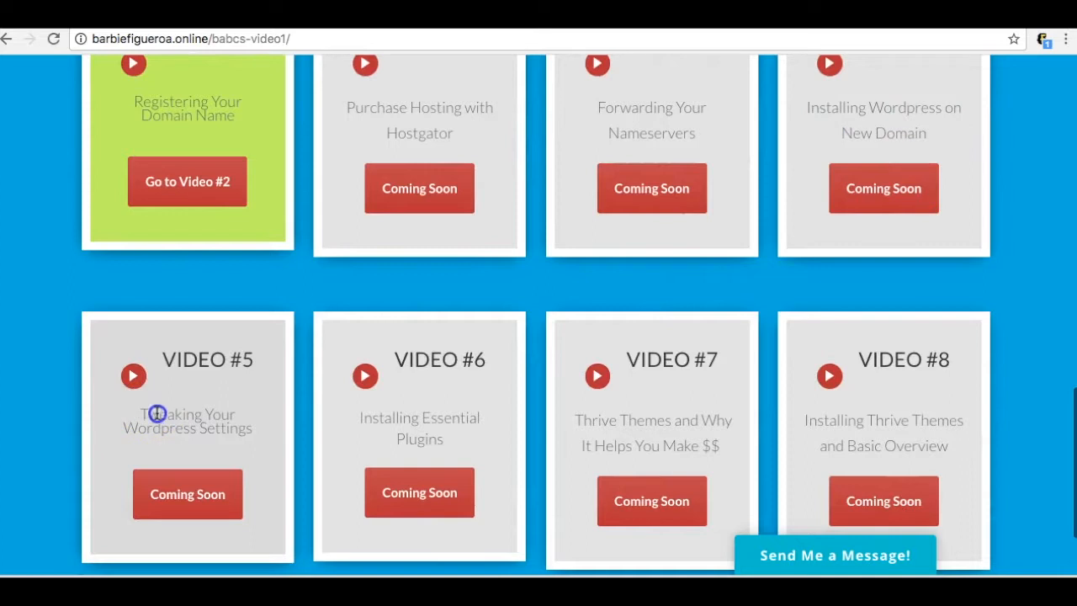
drag(139, 414, 253, 428)
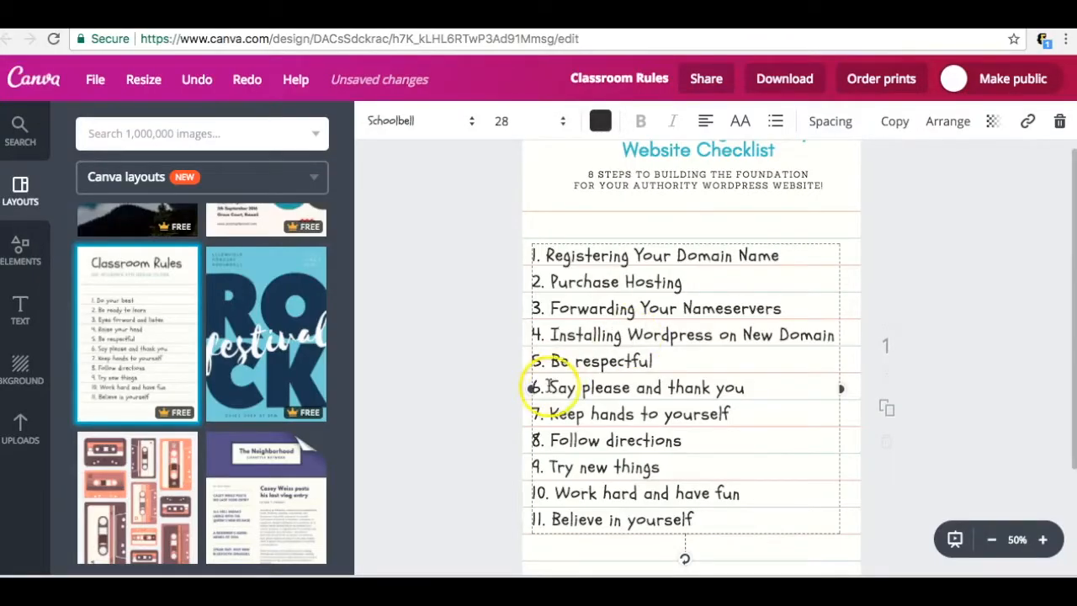
double_click(602, 361)
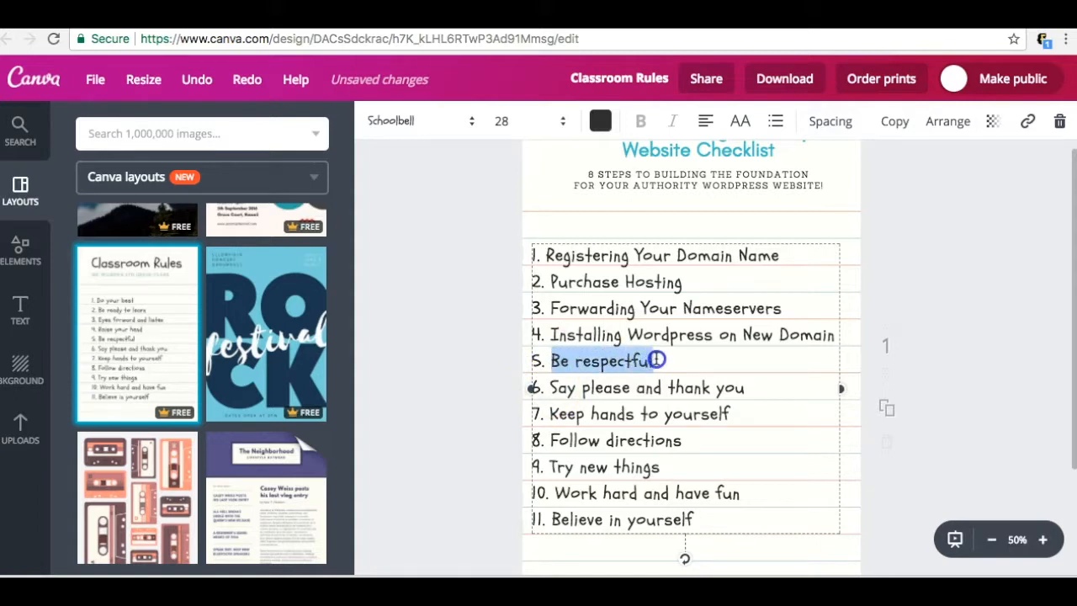
text(Tweaking Your Wordpress Settings)
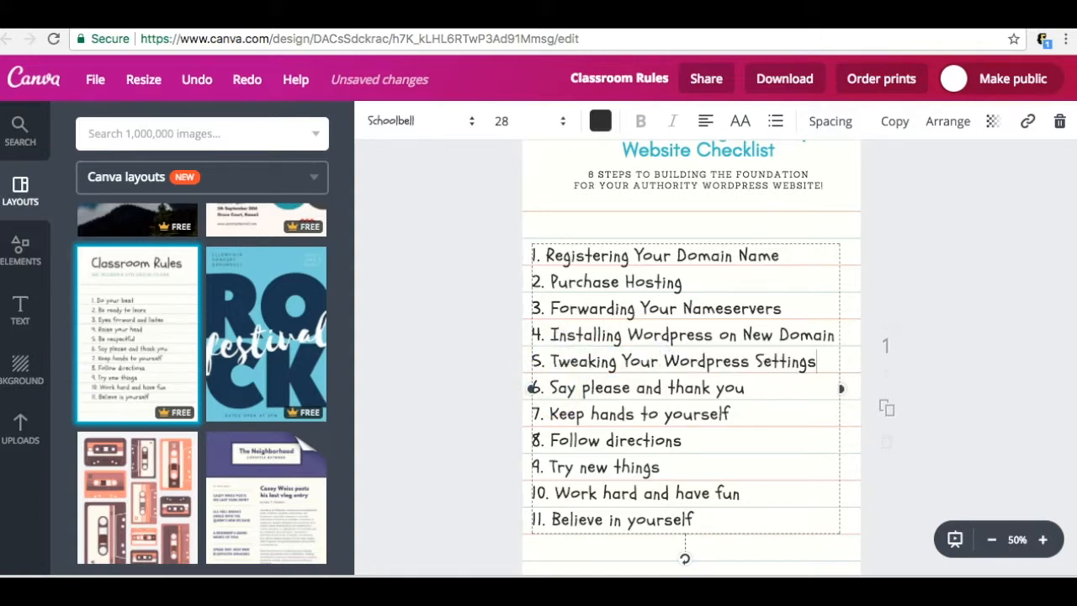
click(218, 38)
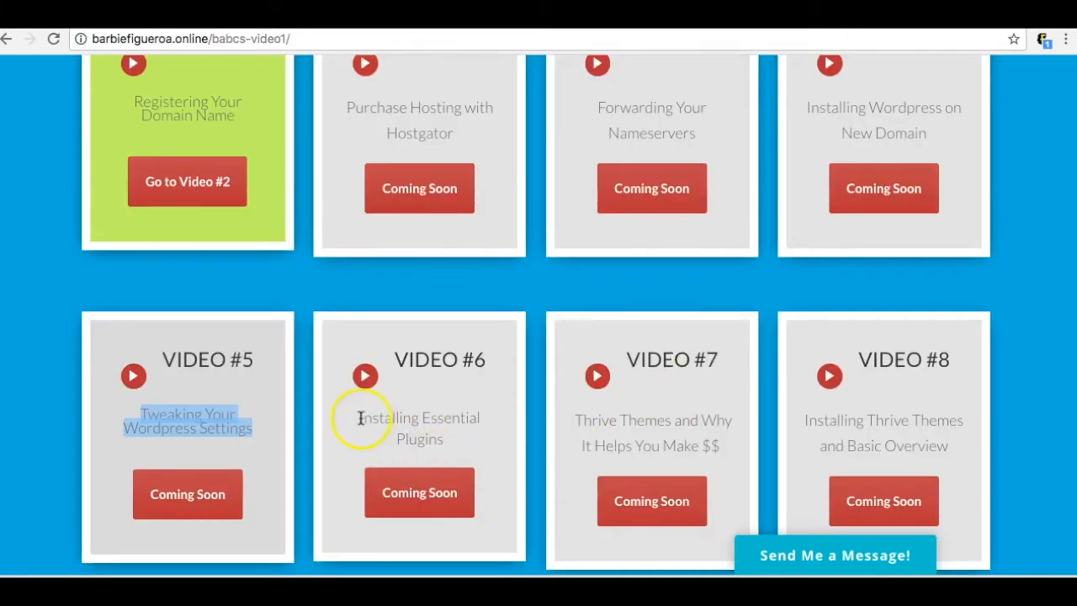
double_click(420, 417)
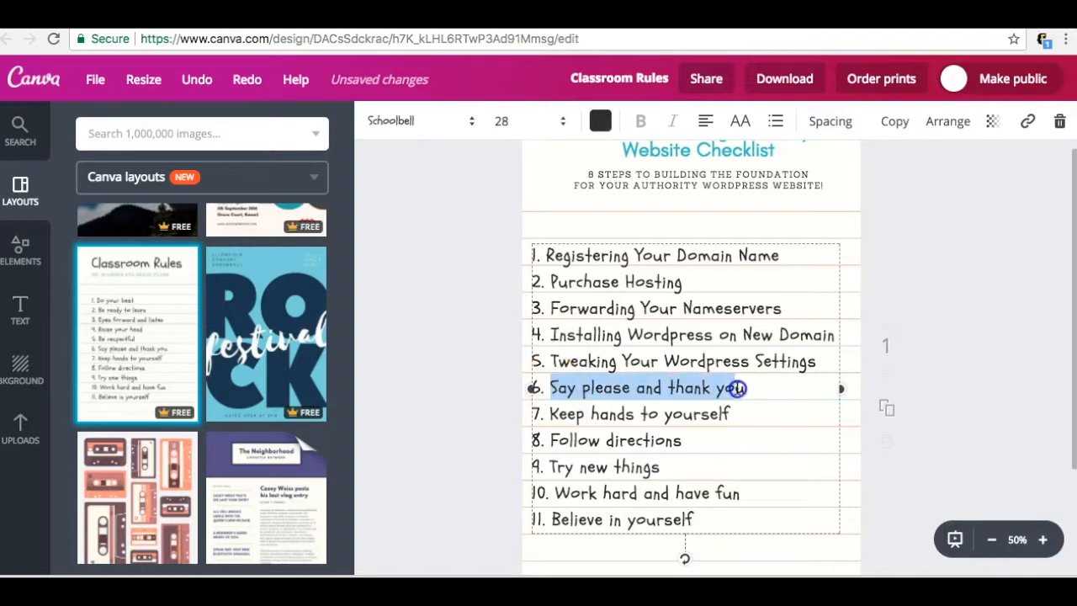
text(Installing Essential Plugins)
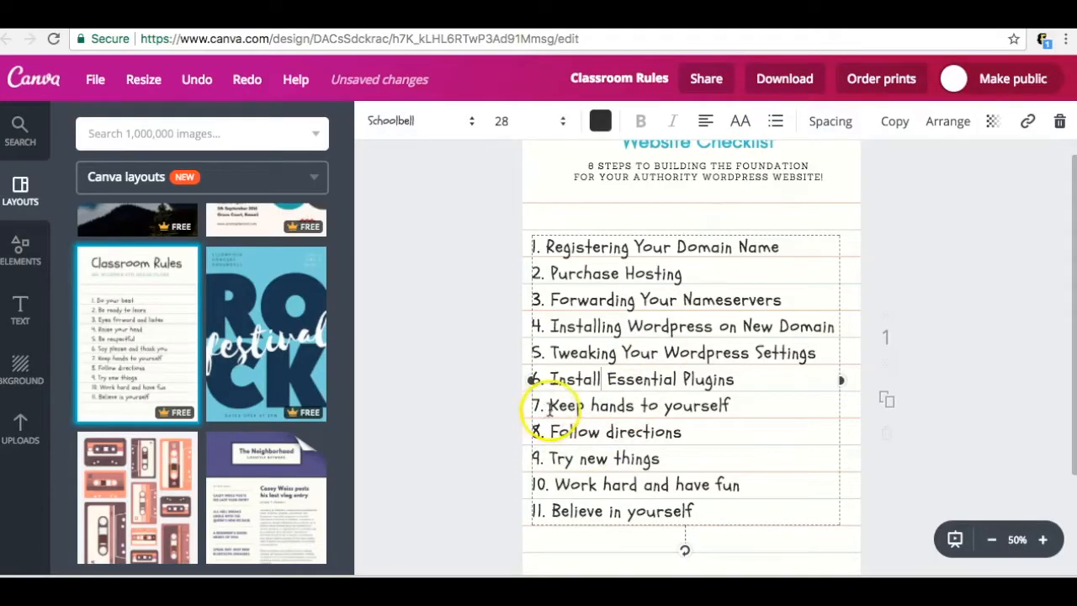
text(Thrive Themes and Why It Helps You Make $$)
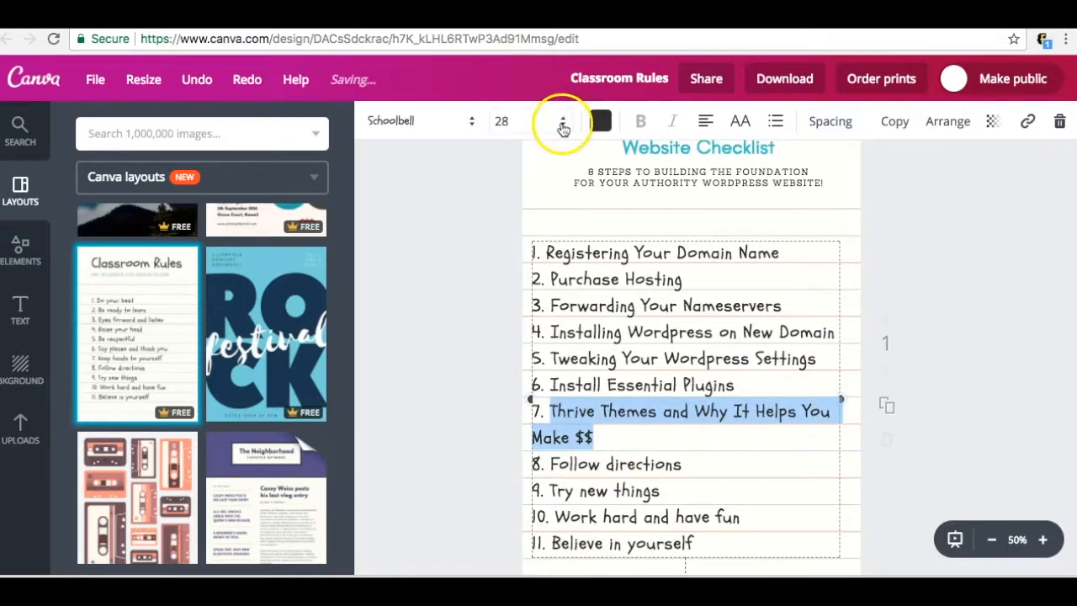
Drop checklist text to size 24, add step 8 'Installing Thrive Themes and Basic Overview', delete items 9–11
click(562, 127)
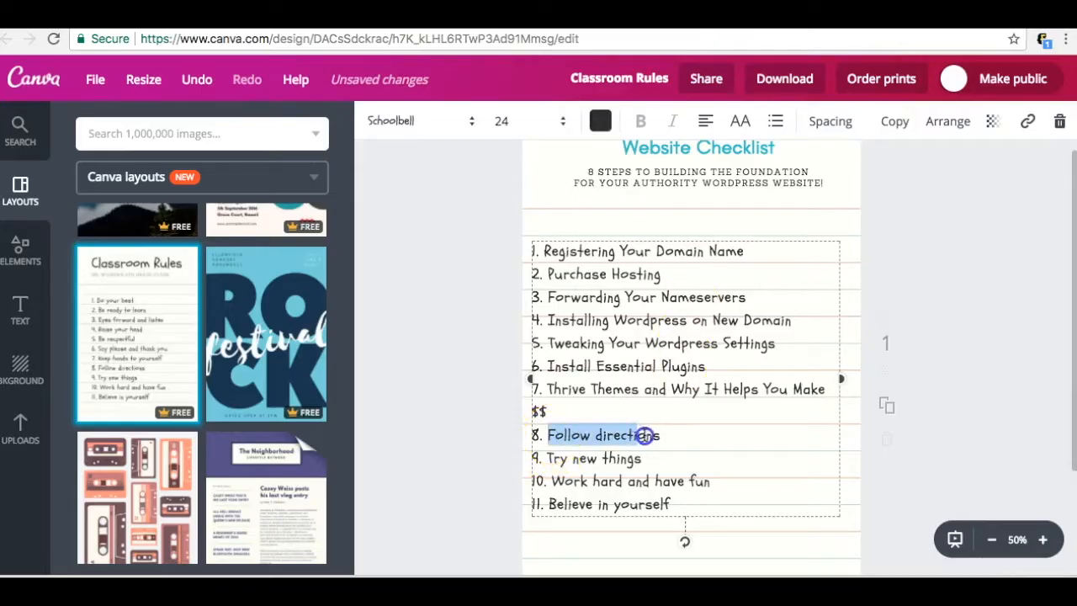
text(Installing Thrive Themes and Basic Overview)
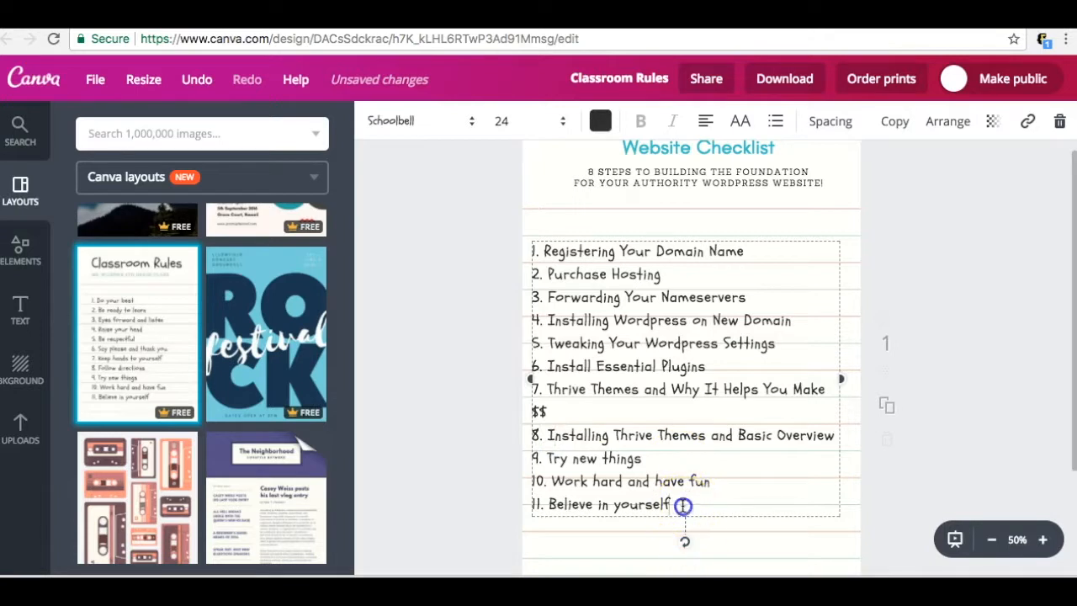
drag(683, 506, 532, 465)
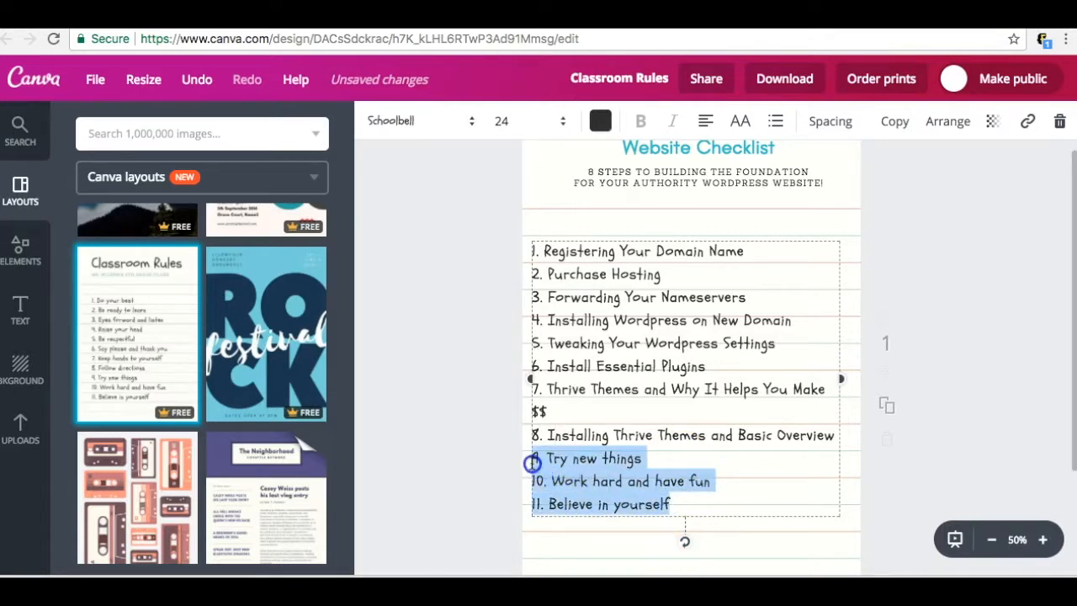
key(Delete)
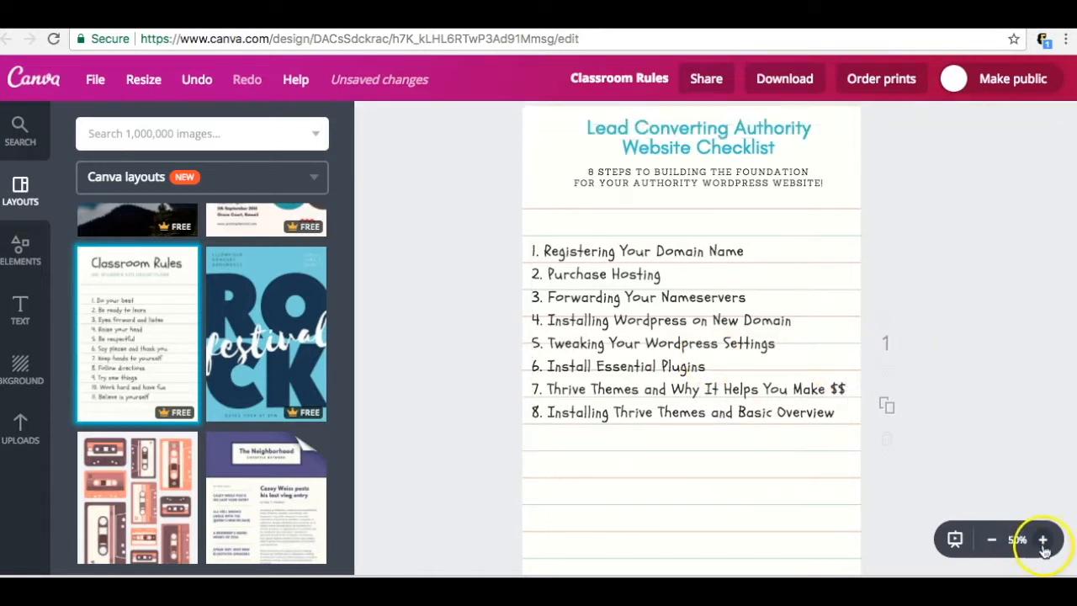
Zoom to 75% and scroll down to the blank ruled lines below item 8
click(1045, 539)
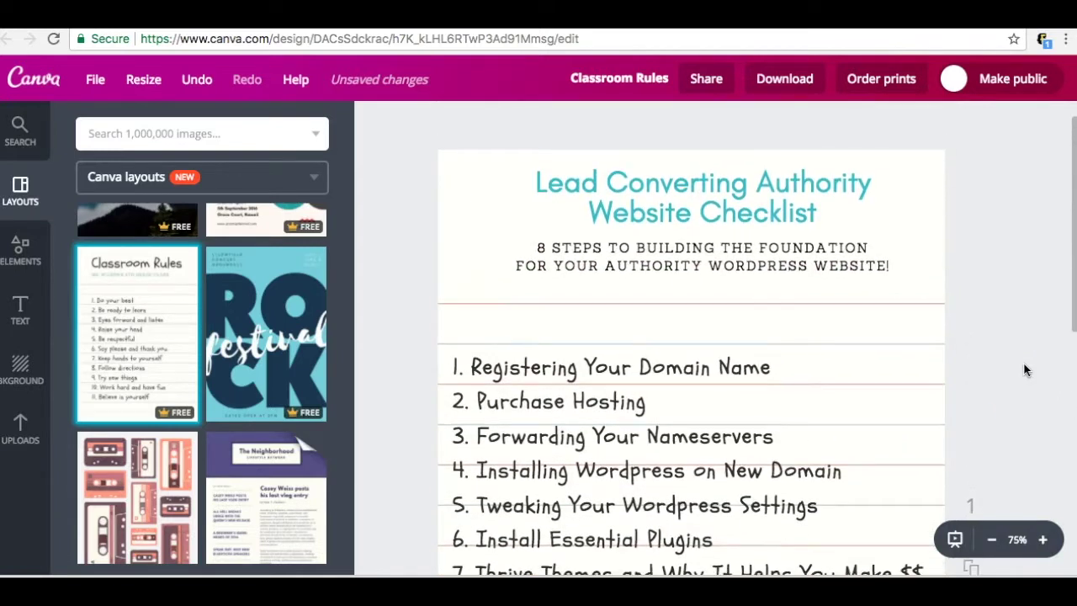
scroll(down, 3)
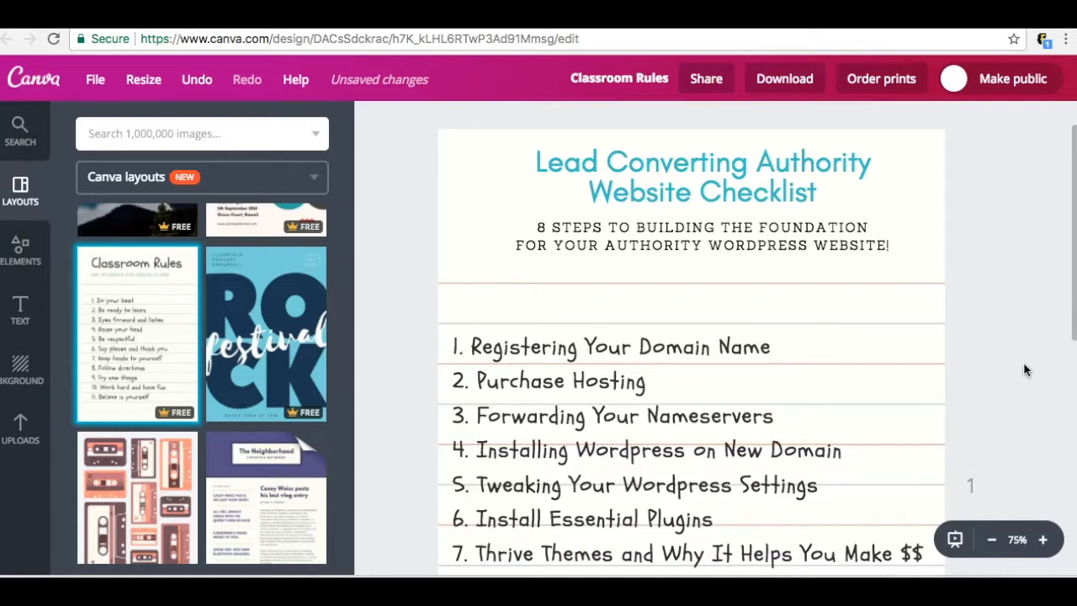
scroll(down, 3)
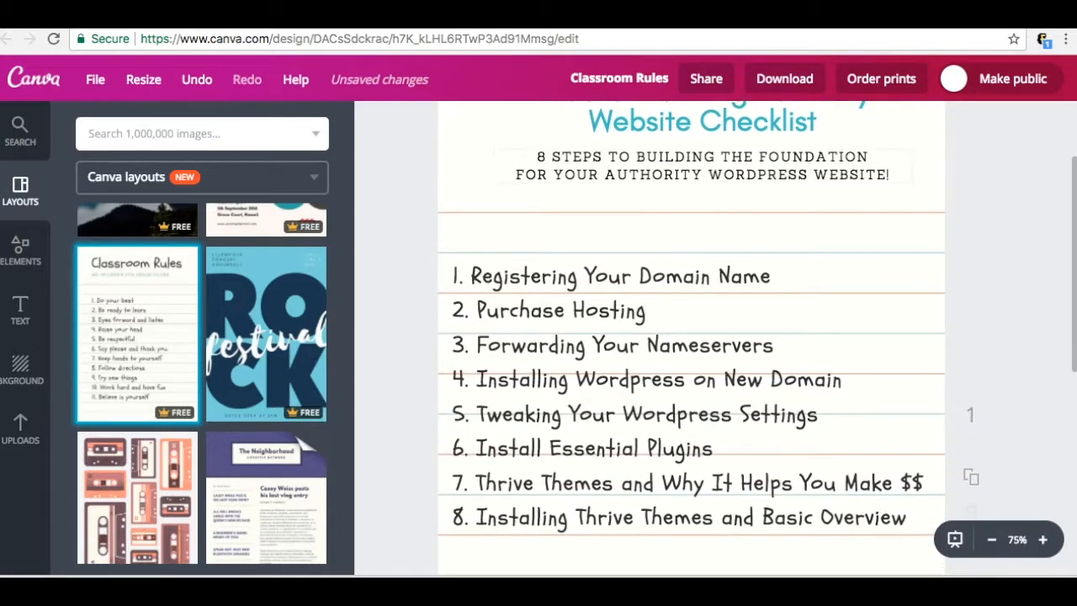
scroll(down, 3)
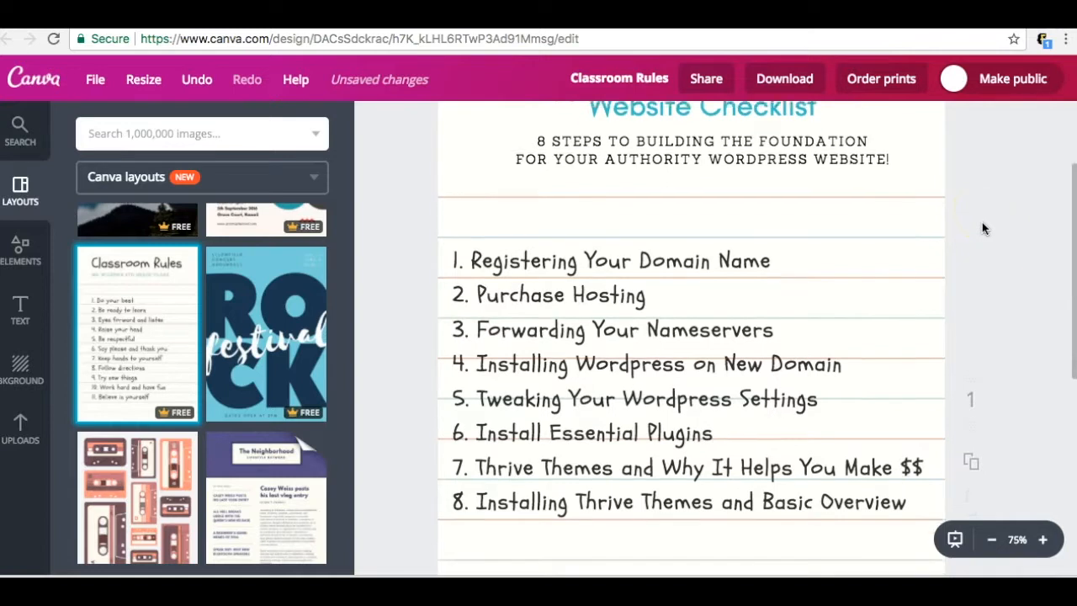
scroll(down, 3)
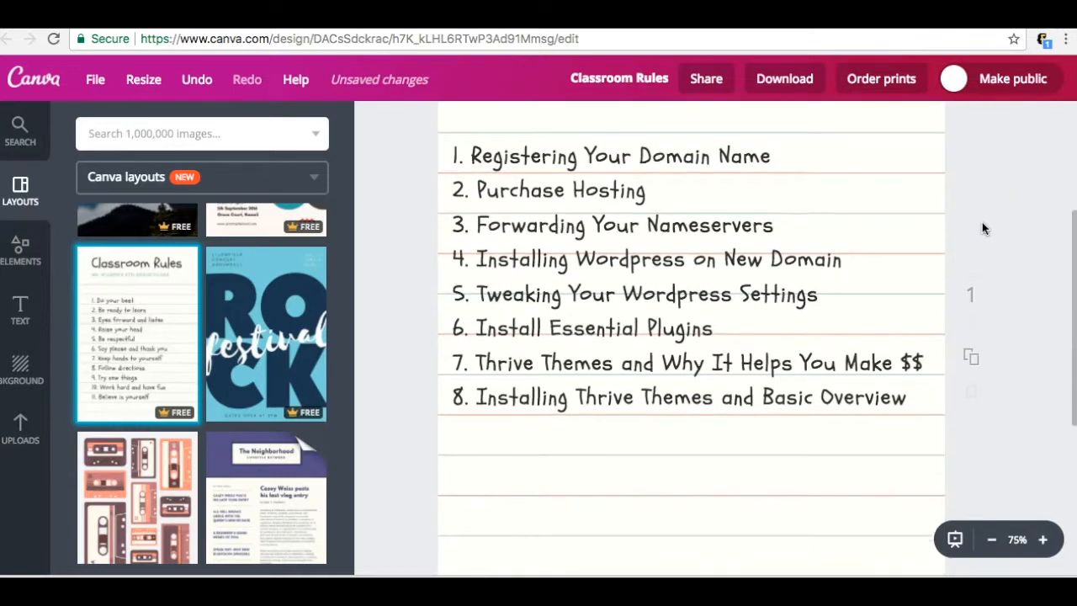
scroll(down, 3)
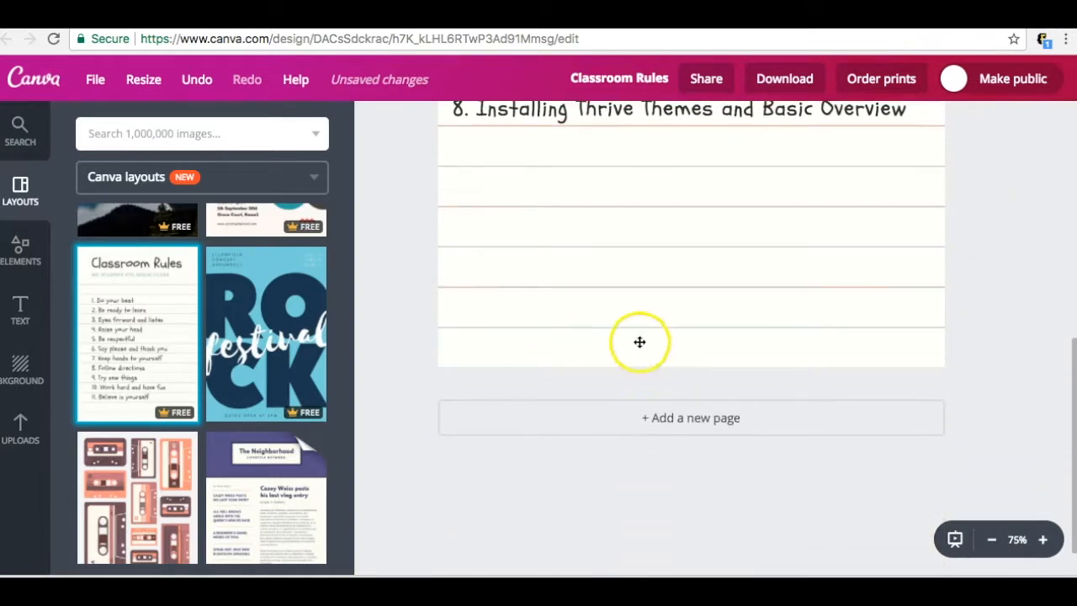
Drag the Rise Branding Academy logo from Uploads to the page's bottom-left corner
click(21, 425)
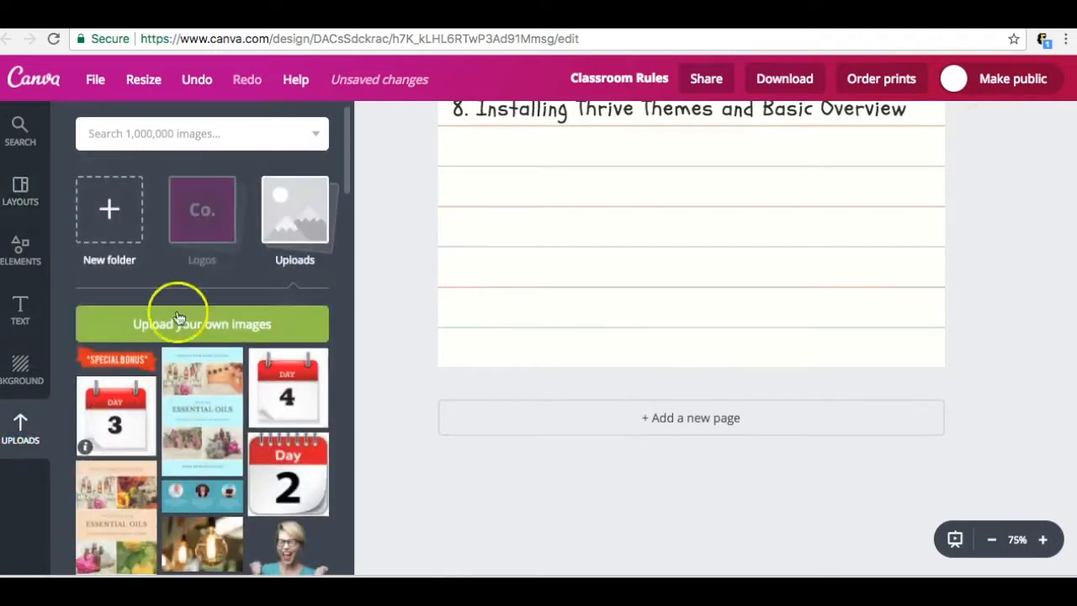
scroll(down, 3)
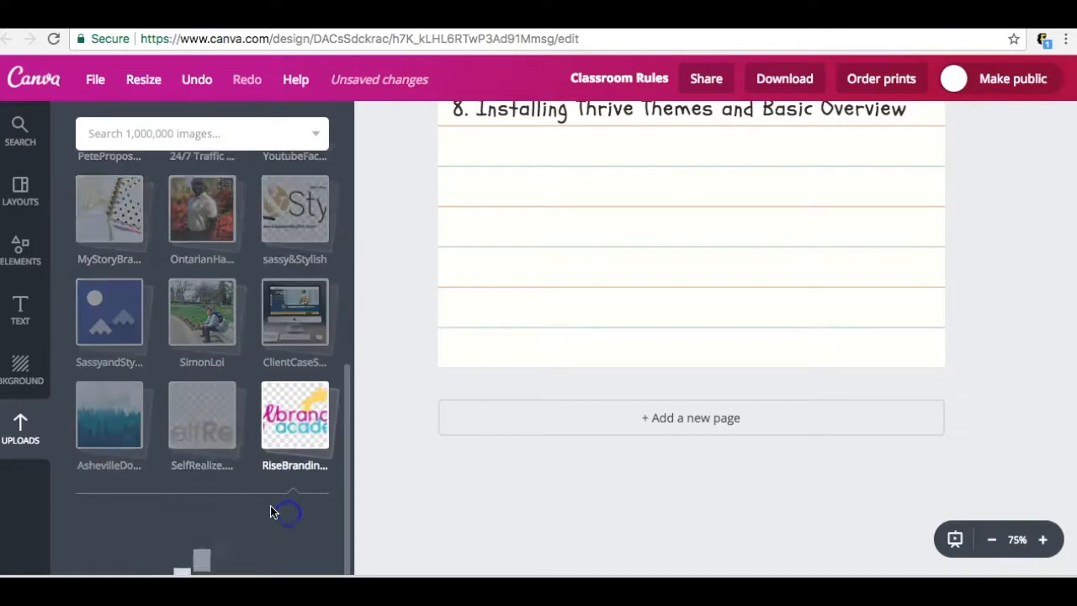
scroll(down, 3)
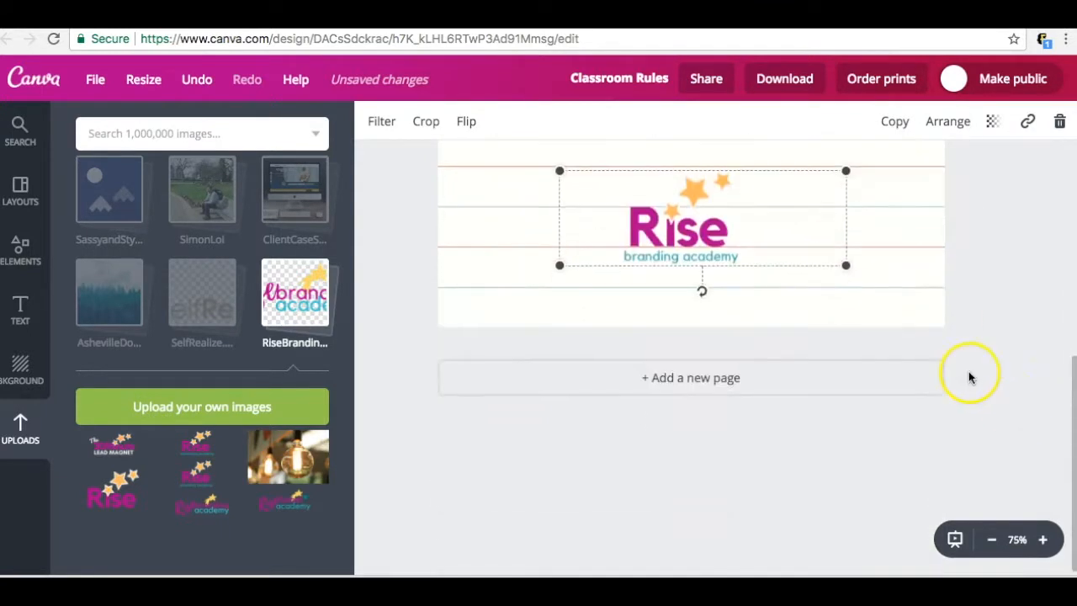
drag(703, 218, 679, 282)
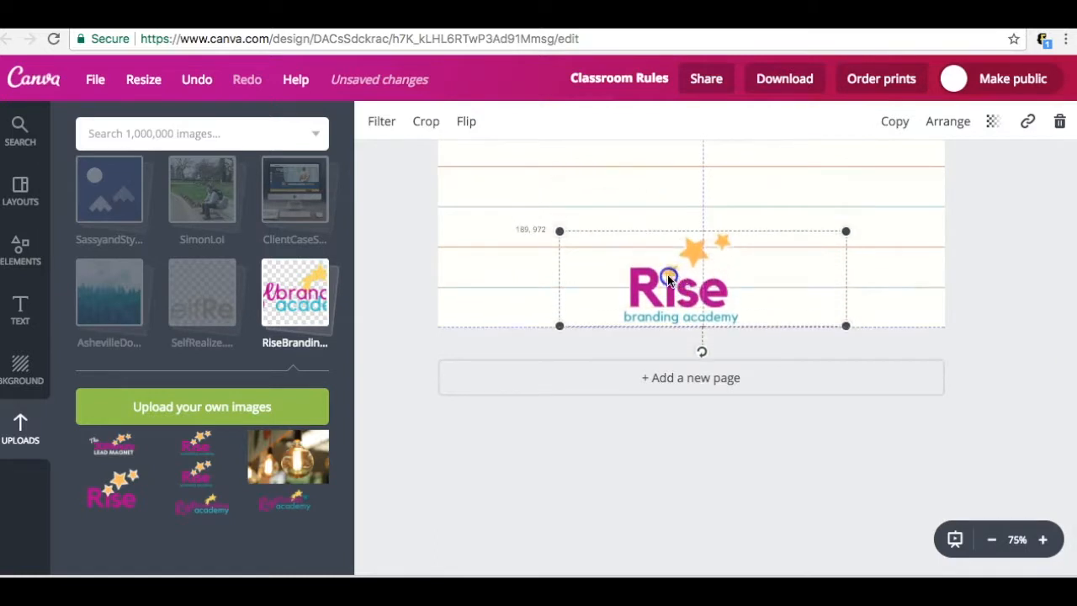
drag(677, 277, 530, 277)
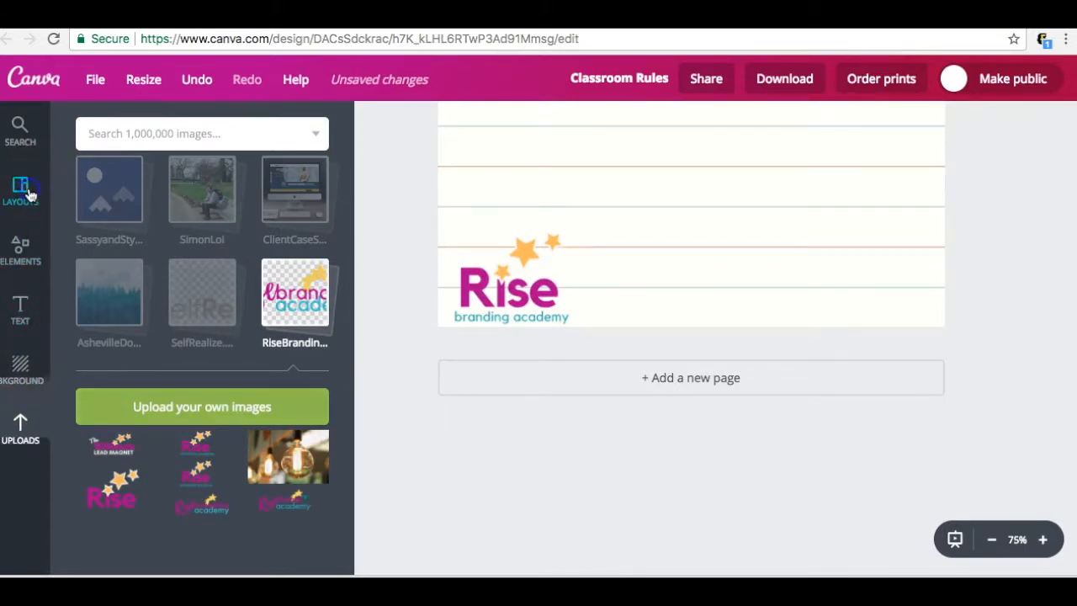
click(21, 248)
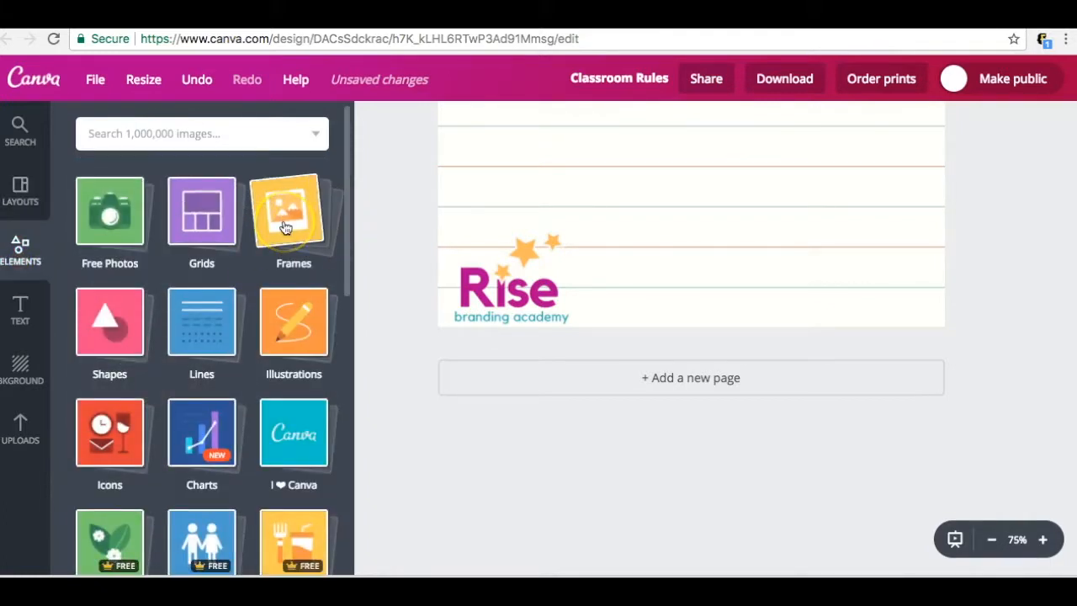
Add a landscape picture frame from Frames and move it to the bottom-right corner
click(292, 210)
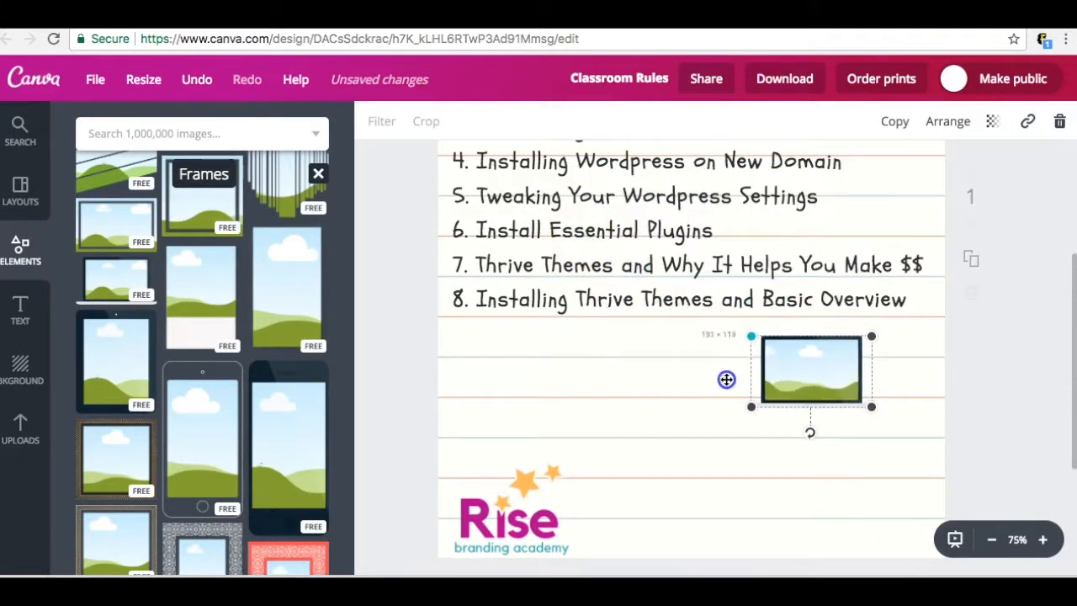
drag(726, 380, 865, 505)
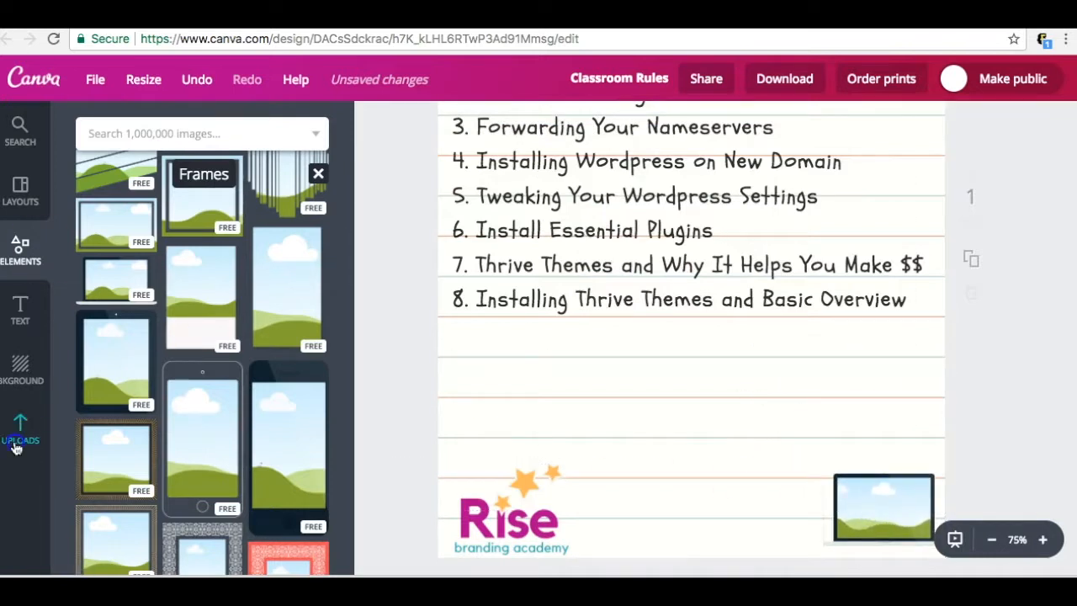
Scroll through uploaded photos to fill the bottom-right frame with a smiling headshot
click(24, 425)
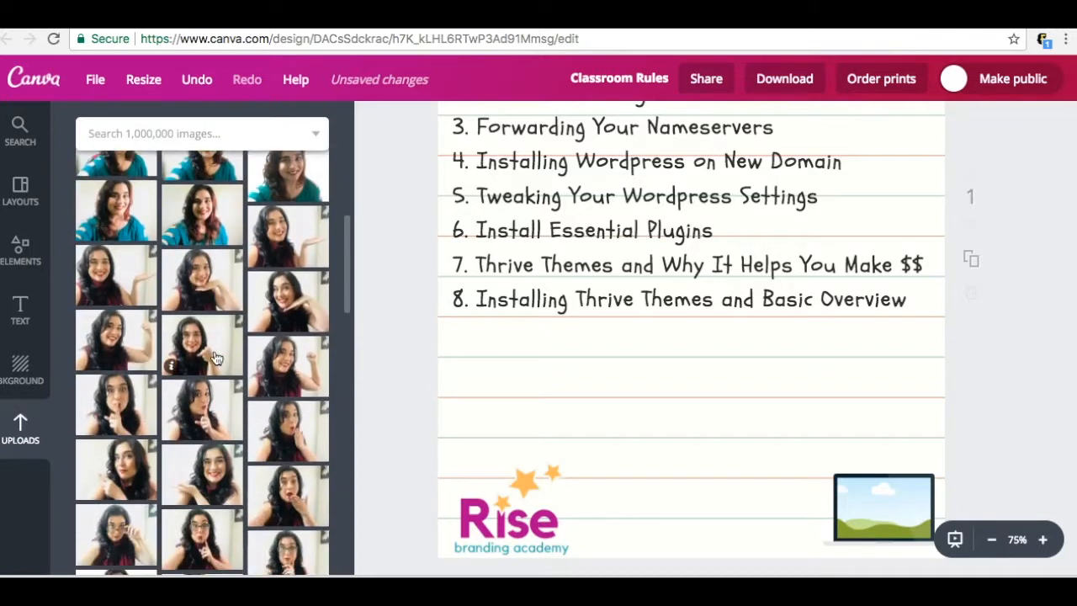
scroll(down, 3)
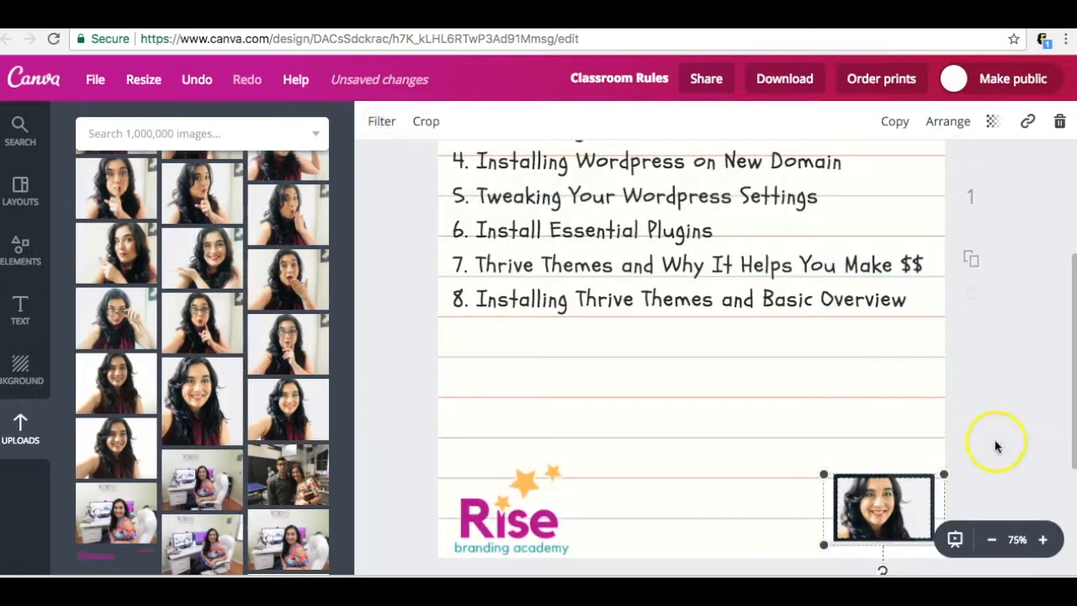
scroll(down, 3)
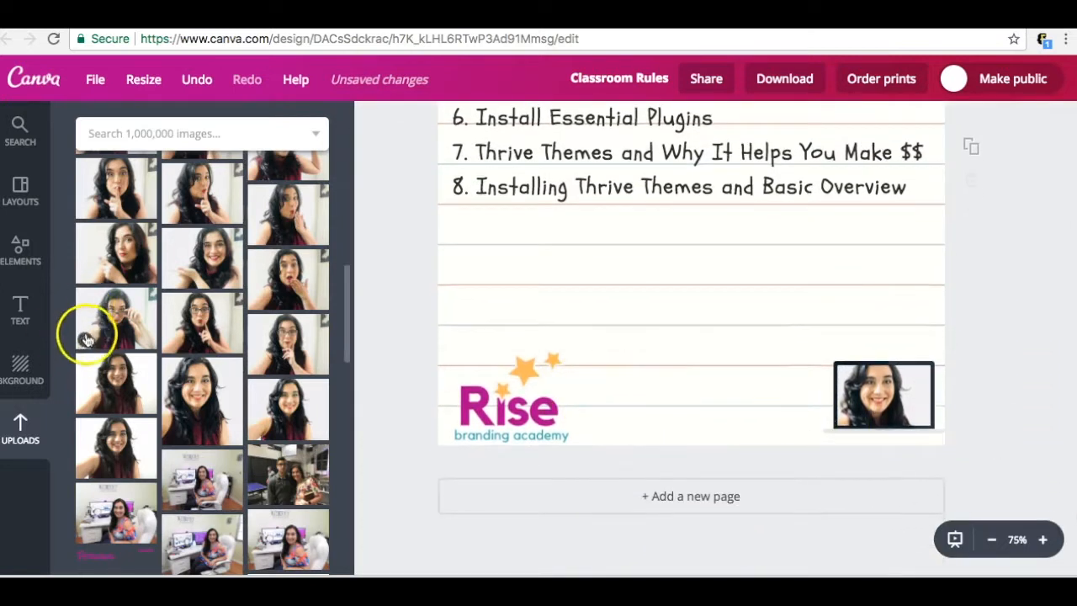
click(20, 310)
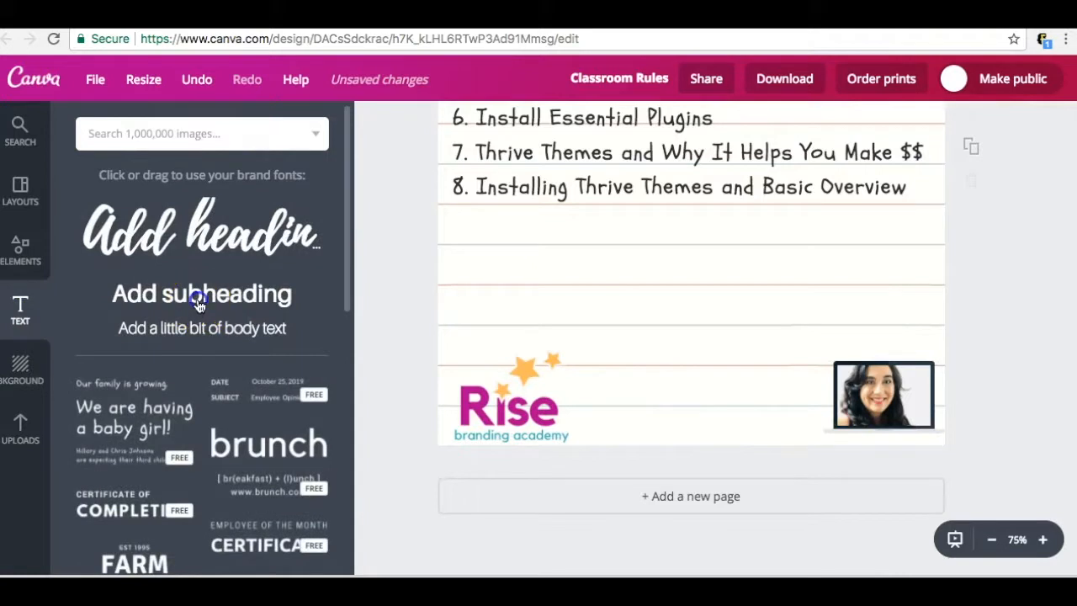
Add subheading text 'Barbie Figueroa' and a 'BarbieFigueroa.online' line beside the headshot
click(201, 293)
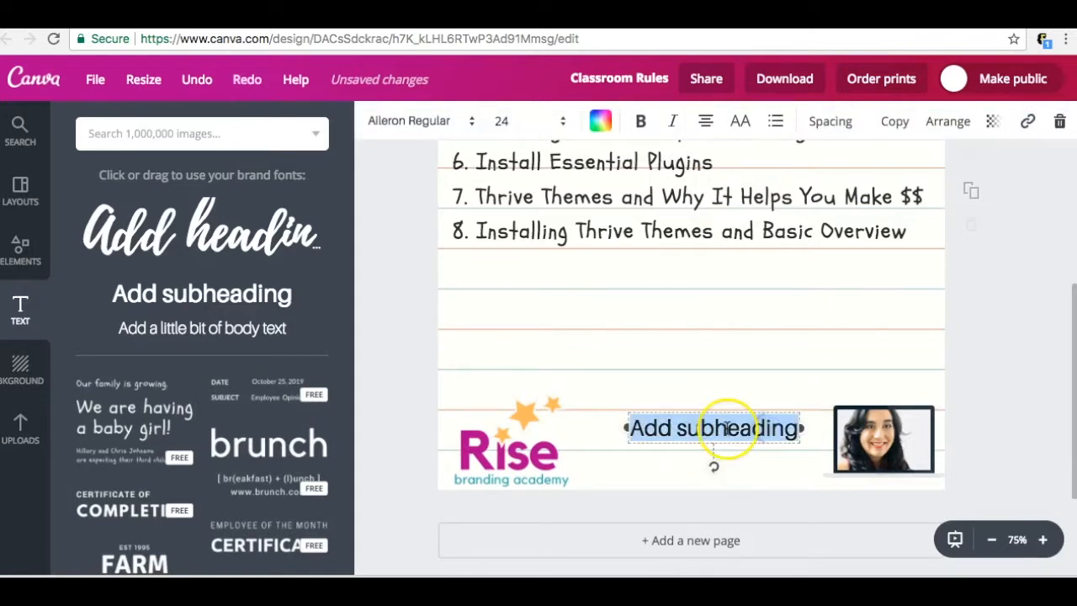
text(Barbie Figueroa)
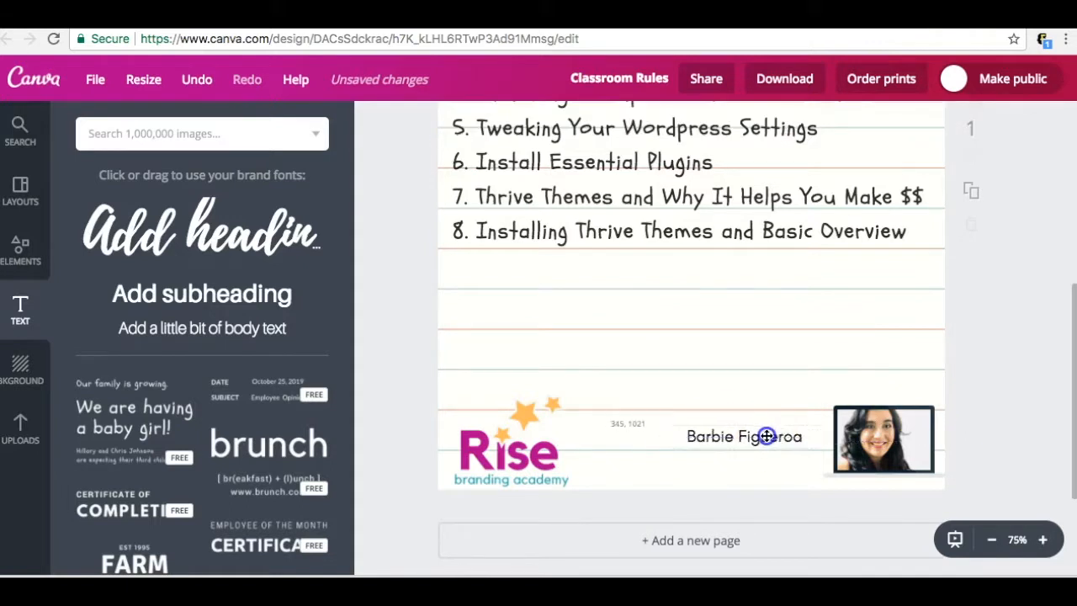
click(765, 436)
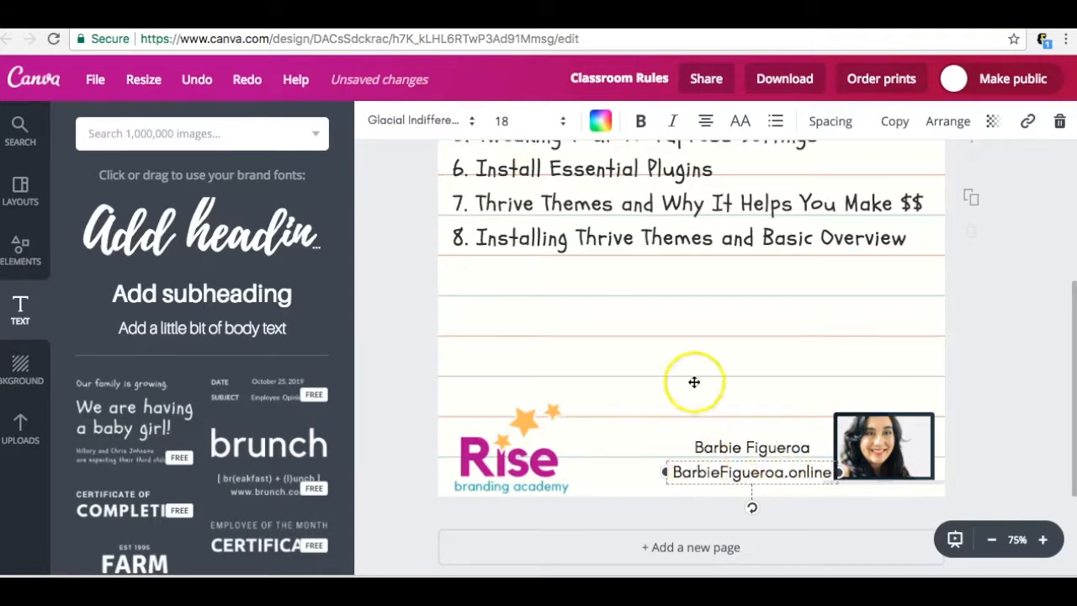
Colour the BarbieFigueroa.online line teal and link it to barbiefigueroa.online
click(599, 120)
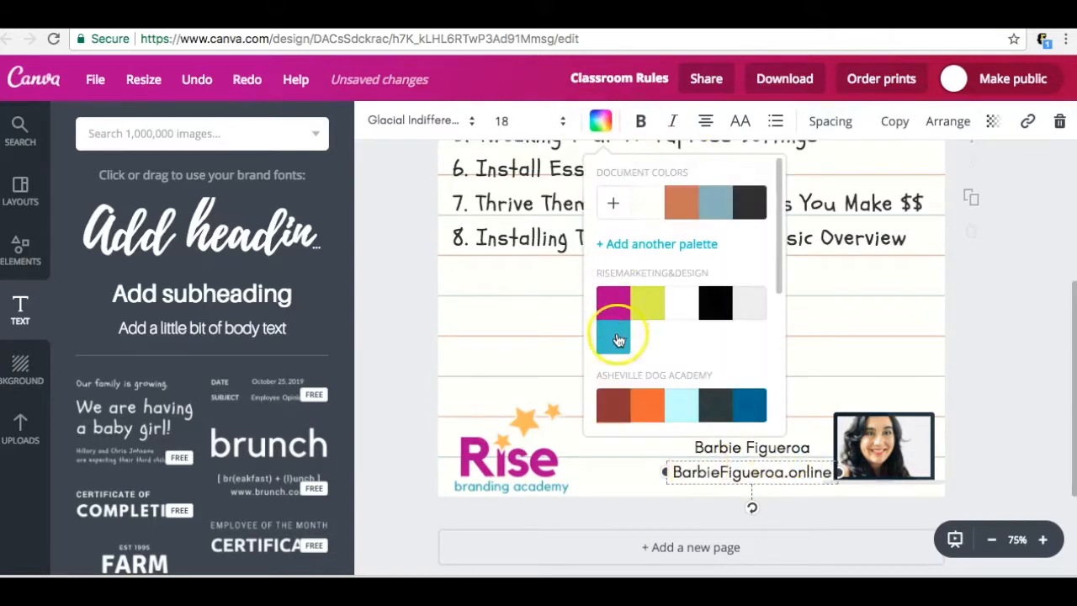
click(616, 336)
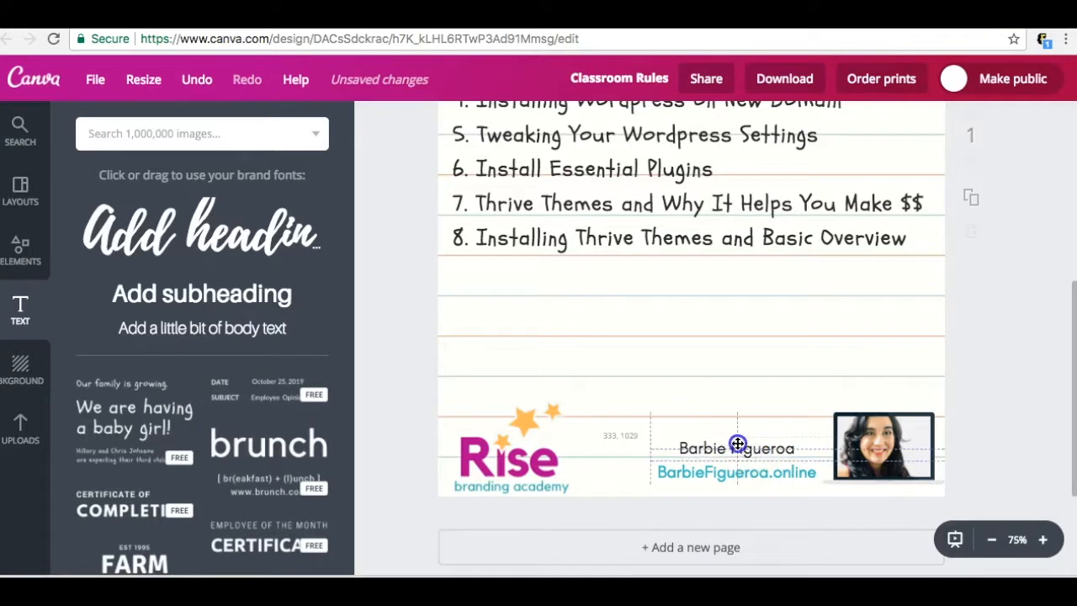
click(736, 472)
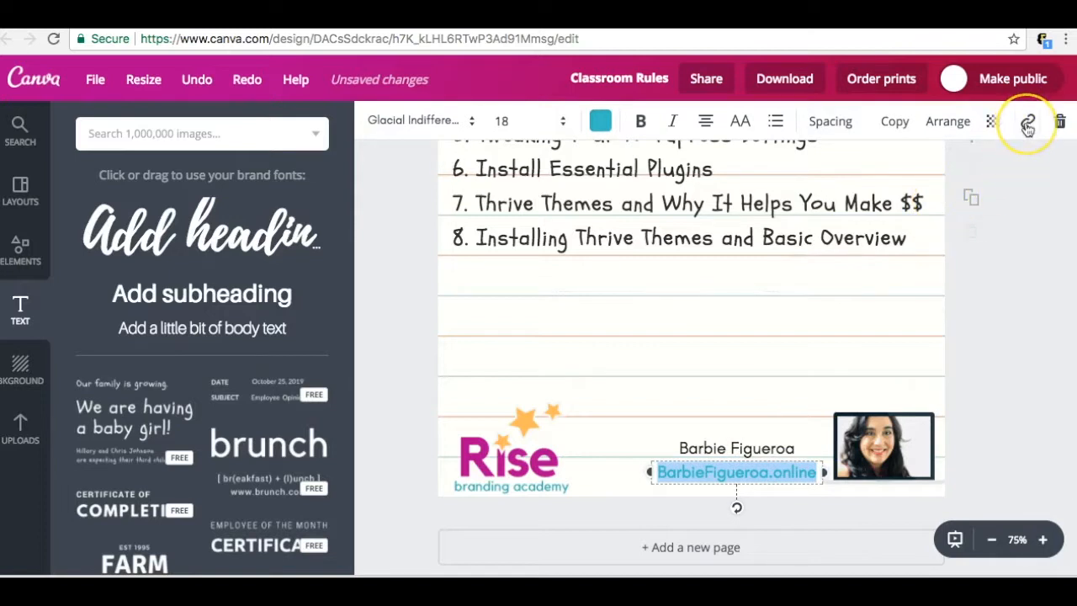
click(1029, 121)
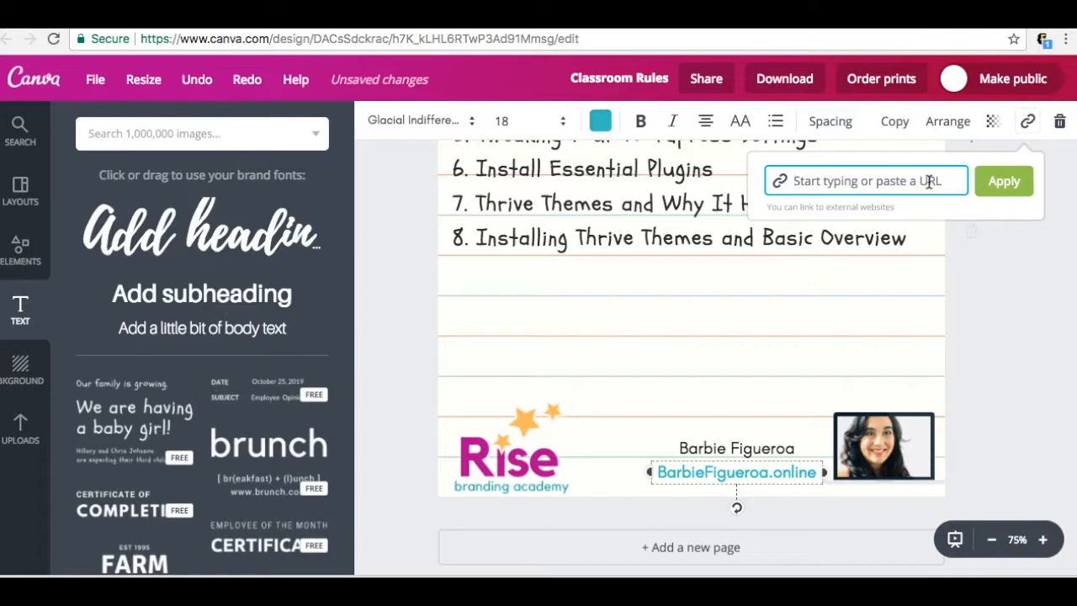
text(barbiefigueroa.onli)
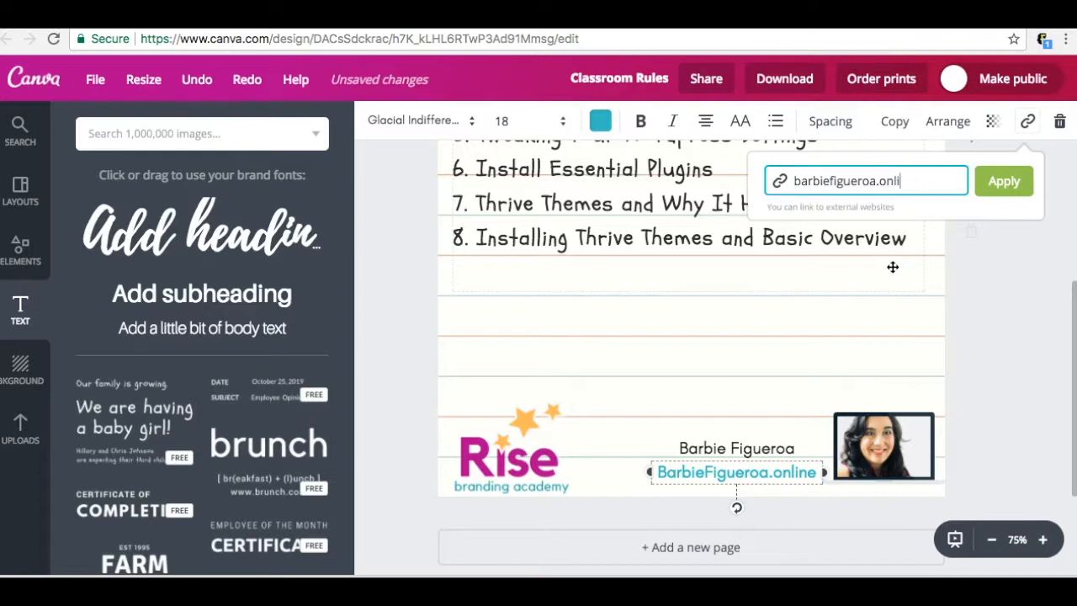
text(ne/)
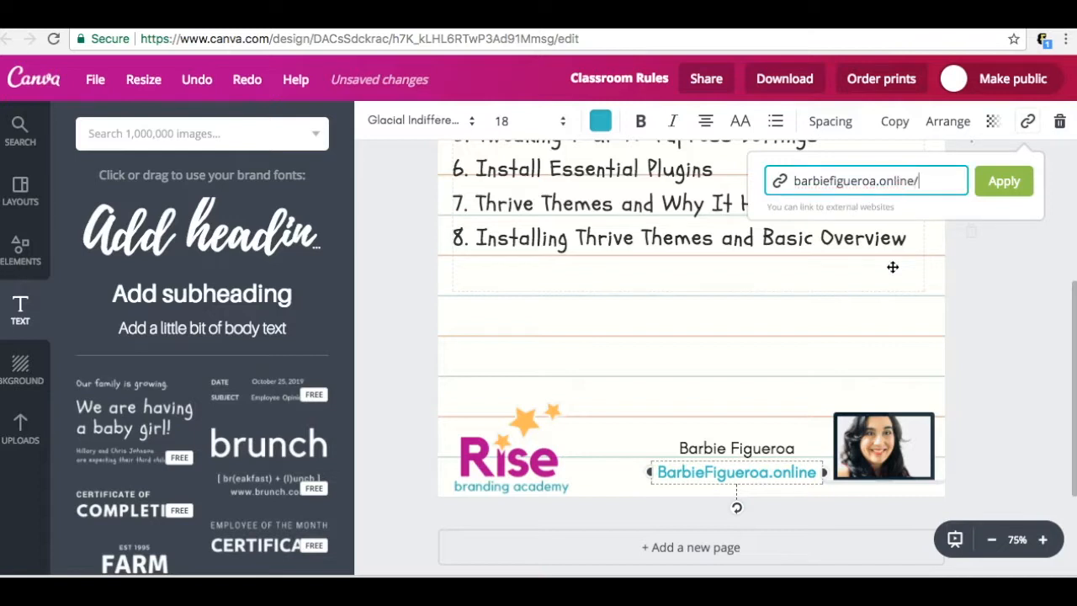
text(build)
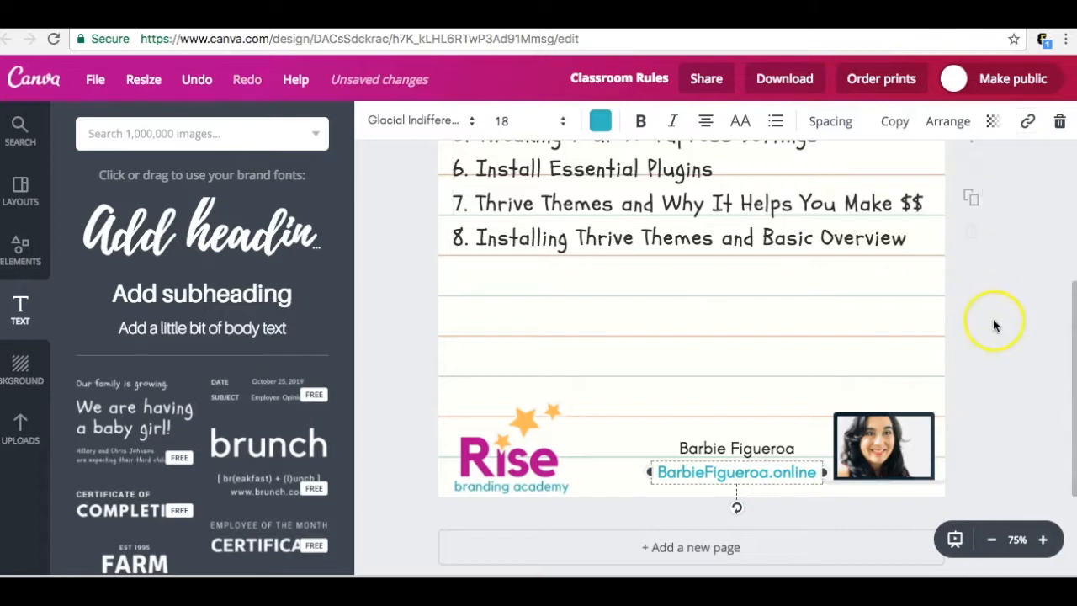
Type the note inviting readers to the 8-step video training, widen it and centre it
scroll(down, 3)
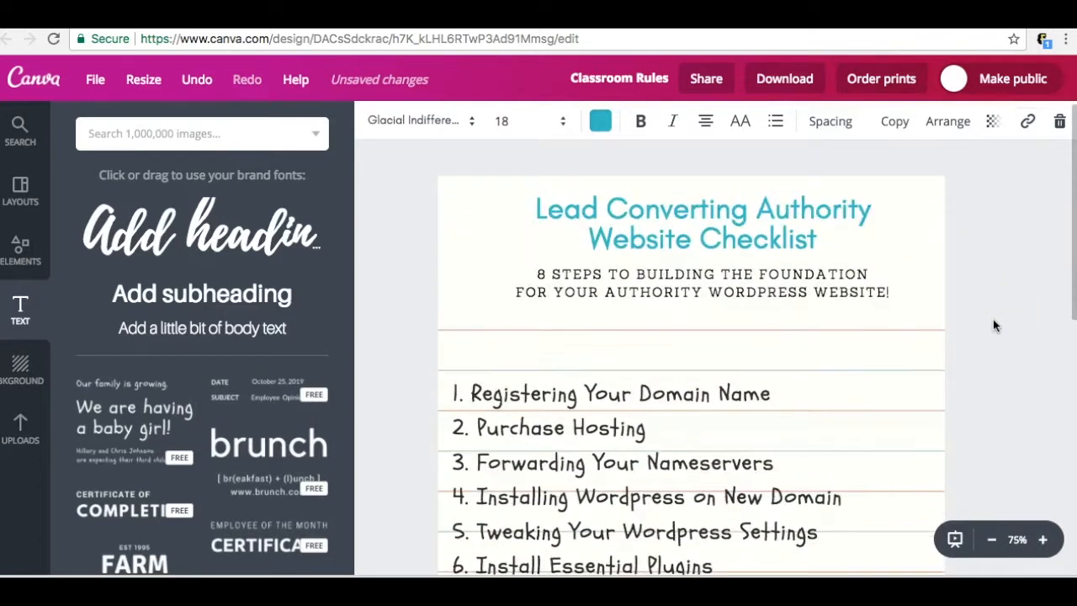
scroll(down, 3)
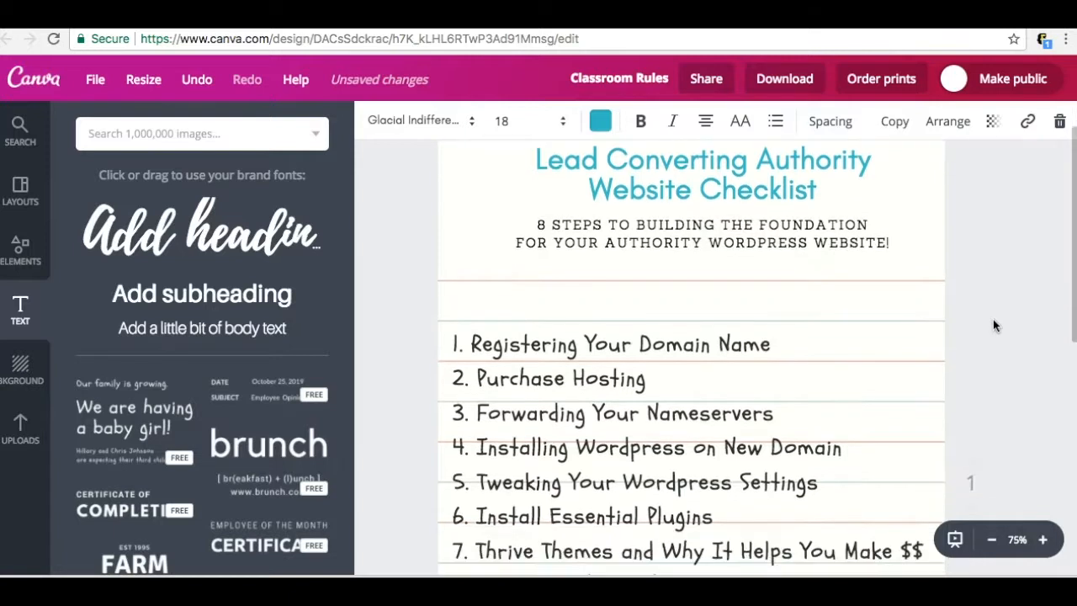
scroll(down, 3)
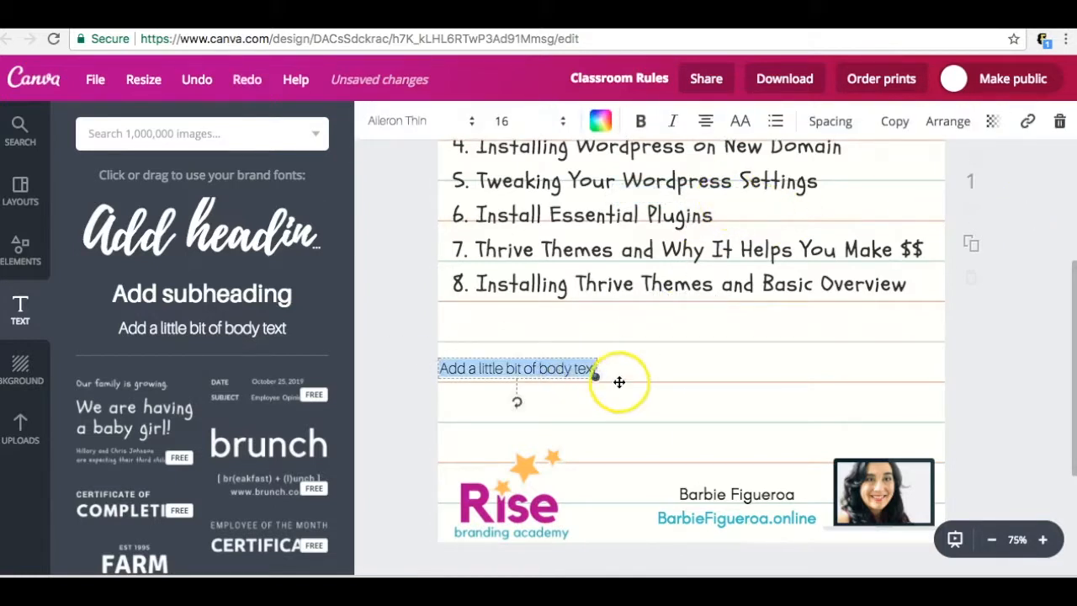
text(Hey! I c)
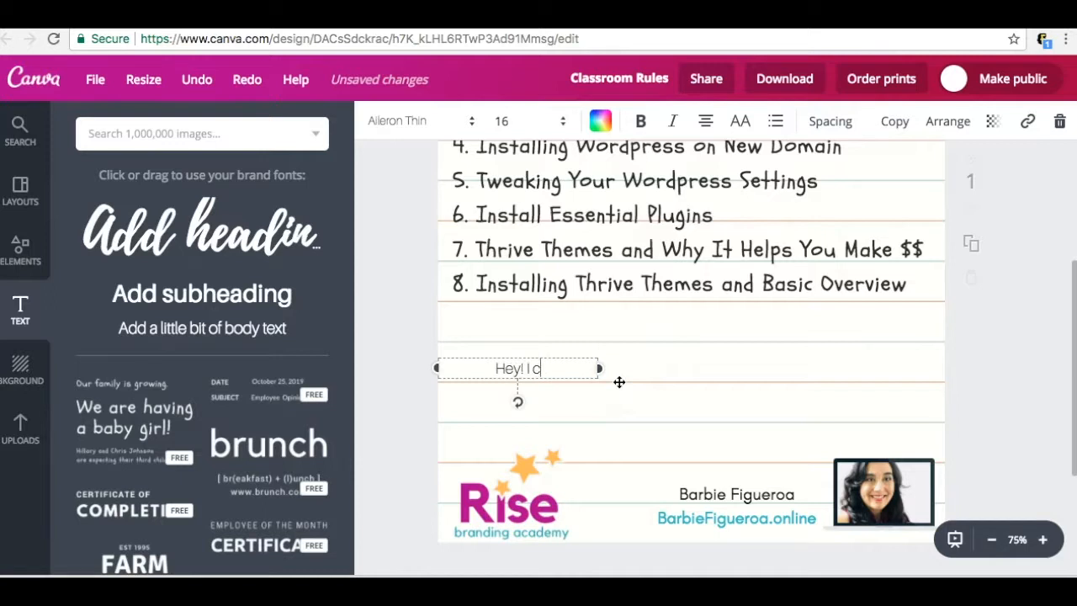
text(reated these 8)
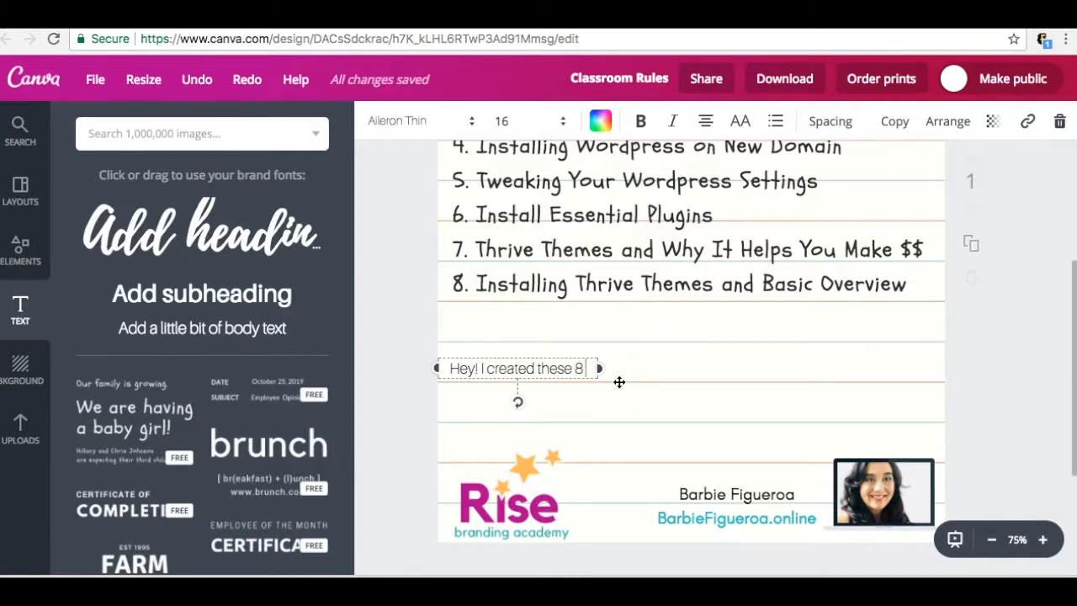
text(Steps a)
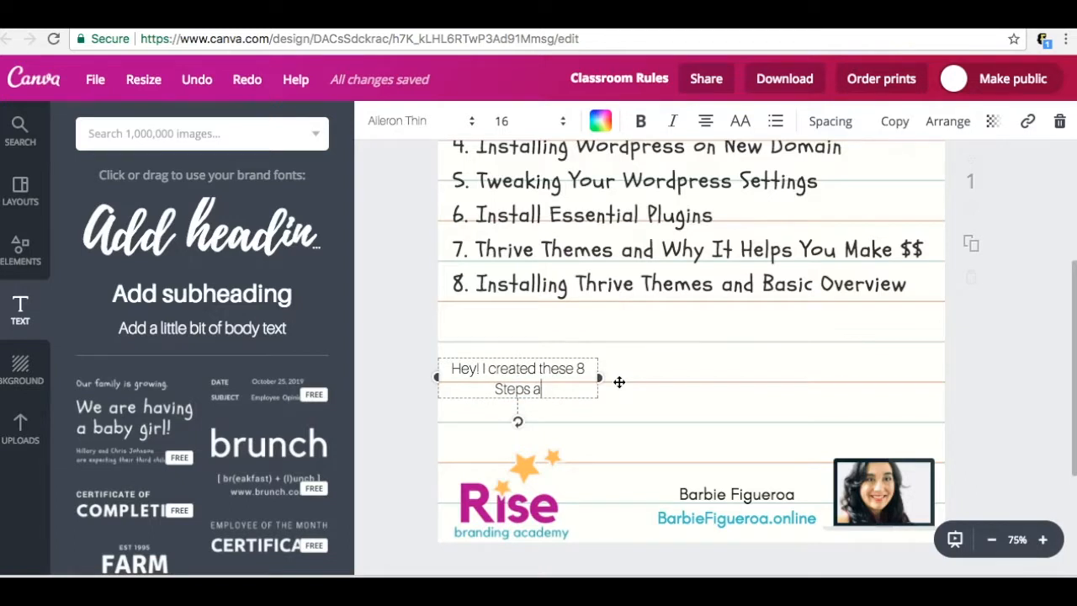
text(Step by Step)
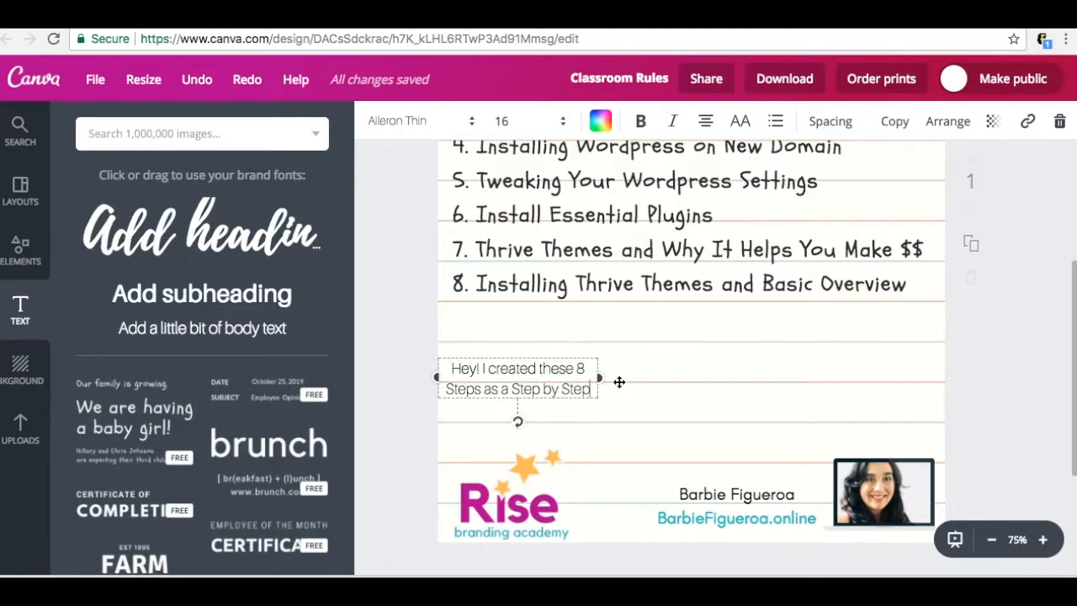
text(Video Training, You Can Check it out here!)
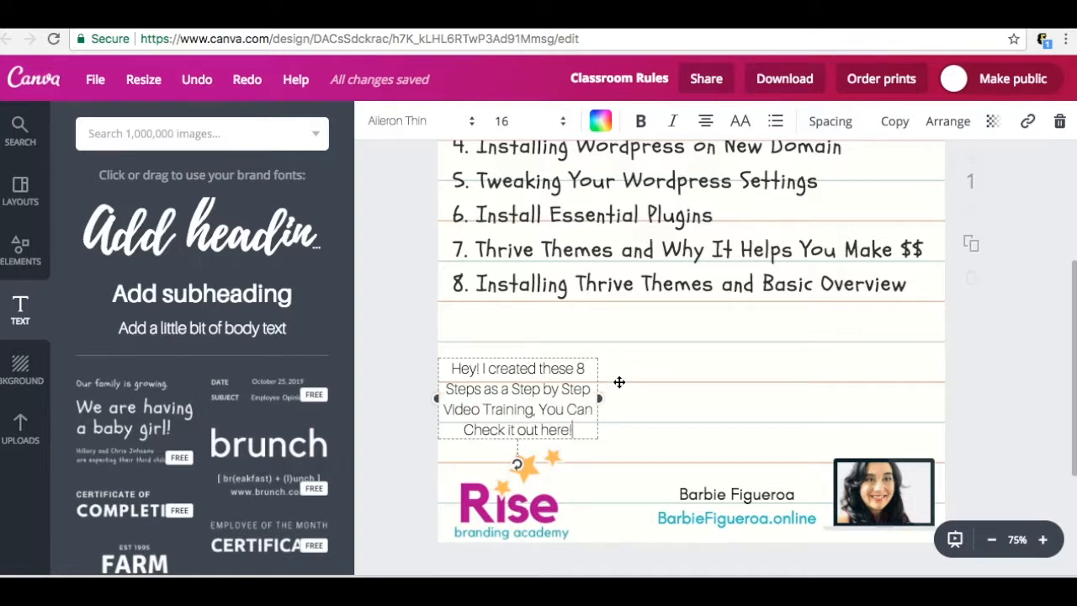
drag(597, 398, 671, 398)
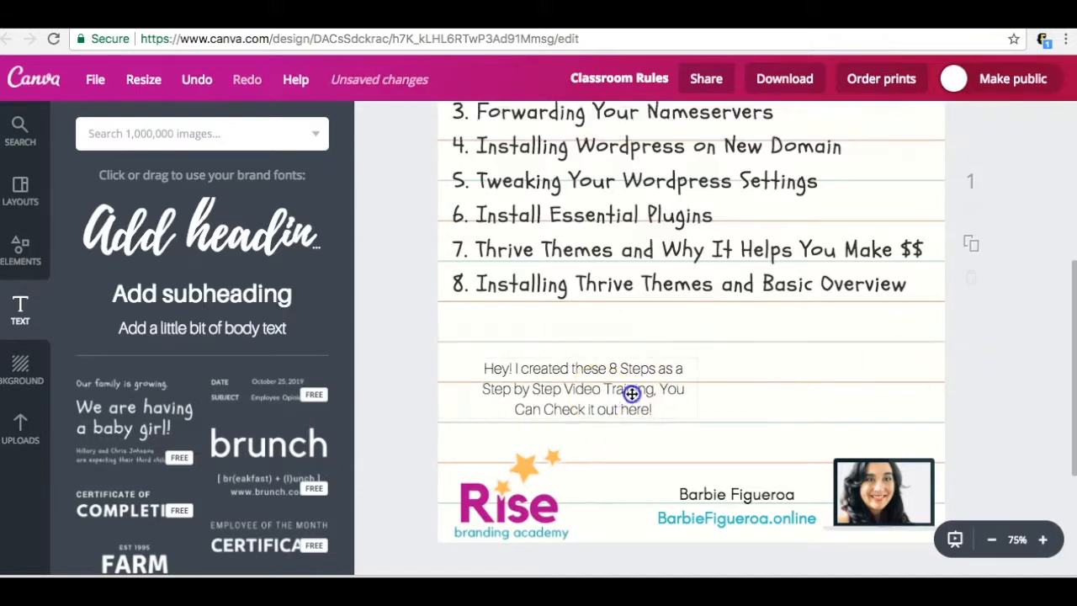
drag(631, 394, 705, 375)
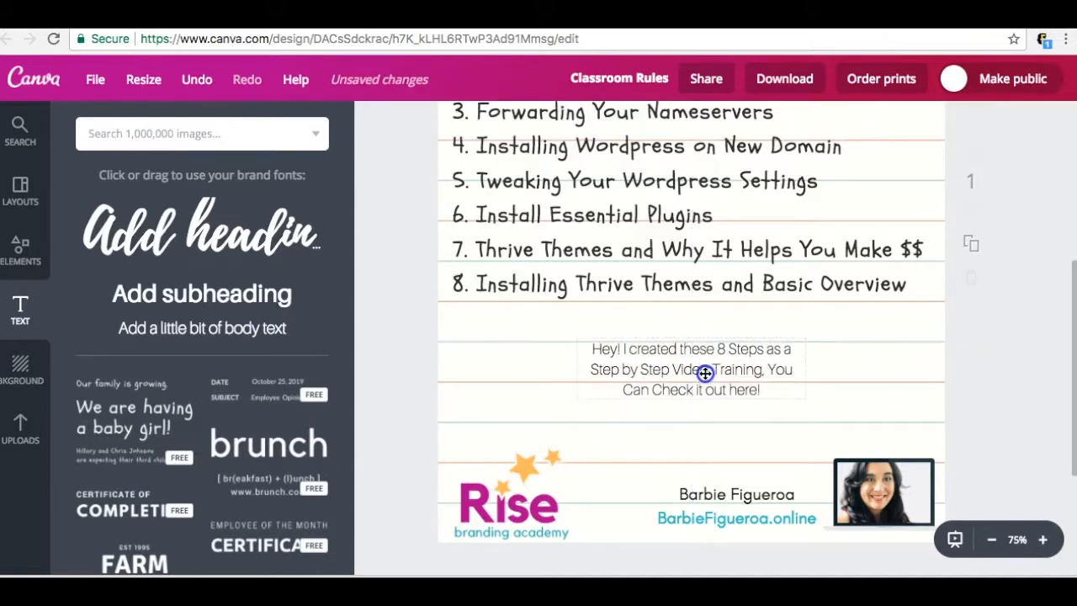
click(705, 373)
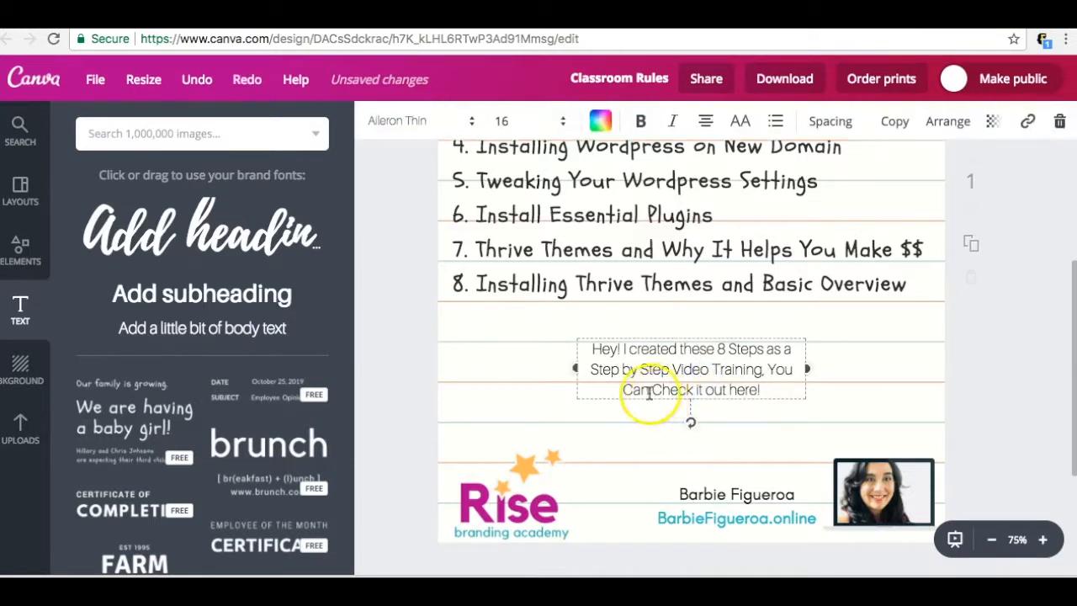
Link the note's 'Check it out here!' phrase to the web page URL
double_click(699, 389)
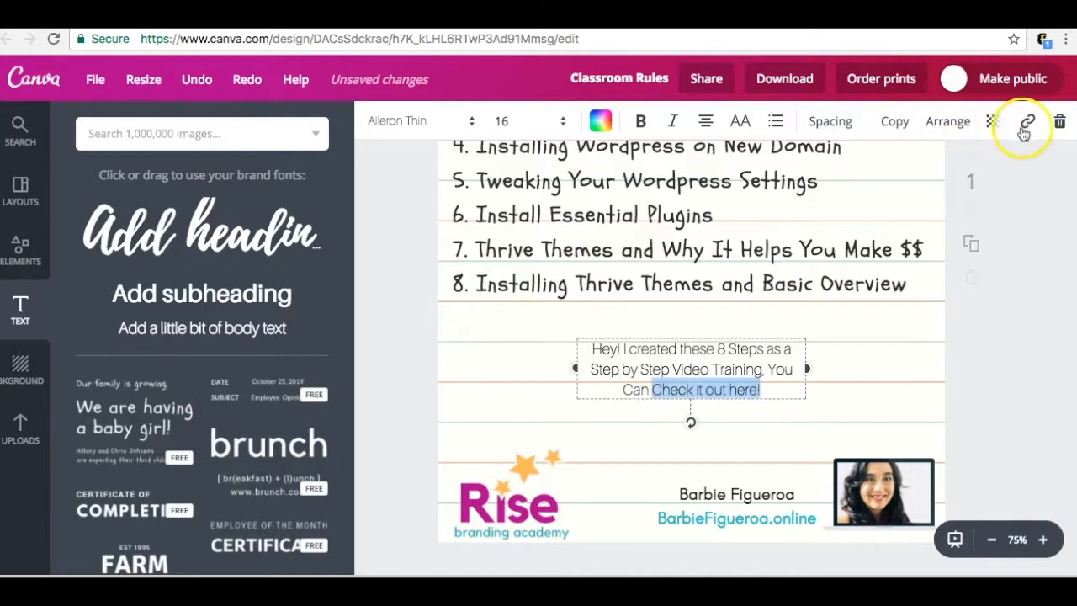
click(1027, 121)
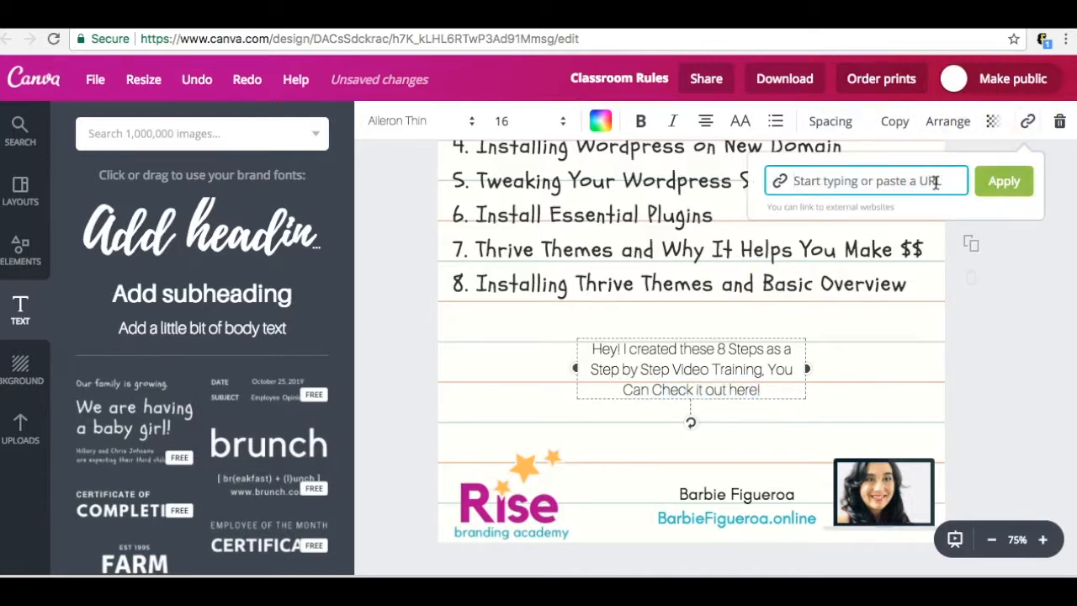
text(barb)
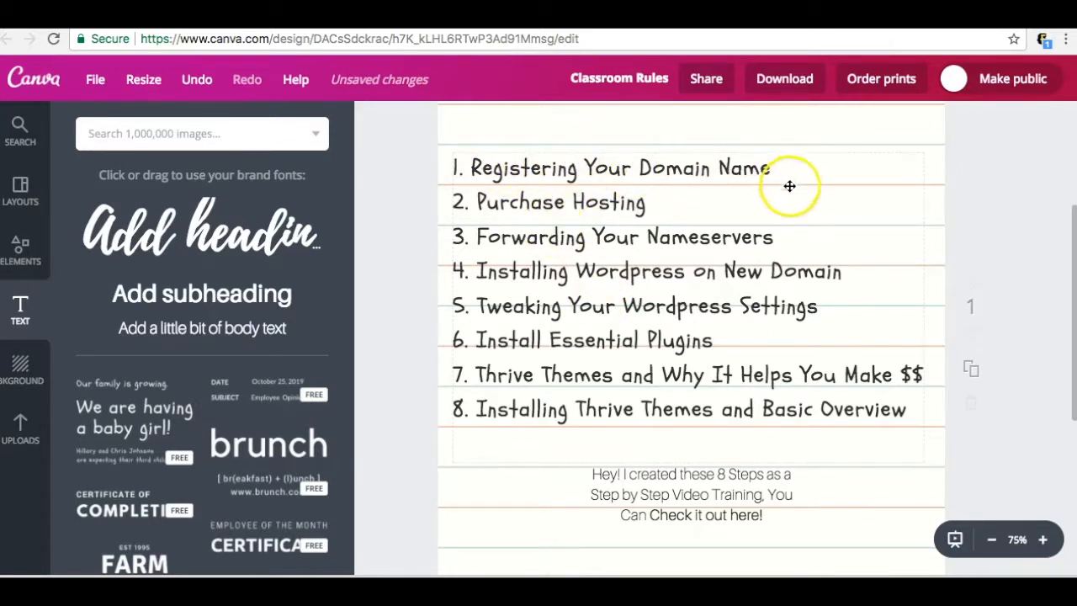
mouse_move(822, 166)
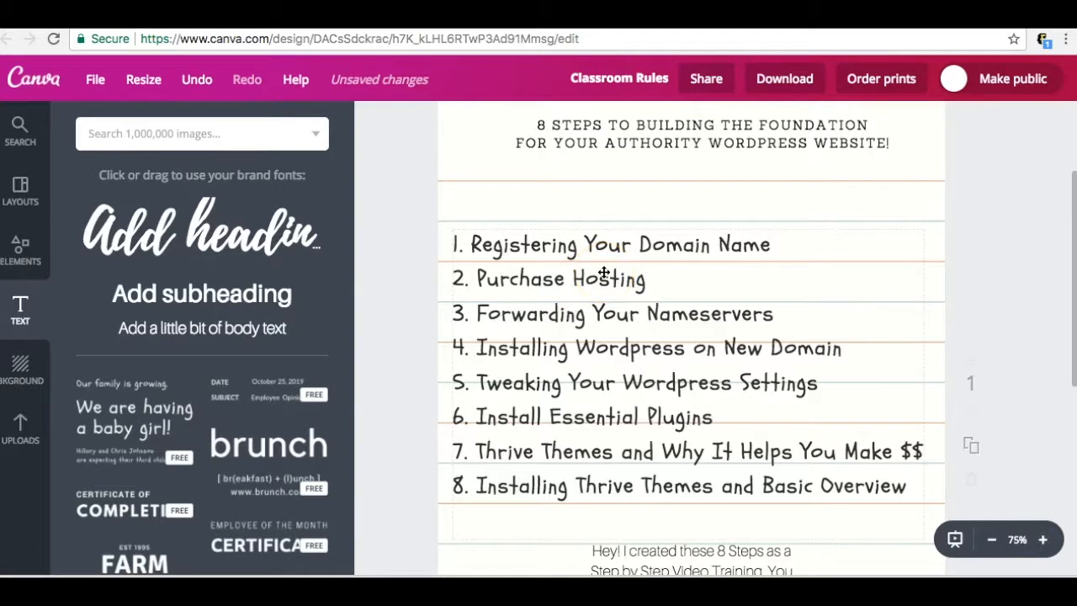
scroll(down, 3)
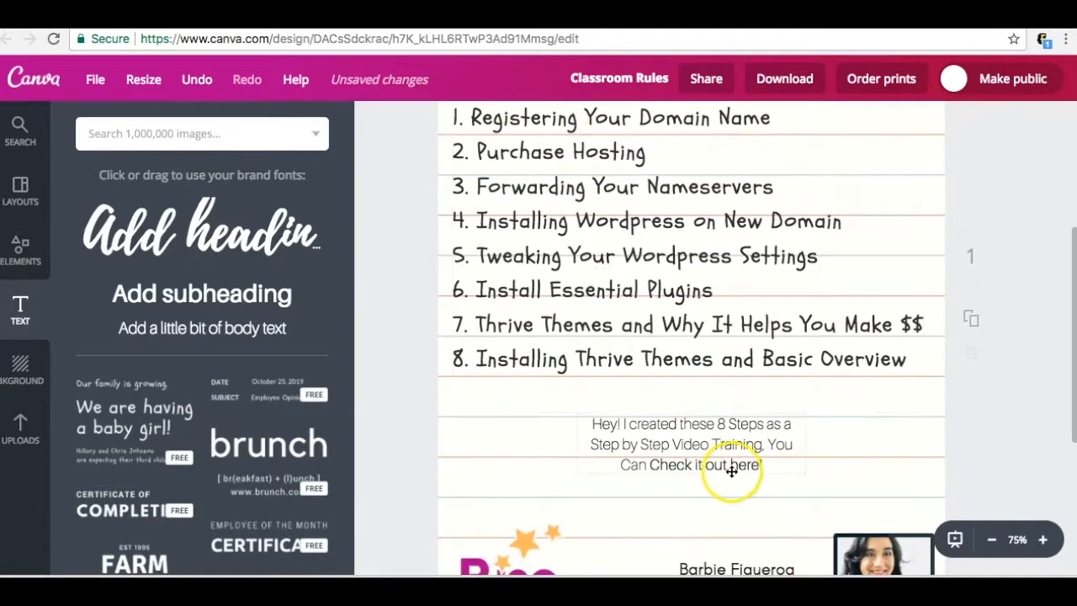
mouse_move(544, 182)
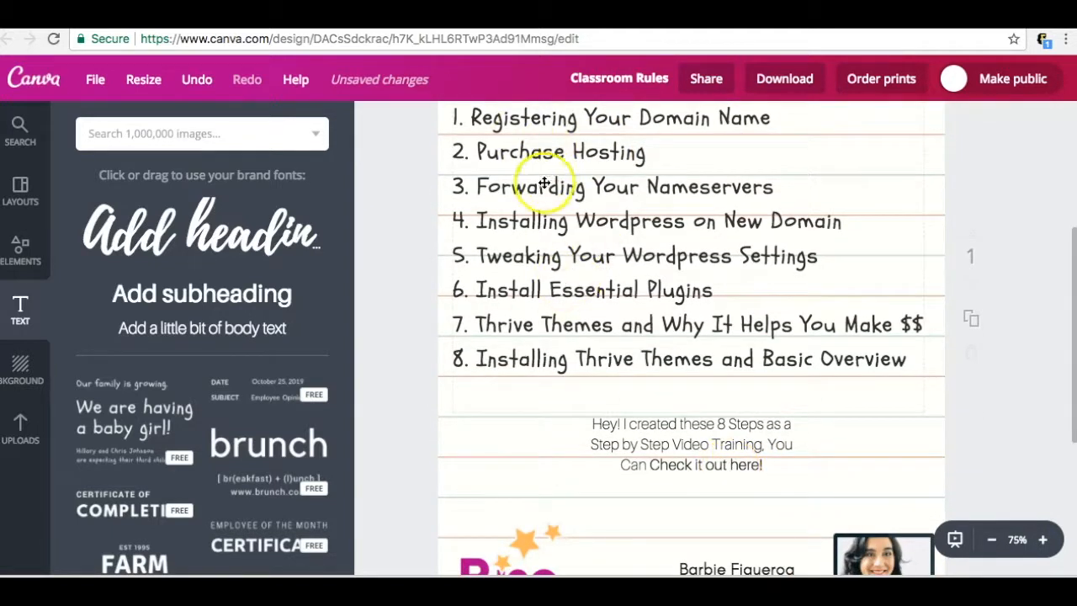
mouse_move(516, 234)
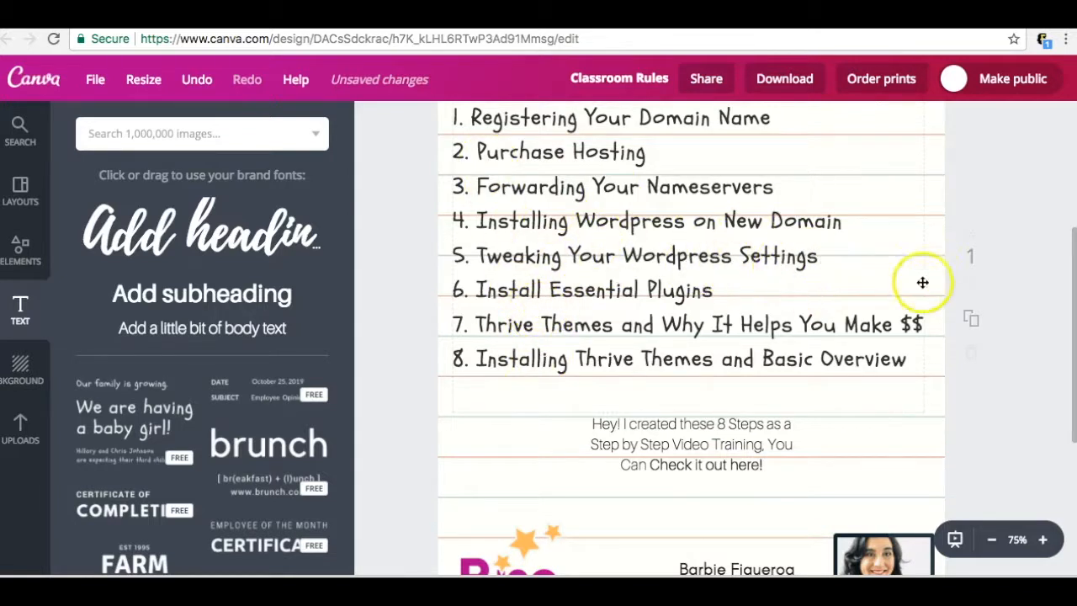
mouse_move(1001, 220)
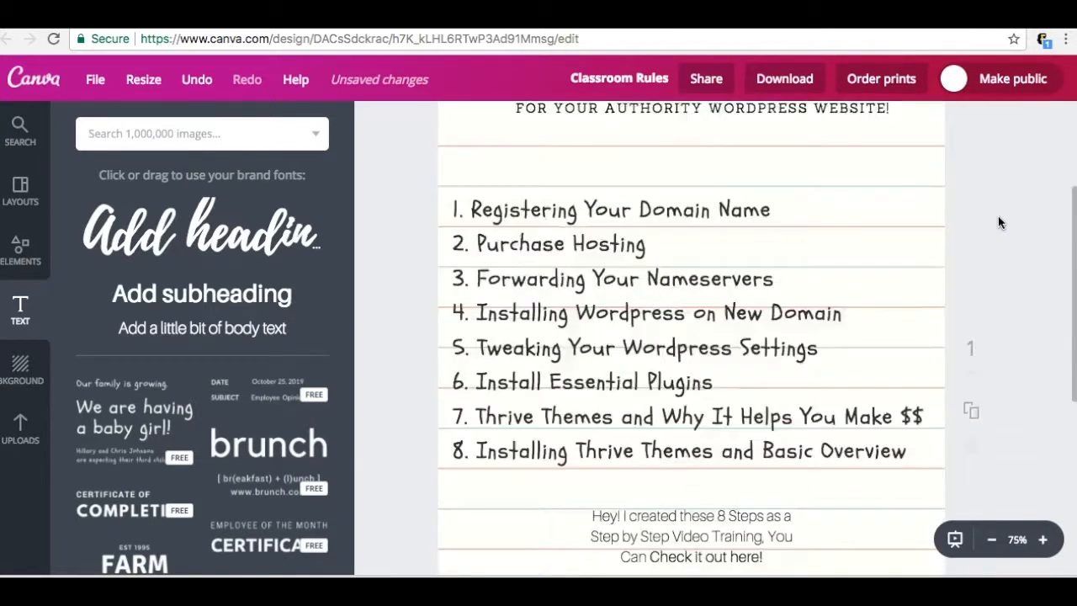
scroll(up, 3)
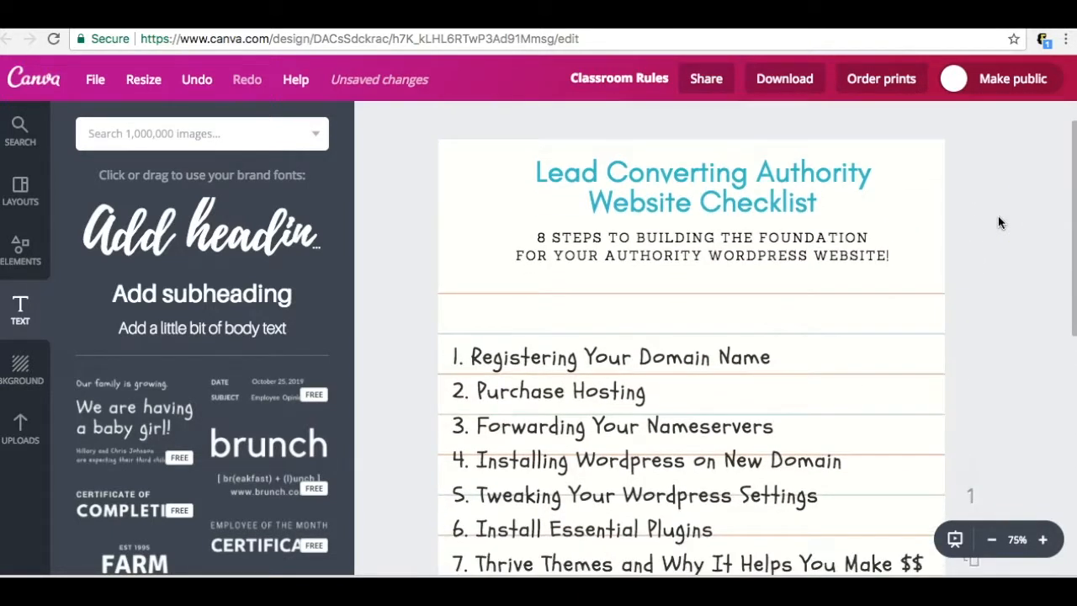
scroll(down, 3)
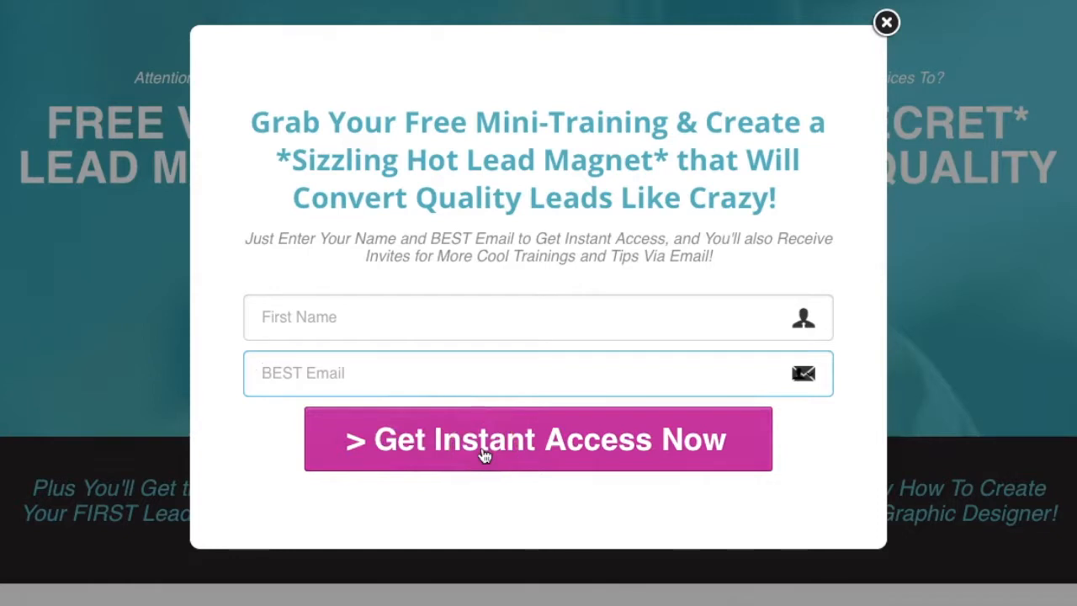
Close the sign-up pop-up to reveal the free lead magnet training landing page
click(885, 21)
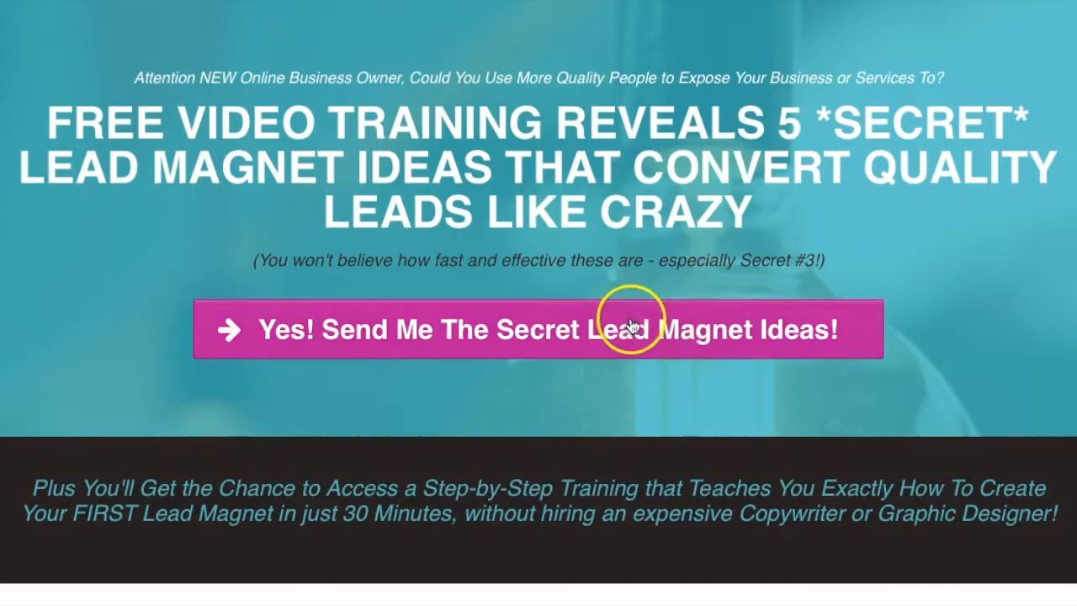